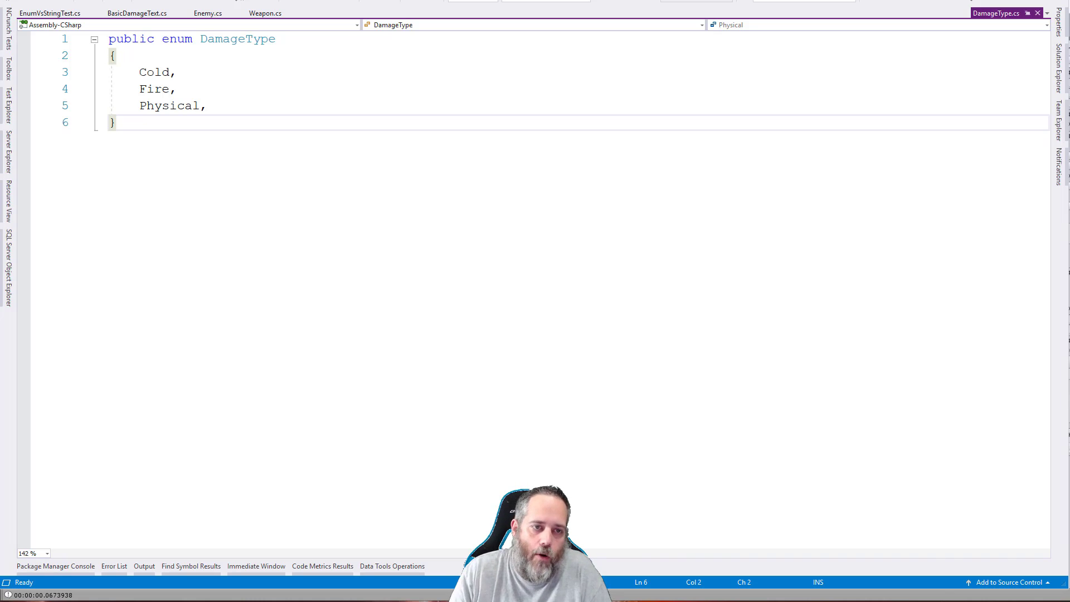
{"action": "mouse_move", "coordinate": [312, 67]}
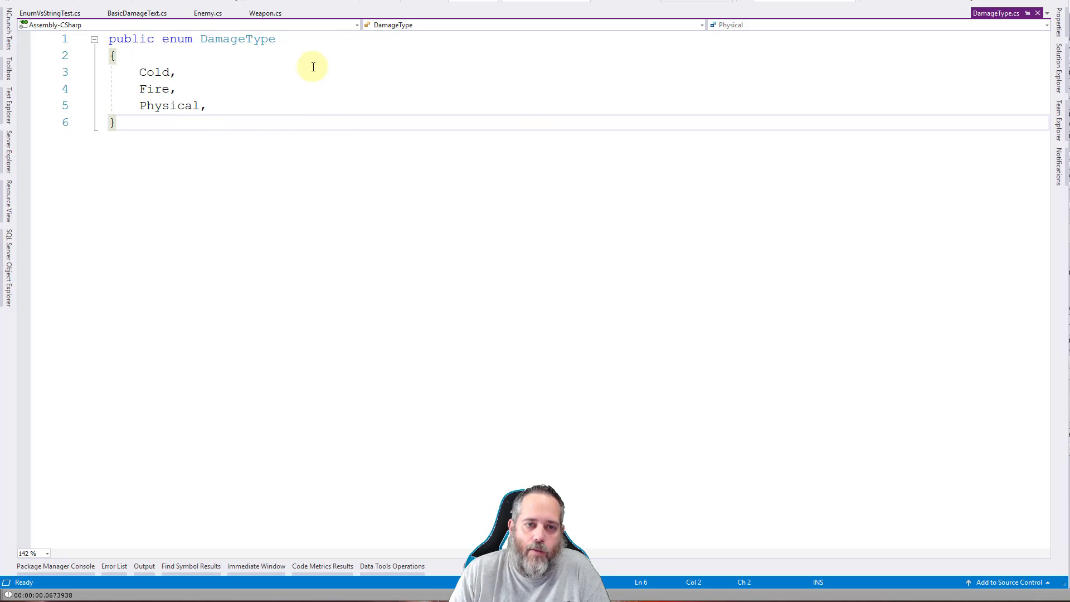
{"action": "mouse_move", "coordinate": [425, 148]}
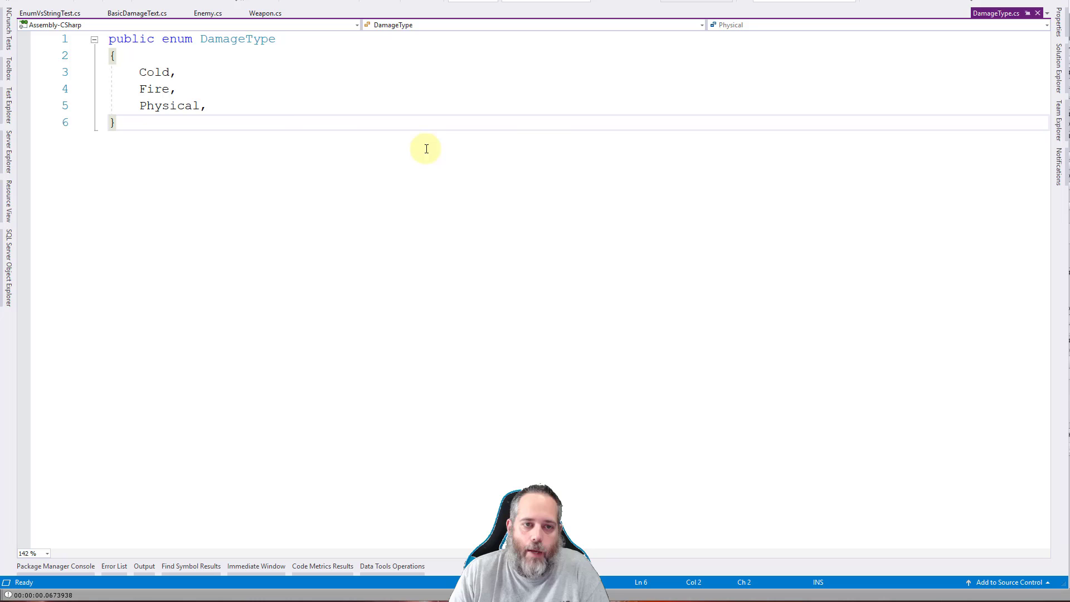
{"action": "mouse_move", "coordinate": [234, 39]}
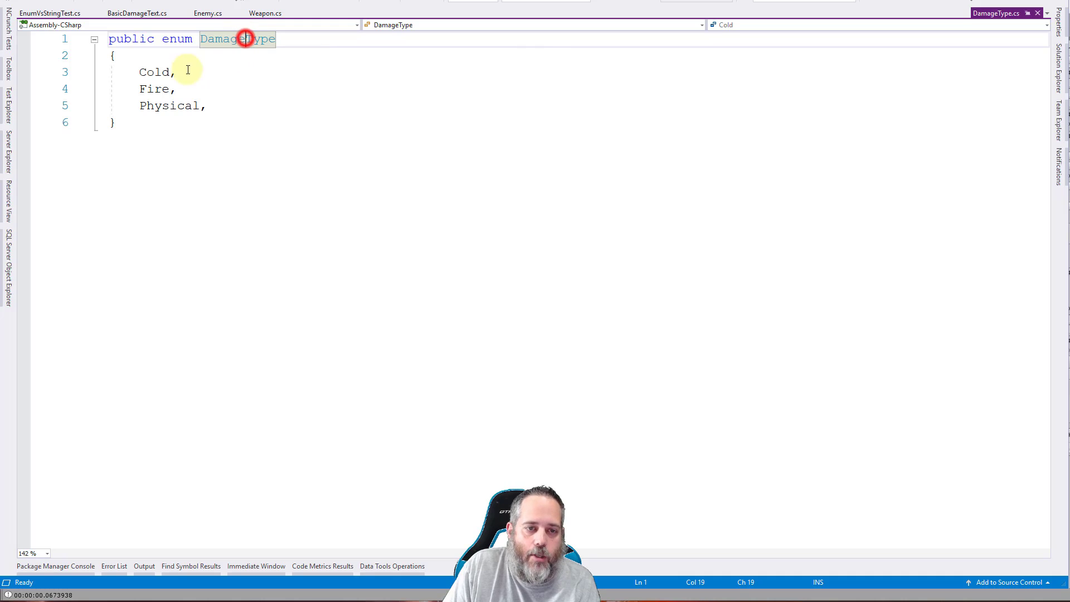
Step: Review the Fire and Cold enum values in DamageType.cs and save the enum file
{"action": "left_click", "coordinate": [156, 89]}
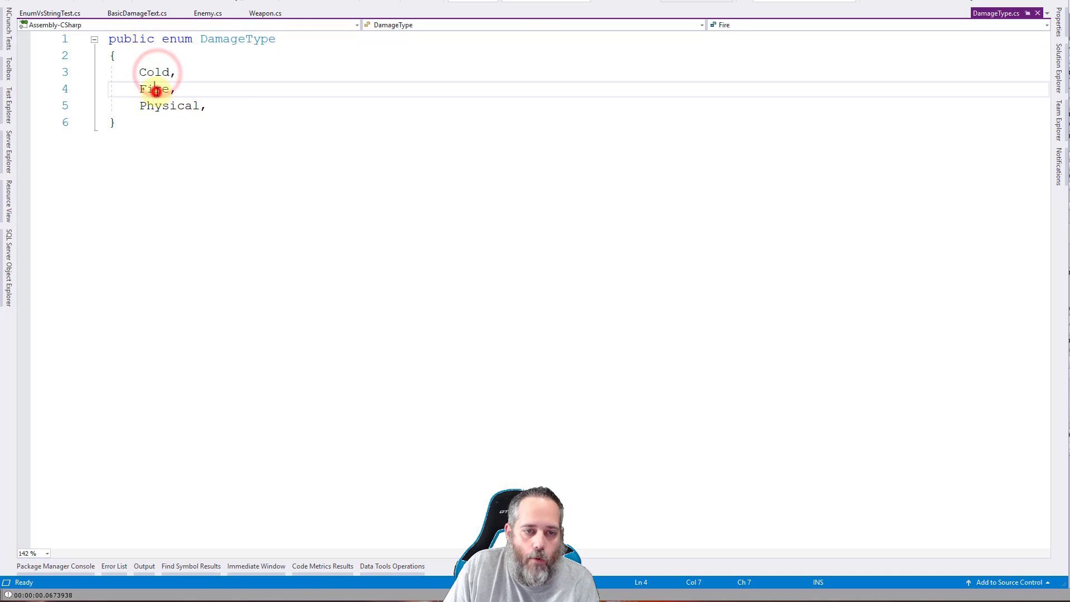
{"action": "double_click", "coordinate": [155, 90]}
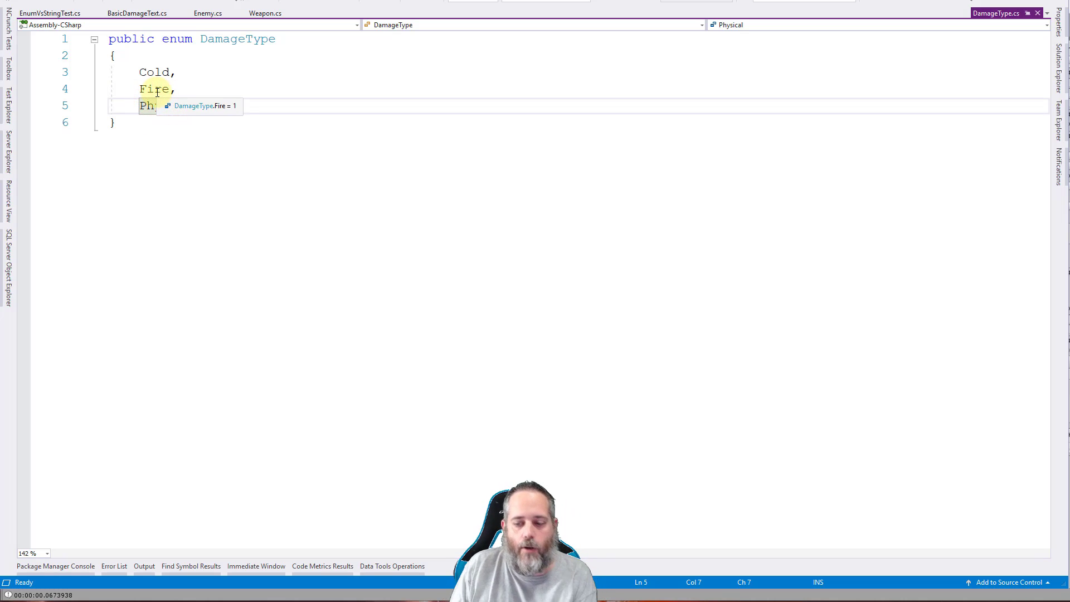
{"action": "mouse_move", "coordinate": [156, 72]}
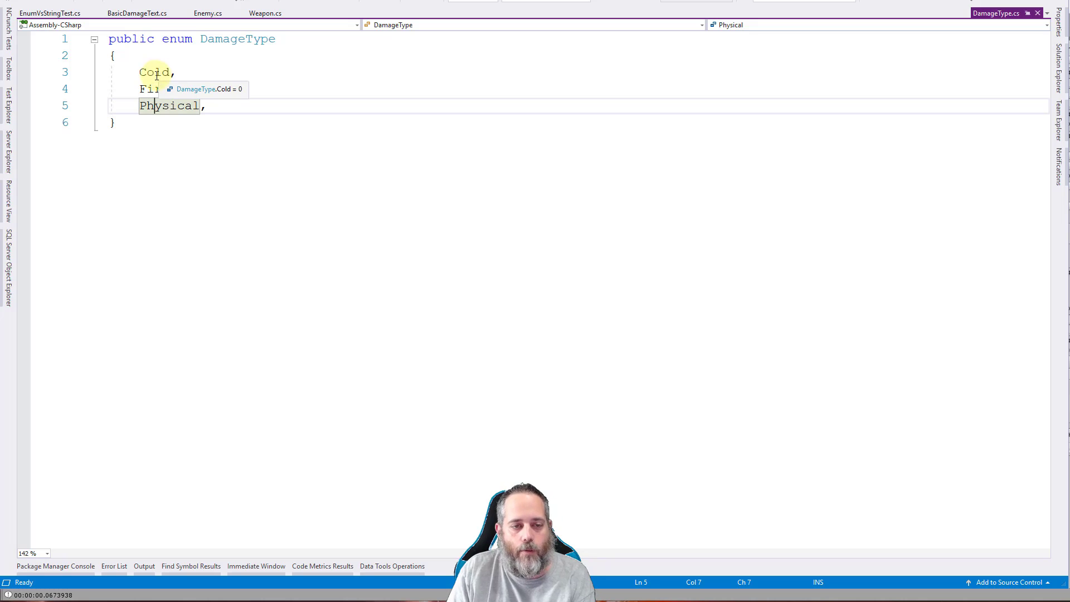
{"action": "left_click", "coordinate": [156, 71]}
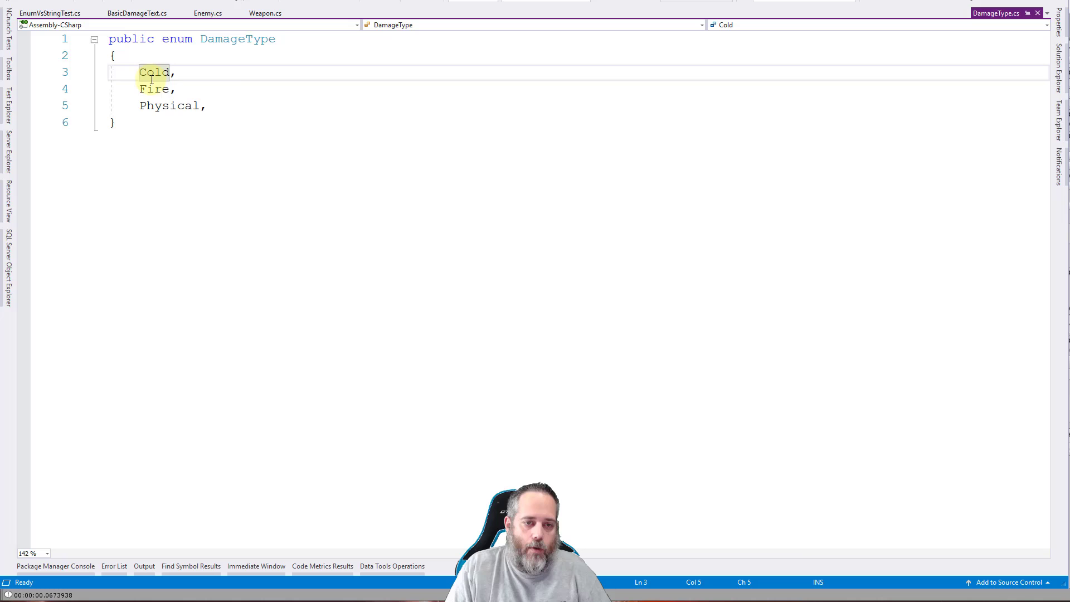
{"action": "mouse_move", "coordinate": [153, 73]}
{"action": "type", "text": " = "}
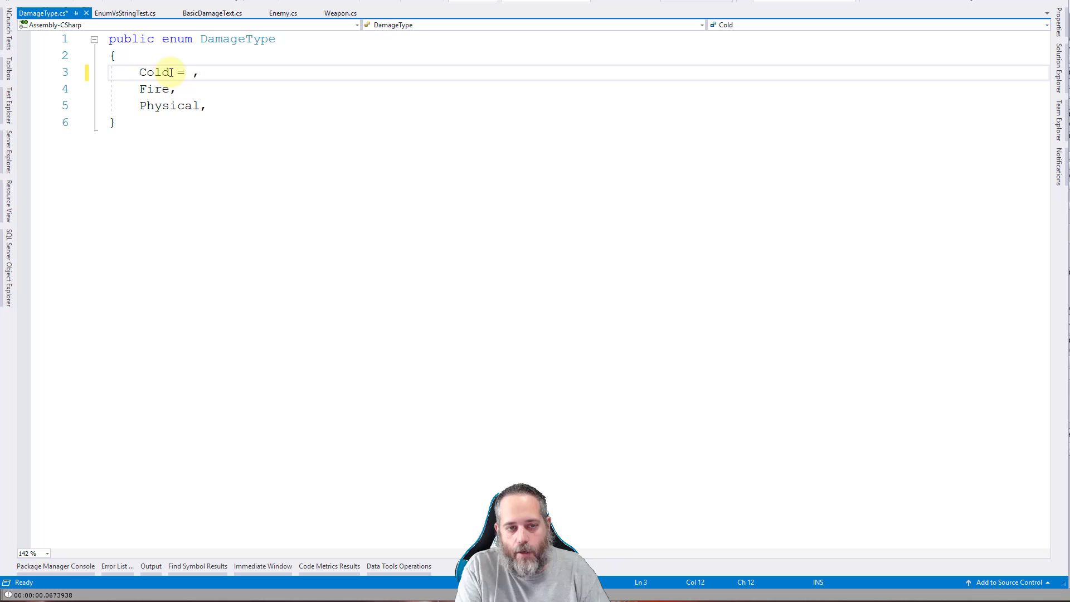
{"action": "type", "text": "5"}
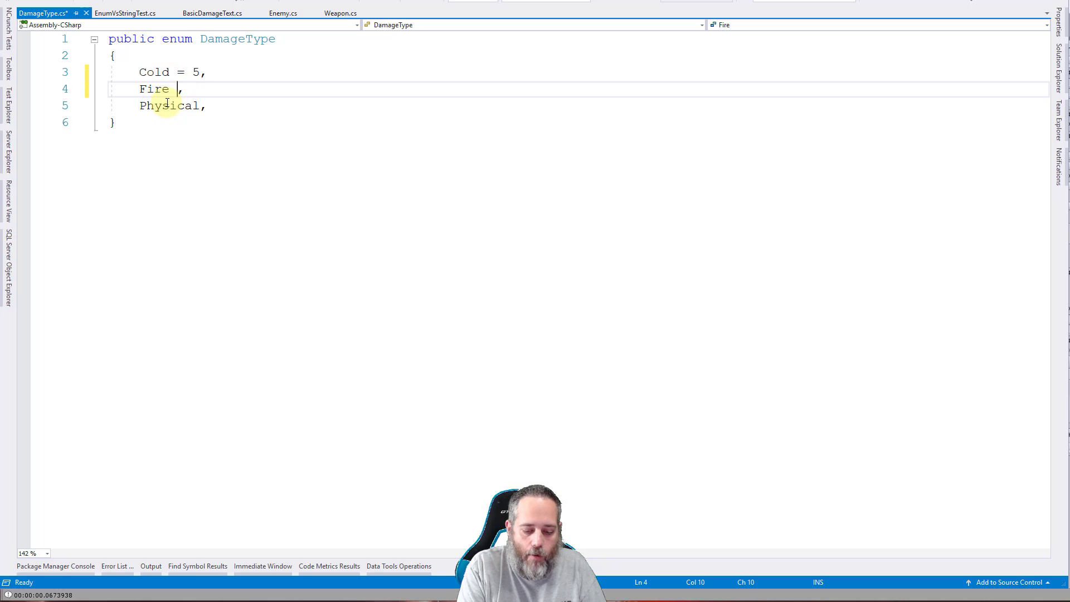
{"action": "type", "text": "8"}
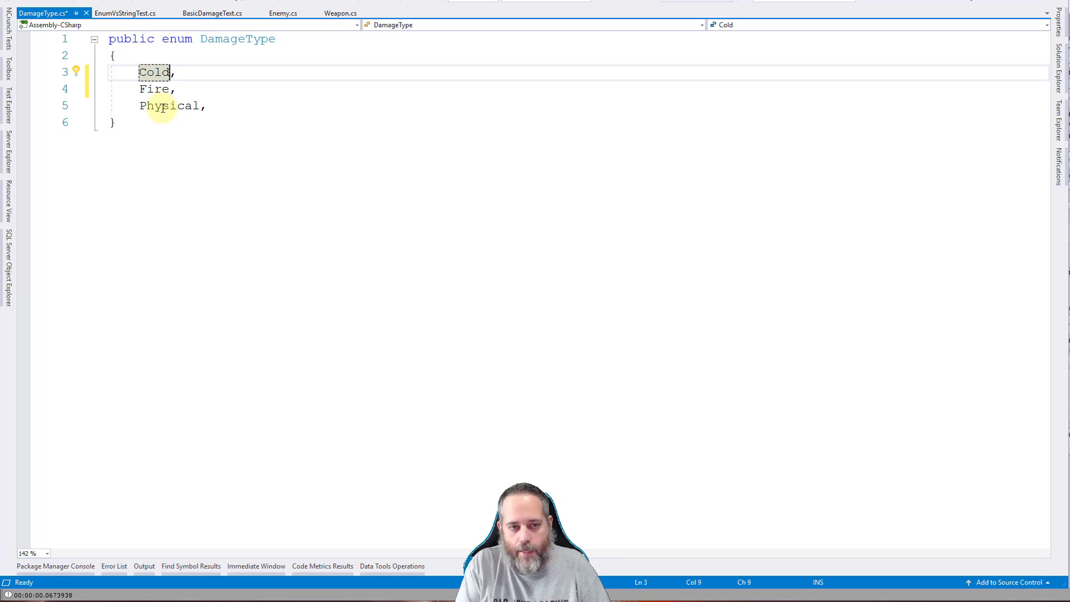
{"action": "key", "text": "ctrl+s"}
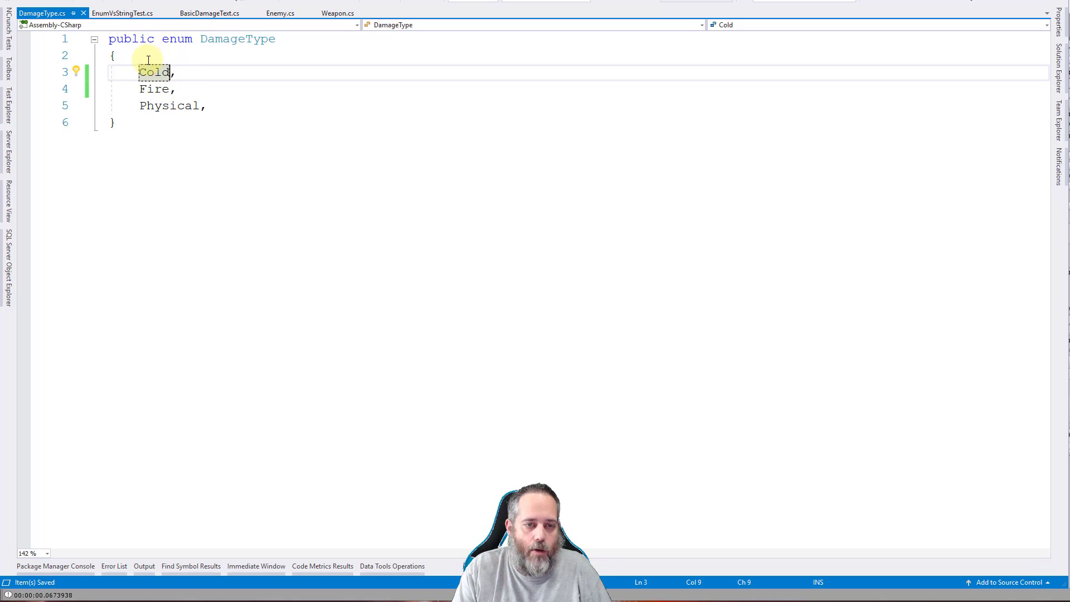
{"action": "mouse_move", "coordinate": [194, 135]}
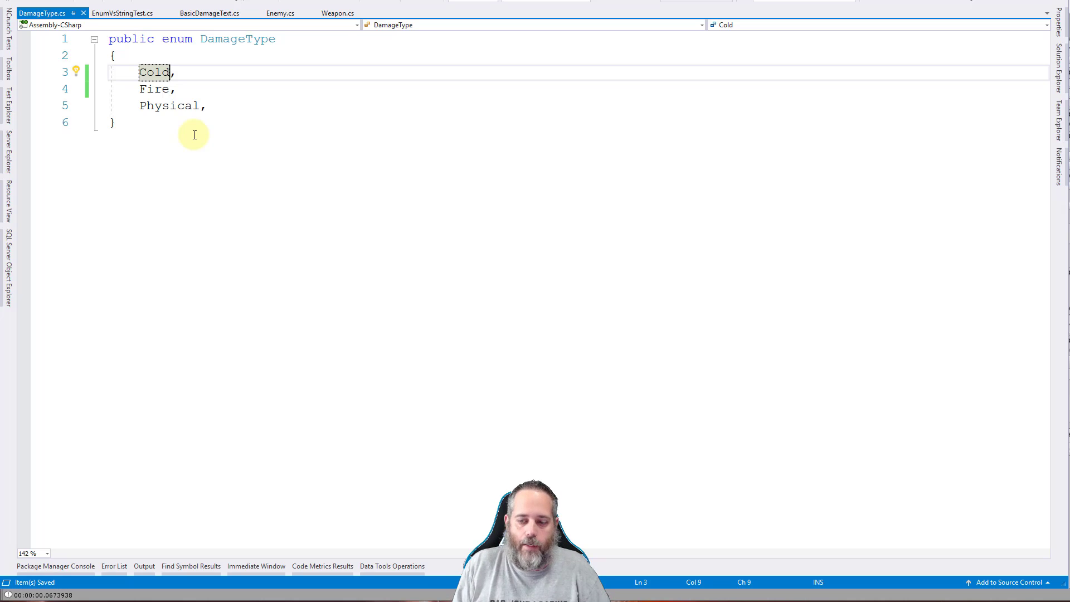
{"action": "mouse_move", "coordinate": [225, 56]}
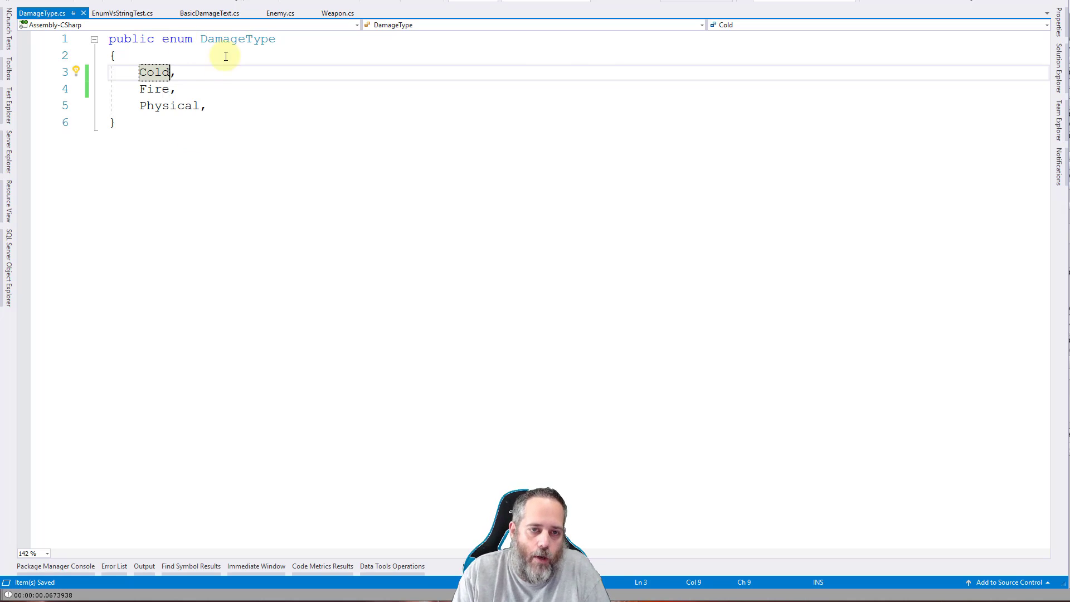
{"action": "mouse_move", "coordinate": [242, 87]}
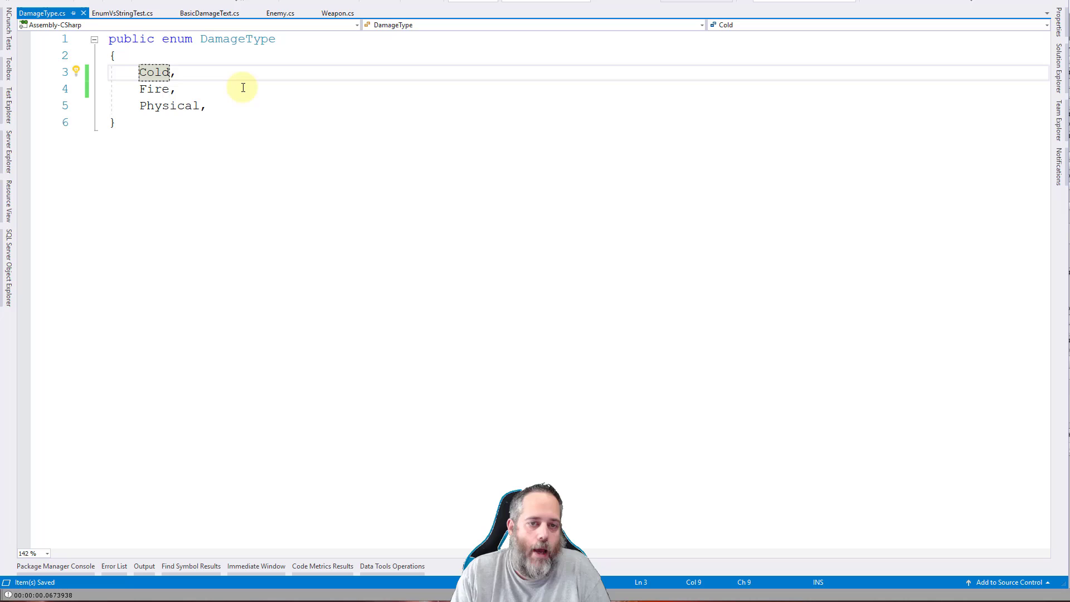
{"action": "mouse_move", "coordinate": [221, 56]}
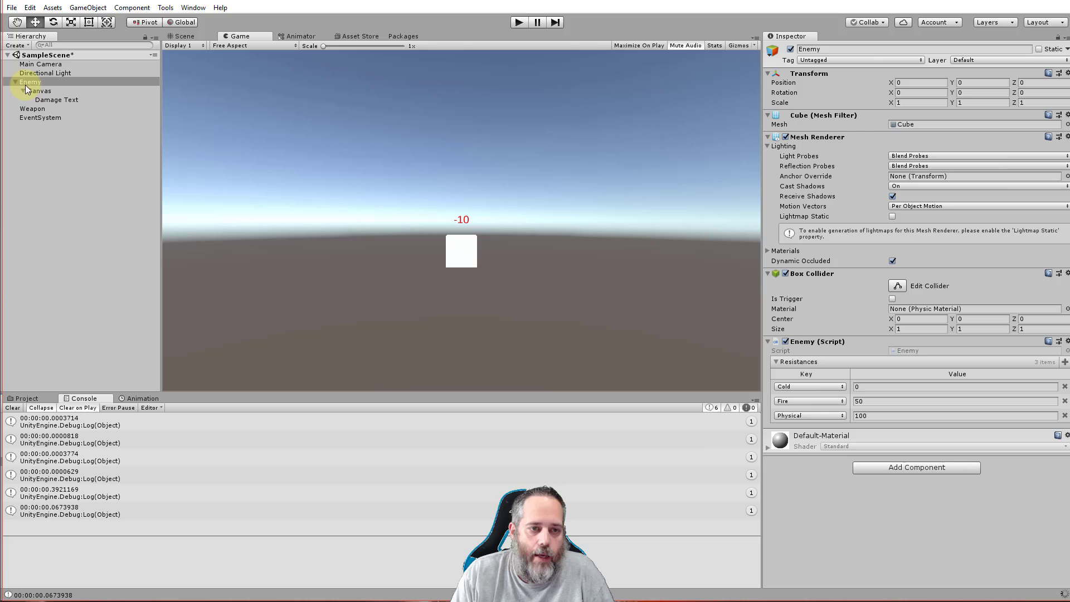
Step: Select Enemy then Weapon in the Hierarchy and show its Damage Type choices: Cold, Fire, Physical
{"action": "left_click", "coordinate": [14, 81]}
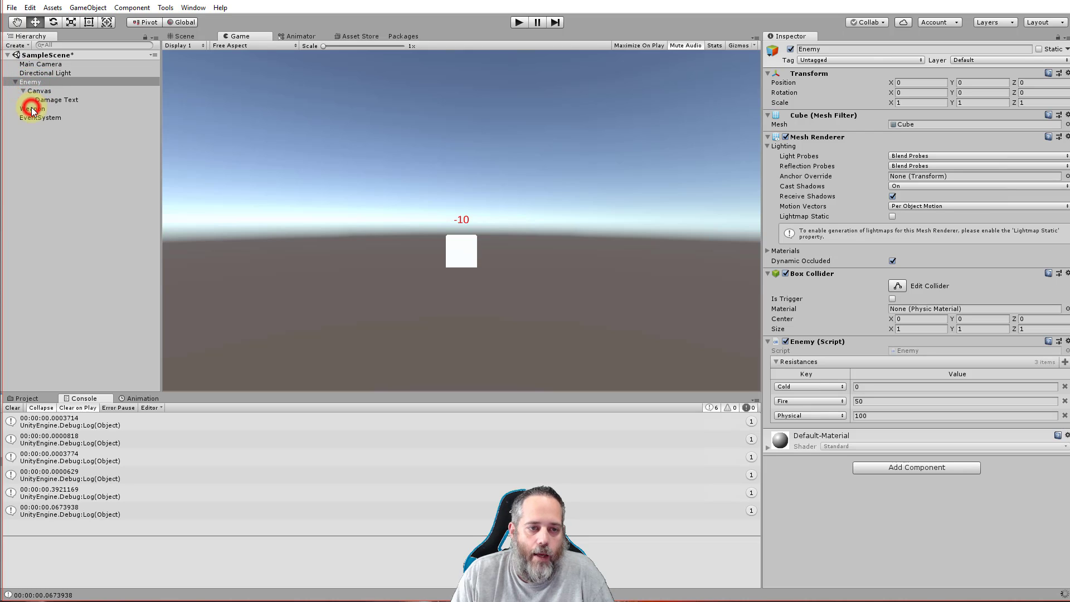
{"action": "left_click", "coordinate": [39, 91]}
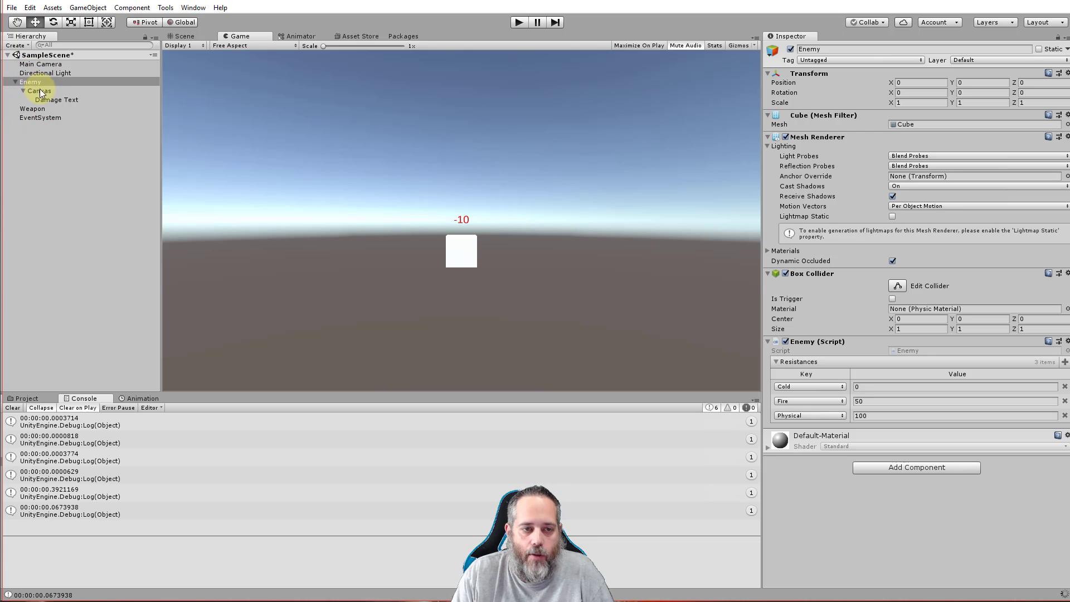
{"action": "left_click", "coordinate": [30, 81]}
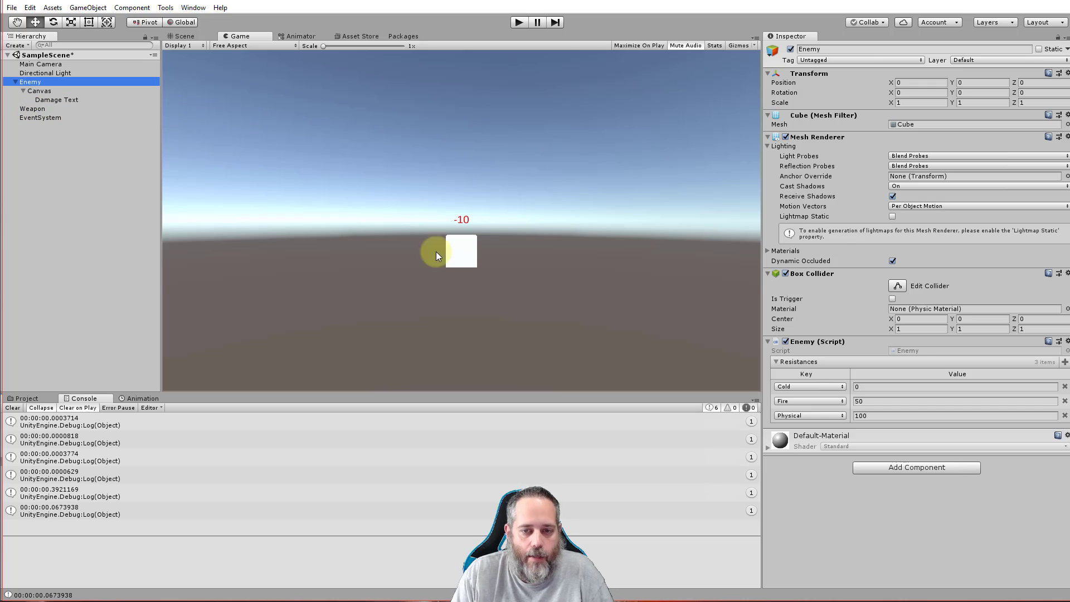
{"action": "mouse_move", "coordinate": [181, 184]}
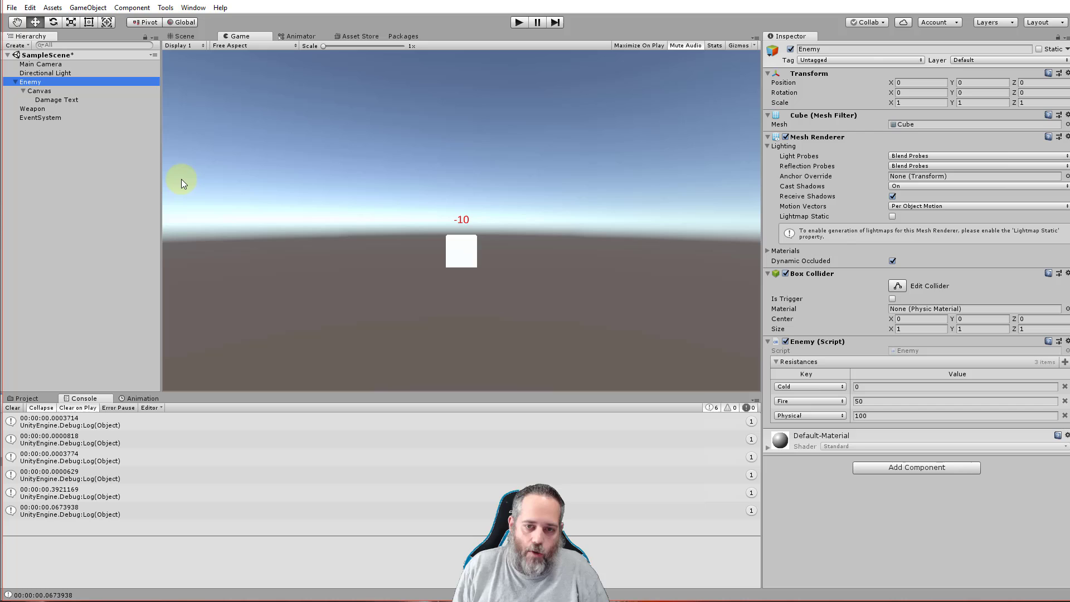
{"action": "mouse_move", "coordinate": [335, 203]}
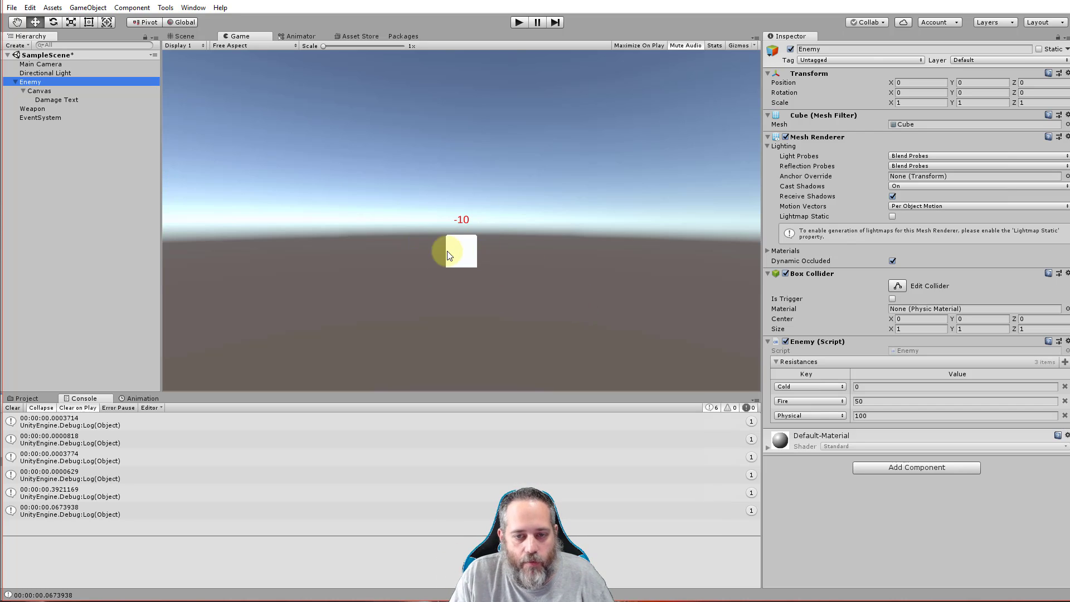
{"action": "left_click", "coordinate": [33, 108]}
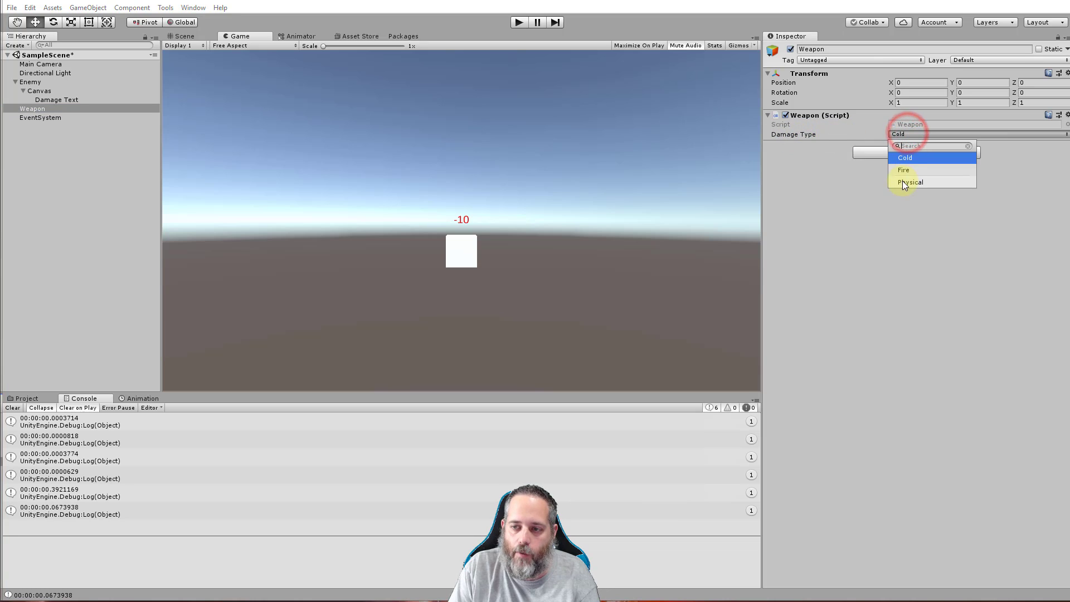
{"action": "mouse_move", "coordinate": [914, 178]}
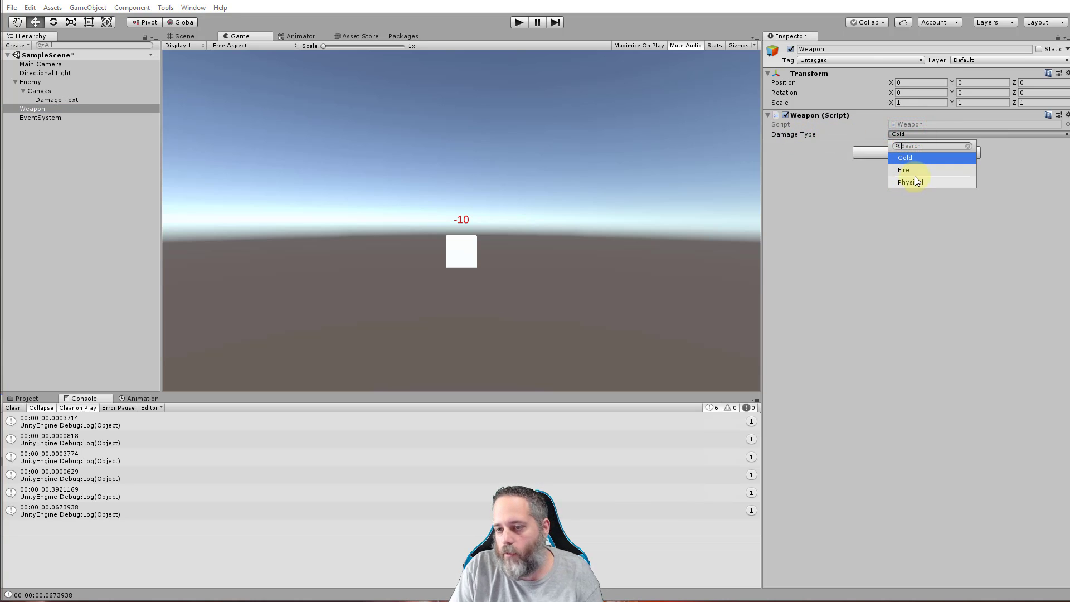
{"action": "left_click", "coordinate": [904, 169]}
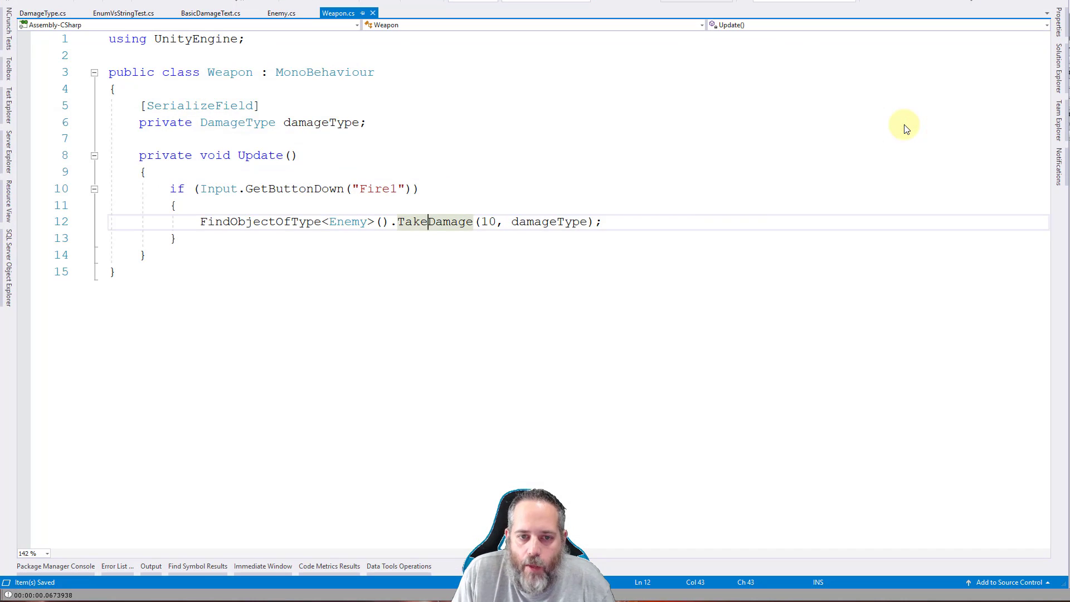
{"action": "left_click", "coordinate": [194, 105]}
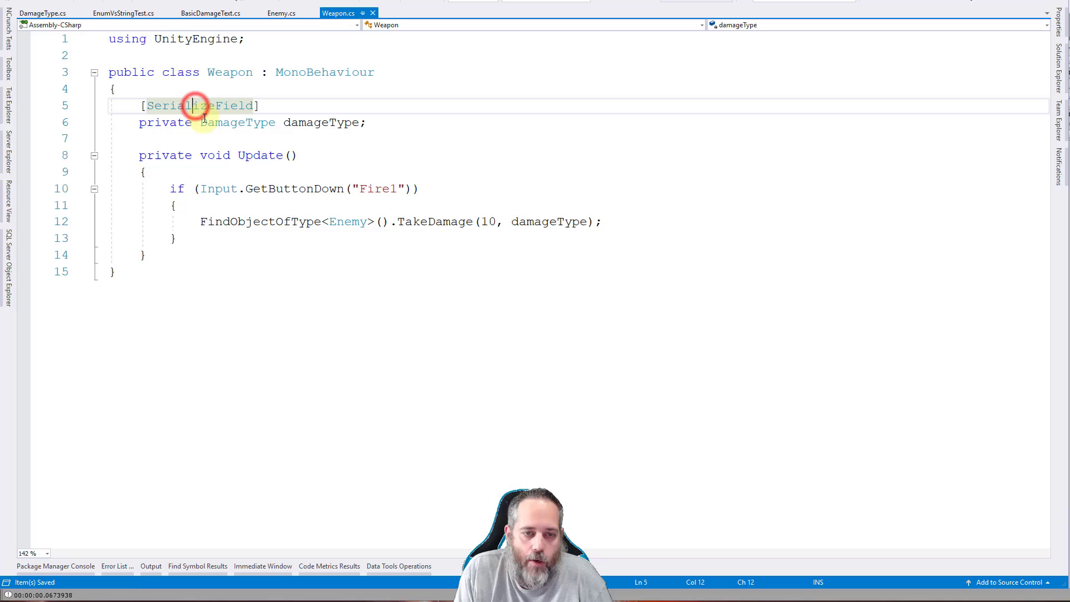
{"action": "left_click", "coordinate": [237, 122]}
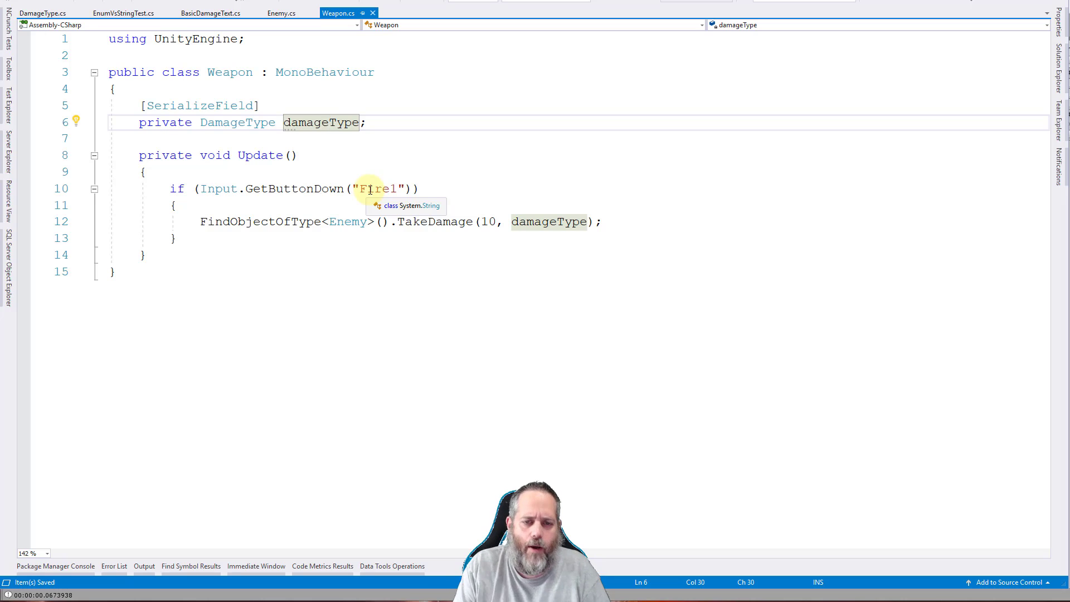
{"action": "mouse_move", "coordinate": [423, 168]}
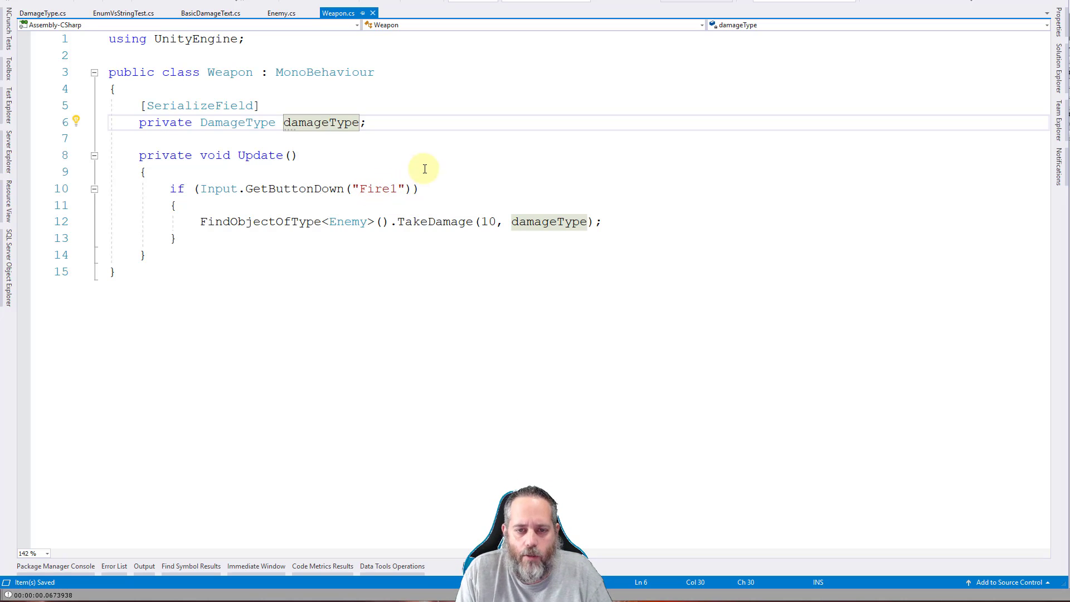
{"action": "mouse_move", "coordinate": [278, 210]}
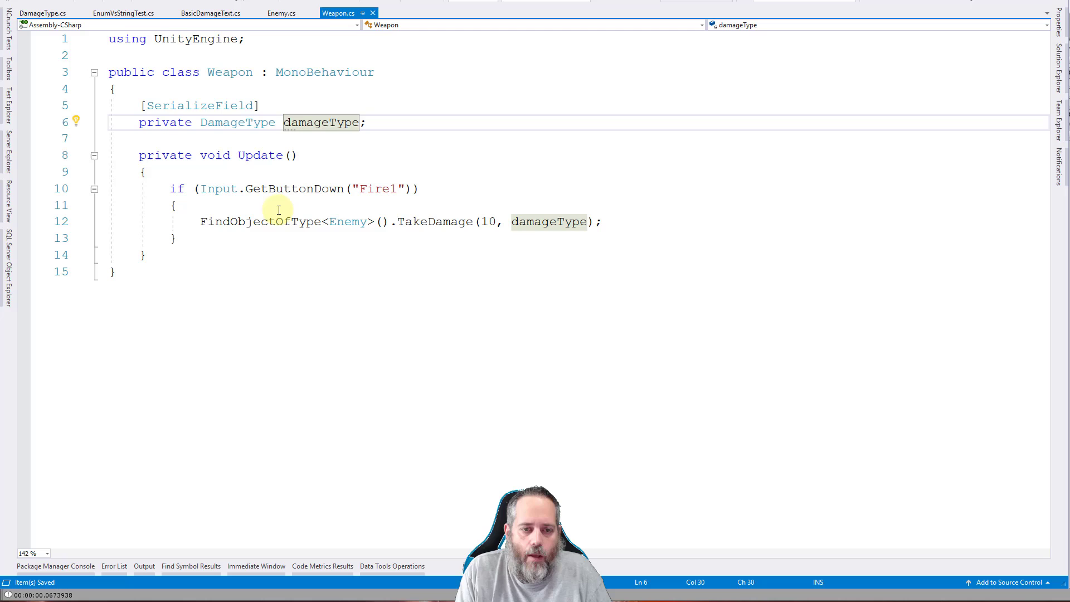
{"action": "mouse_move", "coordinate": [348, 221]}
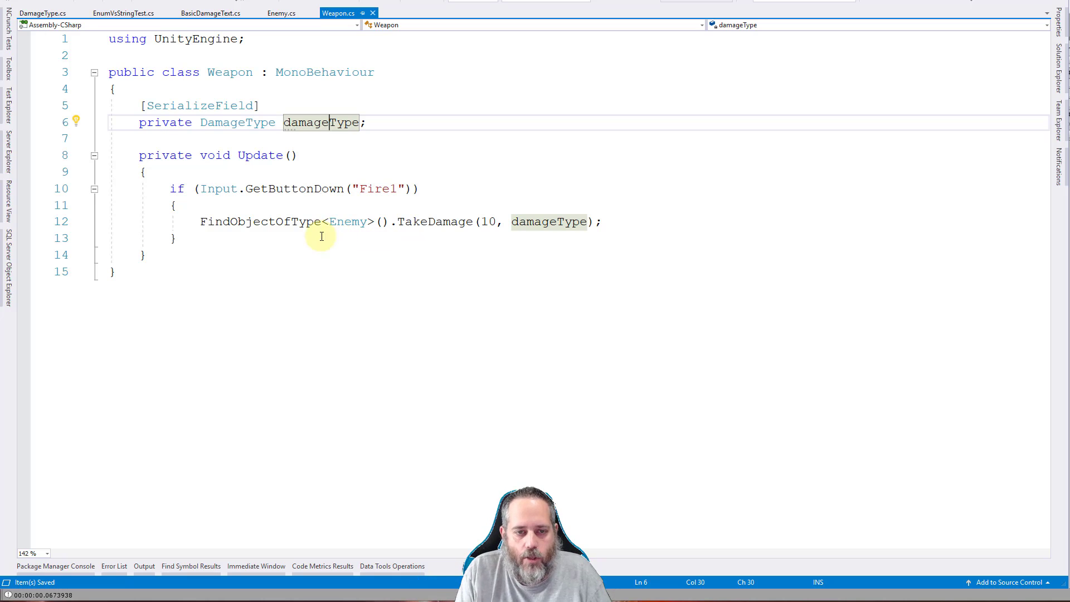
{"action": "mouse_move", "coordinate": [412, 221]}
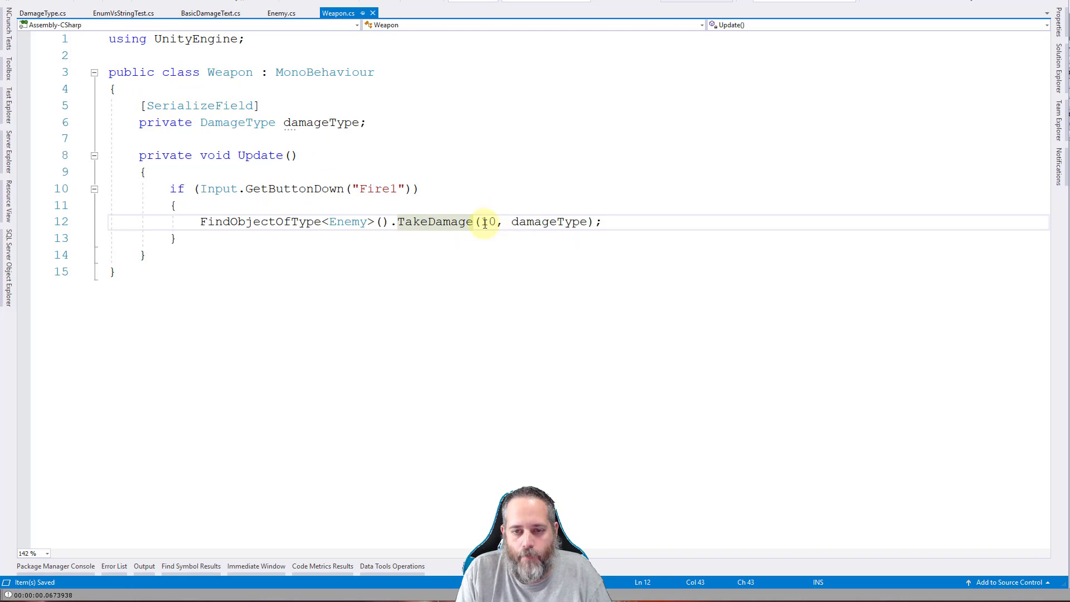
Step: Generate a serialized int damageAmount field on Weapon defaulting to 10 for the TakeDamage call
{"action": "type", "text": "damageAmount"}
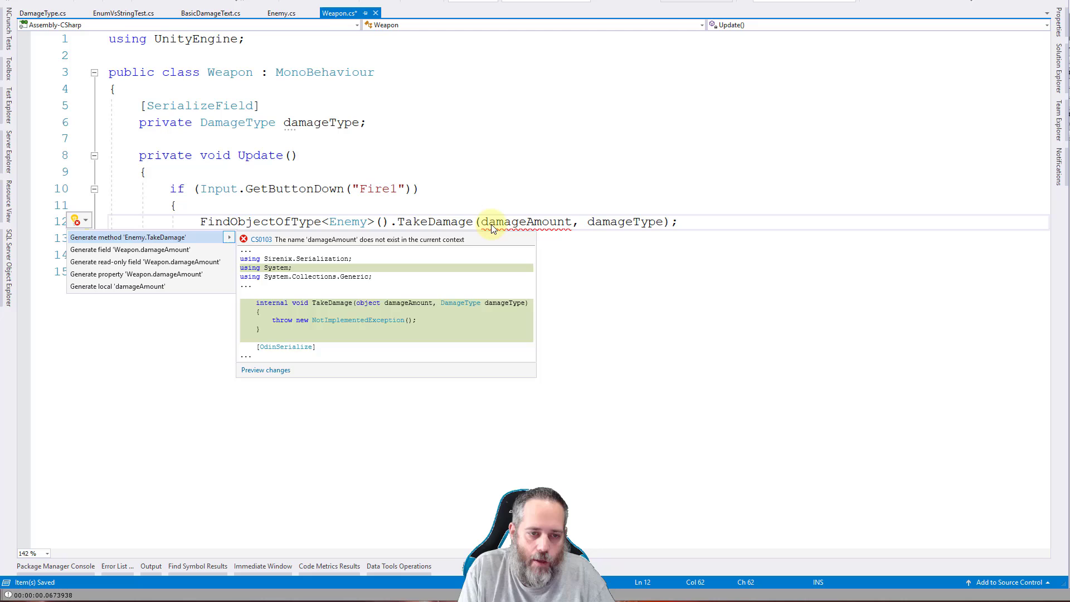
{"action": "left_click", "coordinate": [130, 249]}
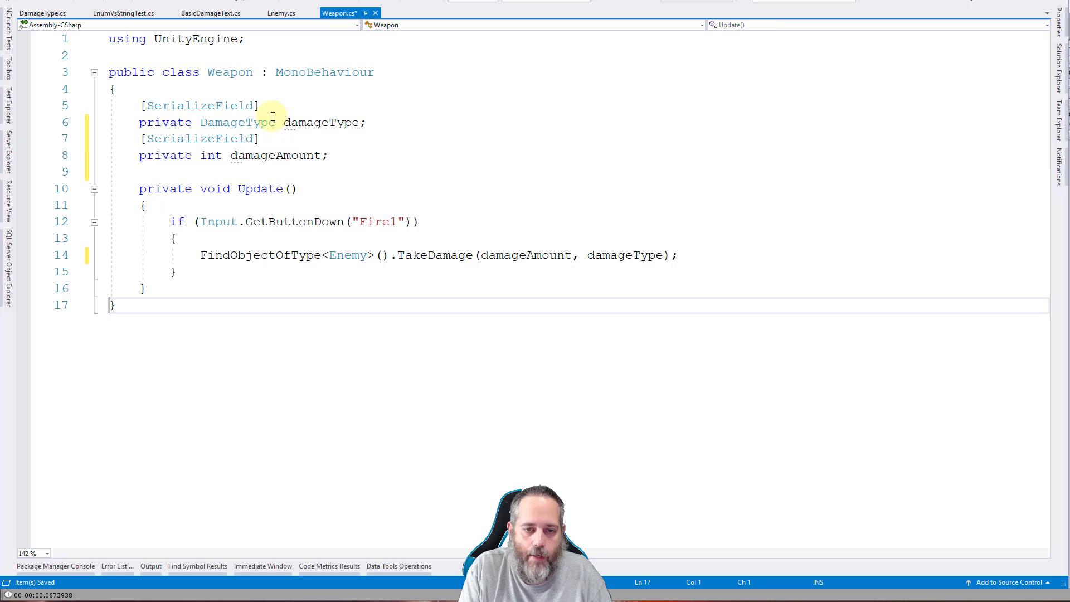
{"action": "left_click", "coordinate": [322, 155]}
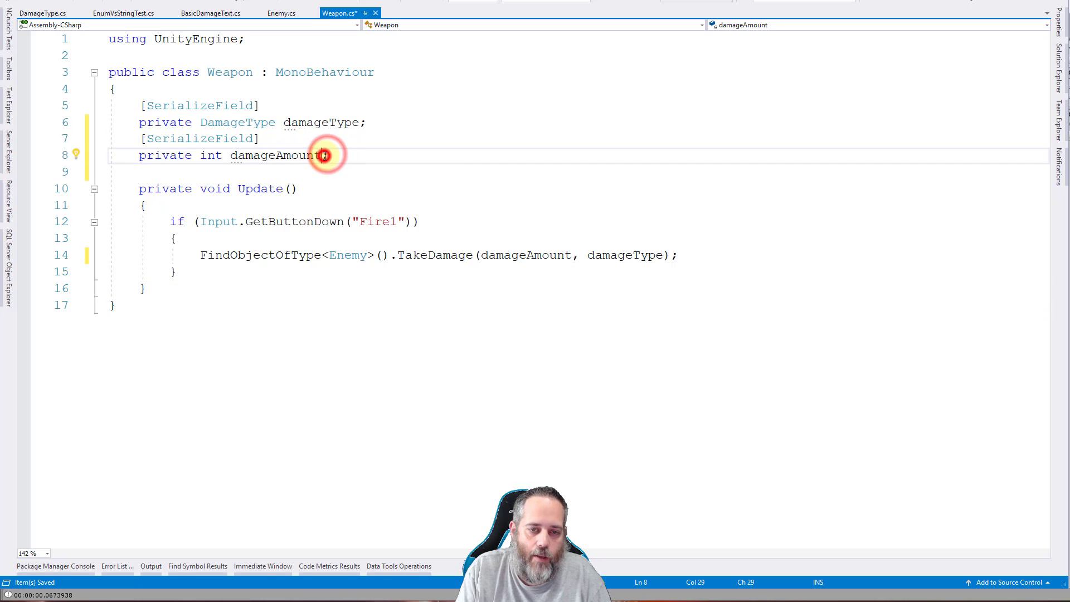
{"action": "type", "text": "= 10"}
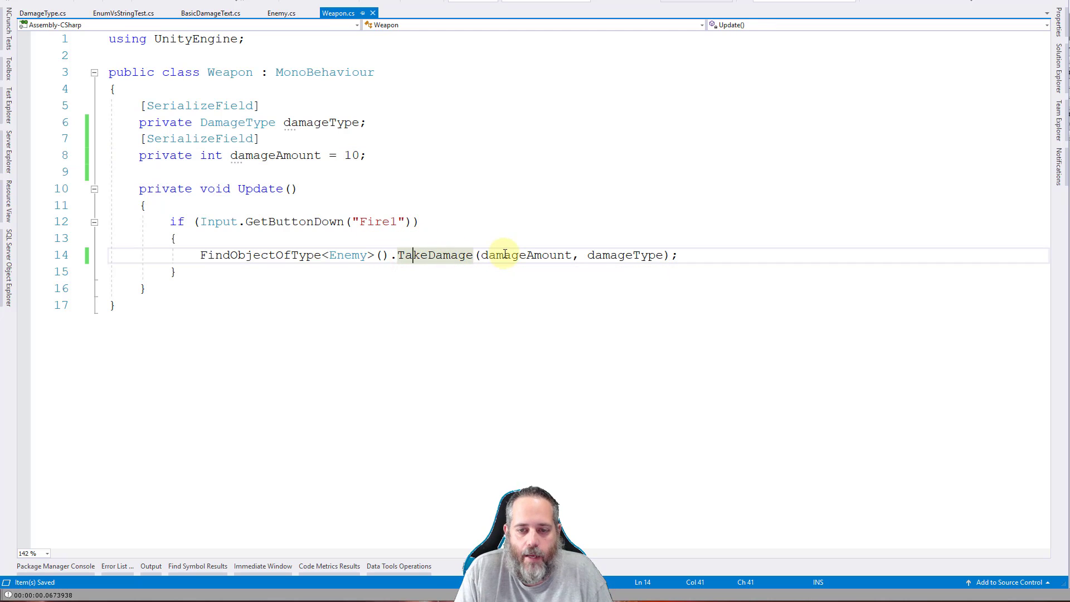
{"action": "mouse_move", "coordinate": [607, 254]}
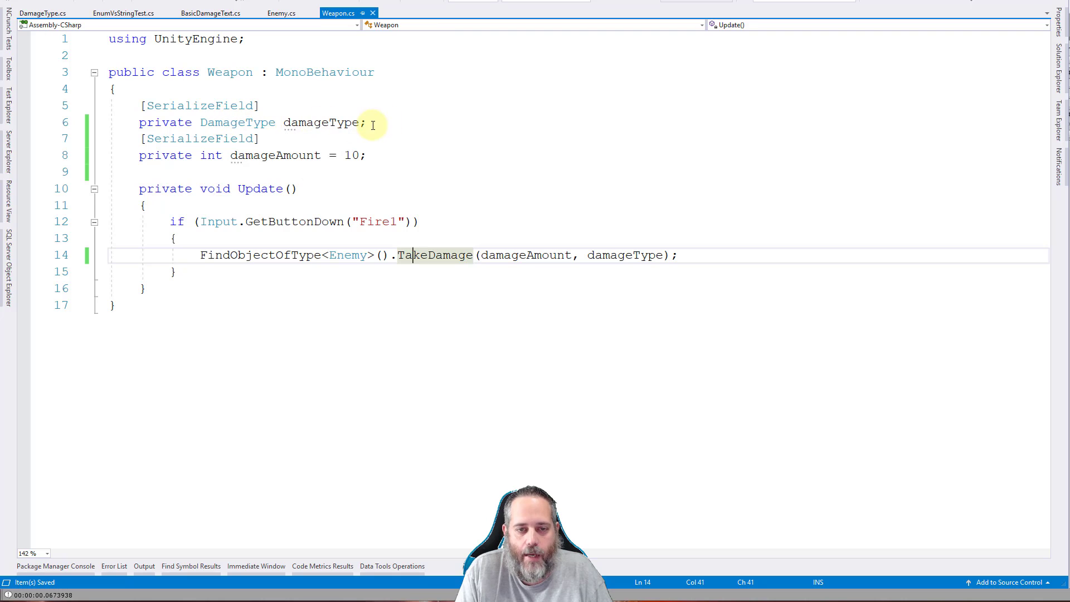
{"action": "left_click", "coordinate": [440, 589]}
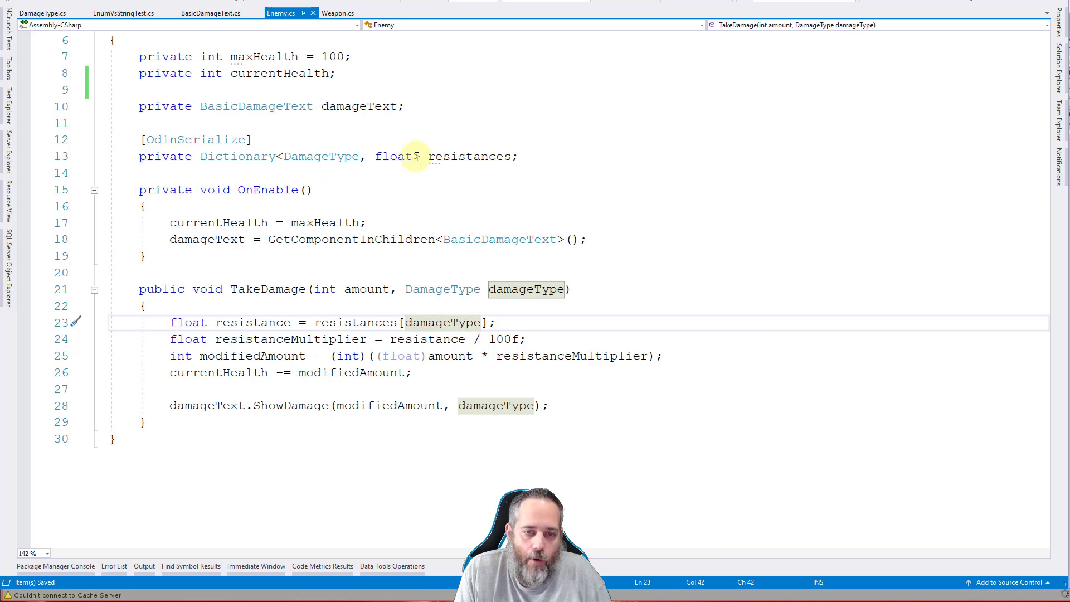
Step: Review Enemy.cs's TakeDamage method and highlight the resistances dictionary it reads from
{"action": "scroll", "scroll_direction": "up", "scroll_amount": 3}
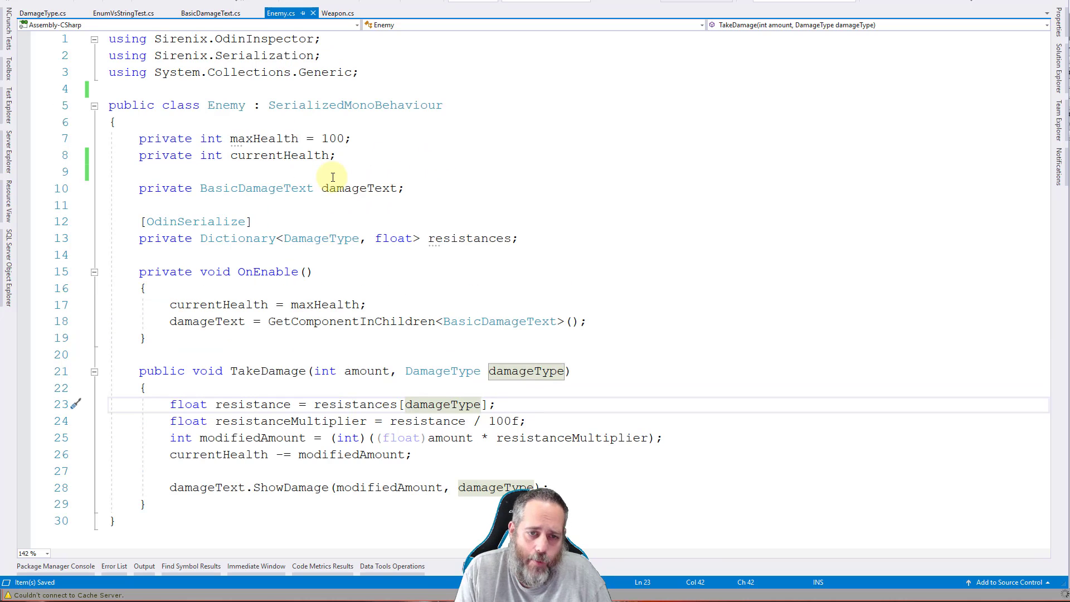
{"action": "mouse_move", "coordinate": [256, 138]}
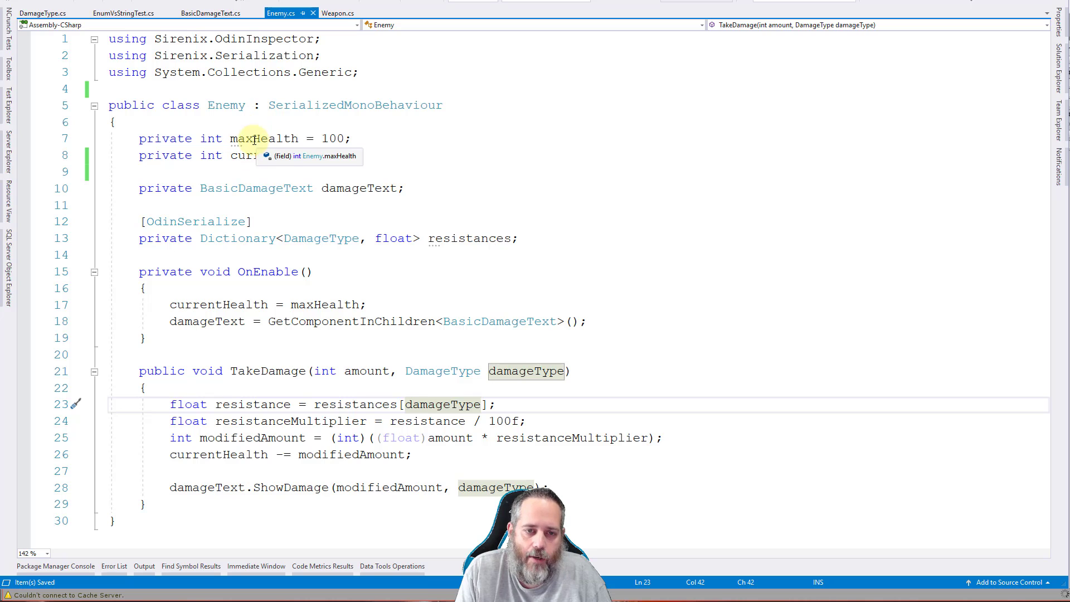
{"action": "mouse_move", "coordinate": [257, 155]}
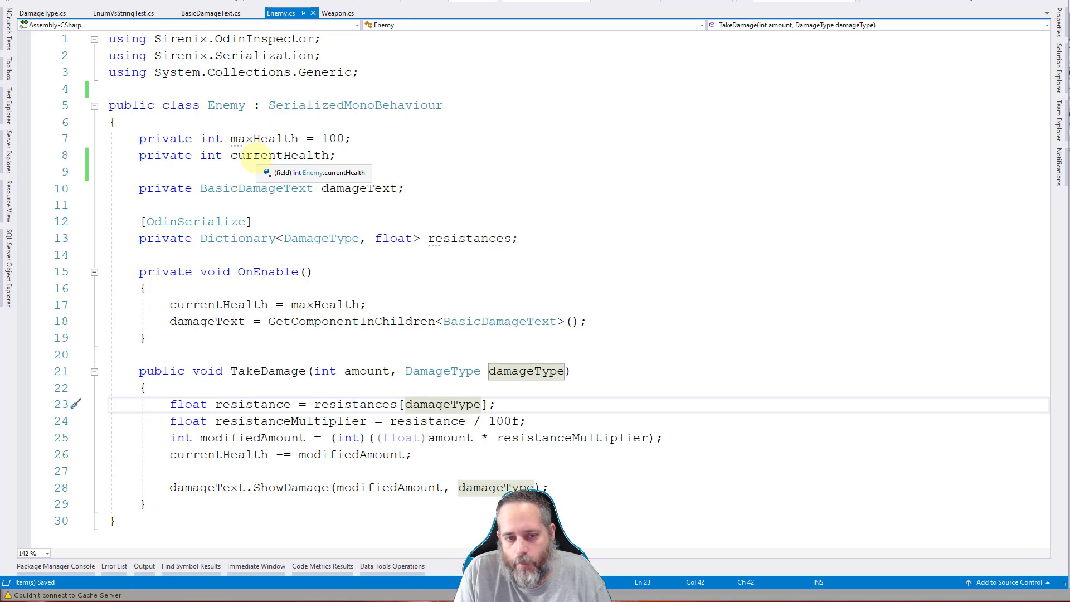
{"action": "mouse_move", "coordinate": [205, 304]}
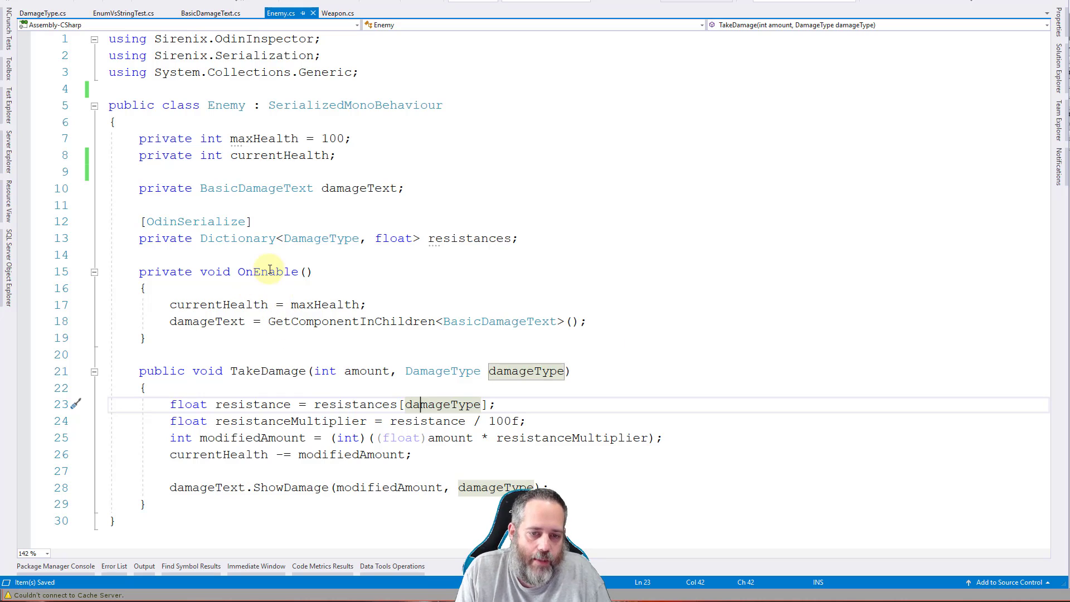
{"action": "left_click", "coordinate": [199, 321]}
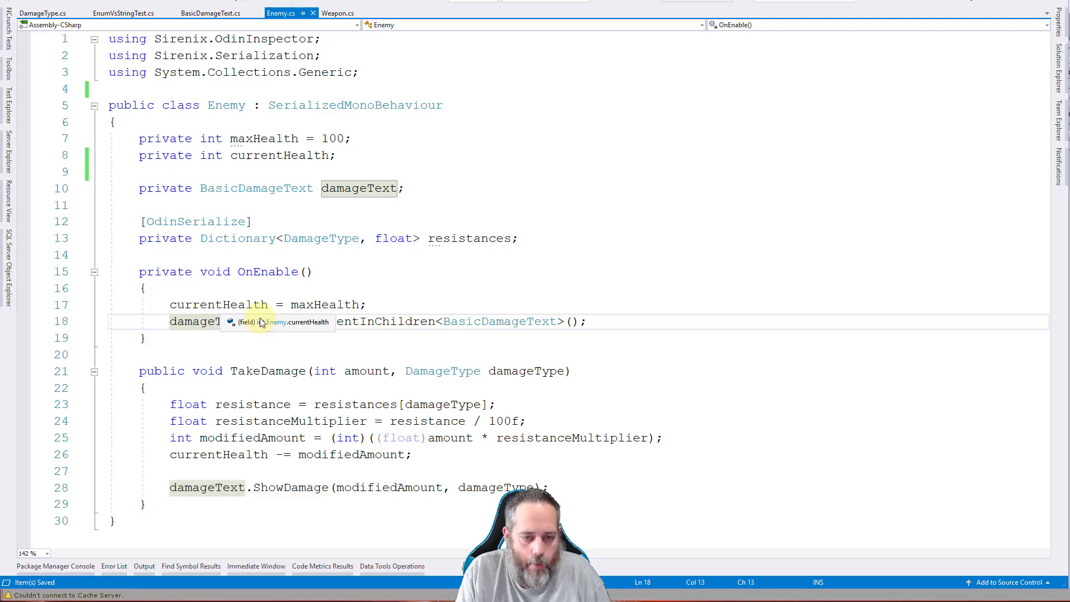
{"action": "left_click", "coordinate": [269, 370]}
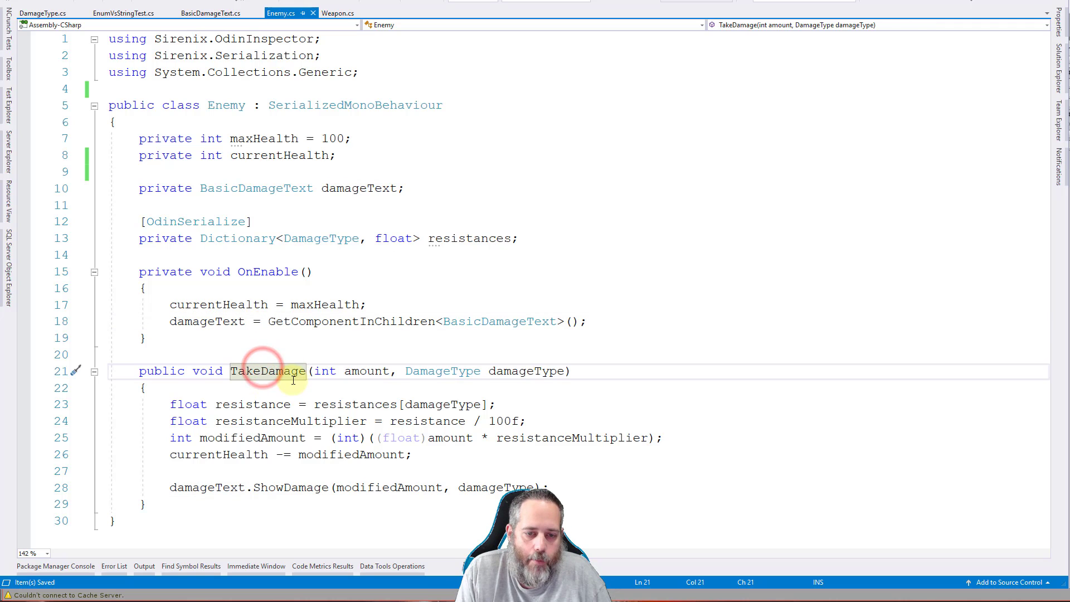
{"action": "left_click", "coordinate": [457, 239]}
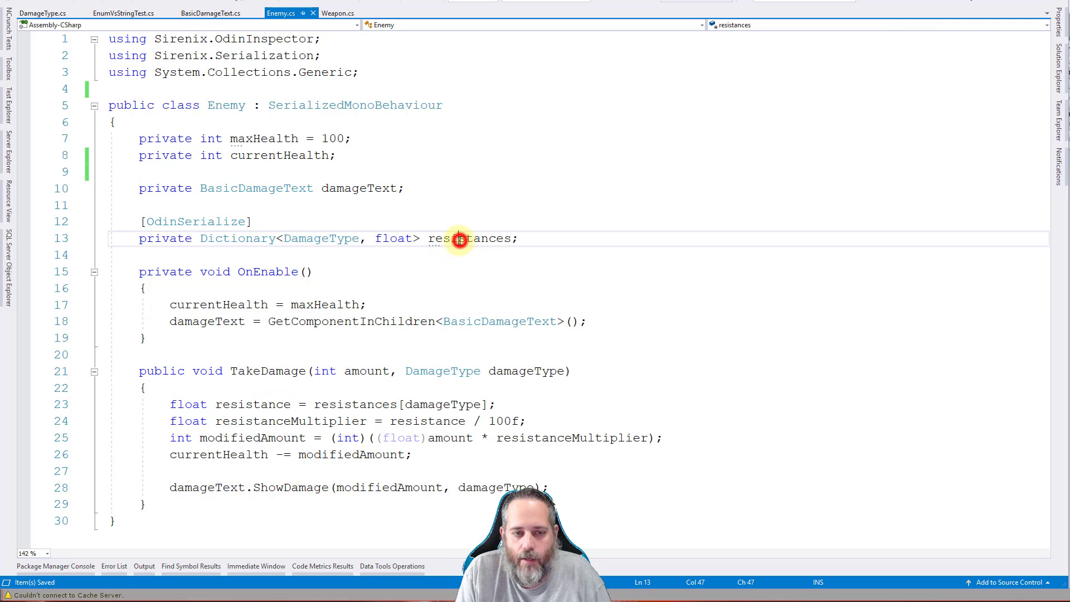
{"action": "double_click", "coordinate": [467, 238]}
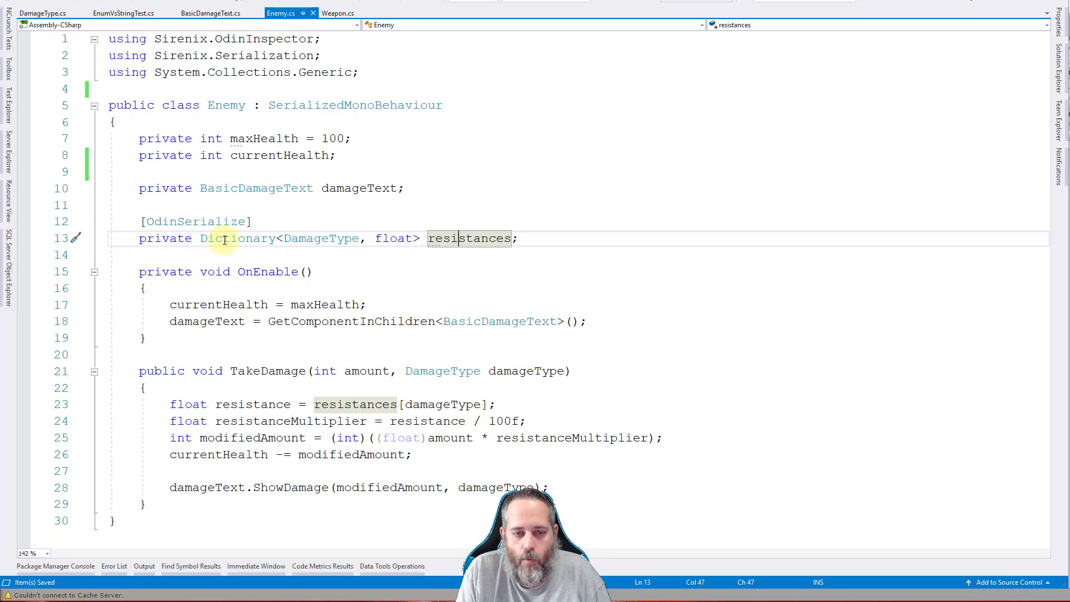
{"action": "mouse_move", "coordinate": [237, 238]}
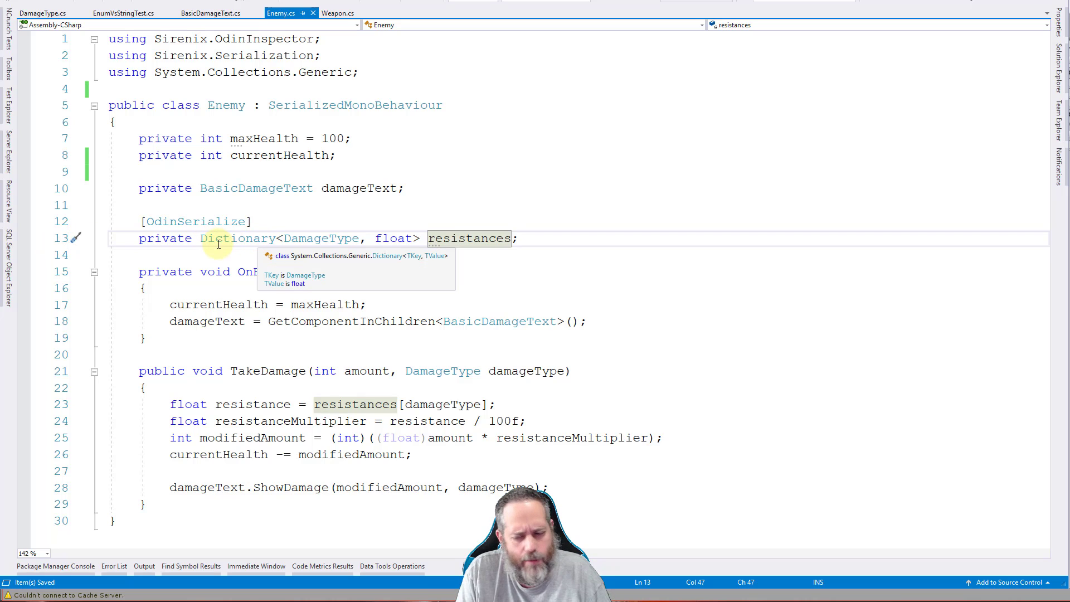
{"action": "mouse_move", "coordinate": [311, 238]}
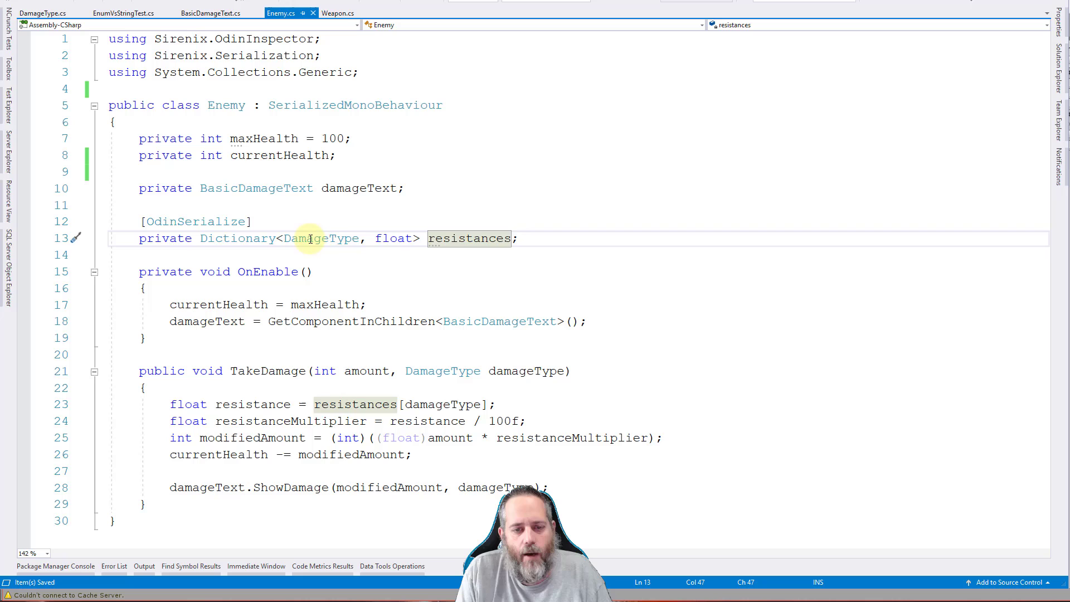
Step: Point out the dictionary's float values, the OdinSerialize attribute and the SerializedMonoBehaviour base class
{"action": "left_click", "coordinate": [386, 238]}
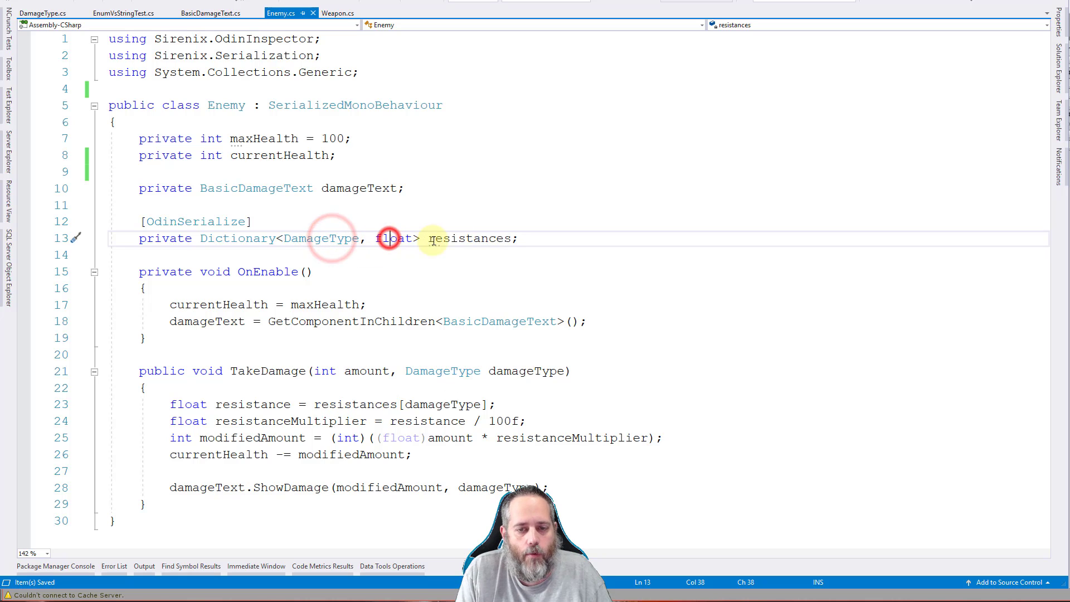
{"action": "double_click", "coordinate": [470, 238]}
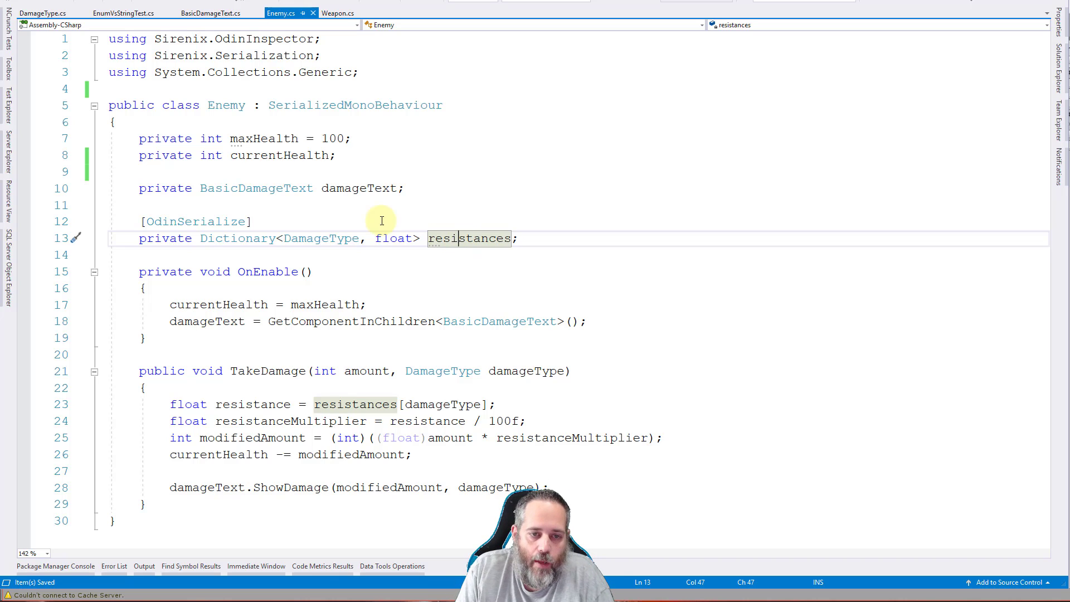
{"action": "left_click", "coordinate": [196, 221]}
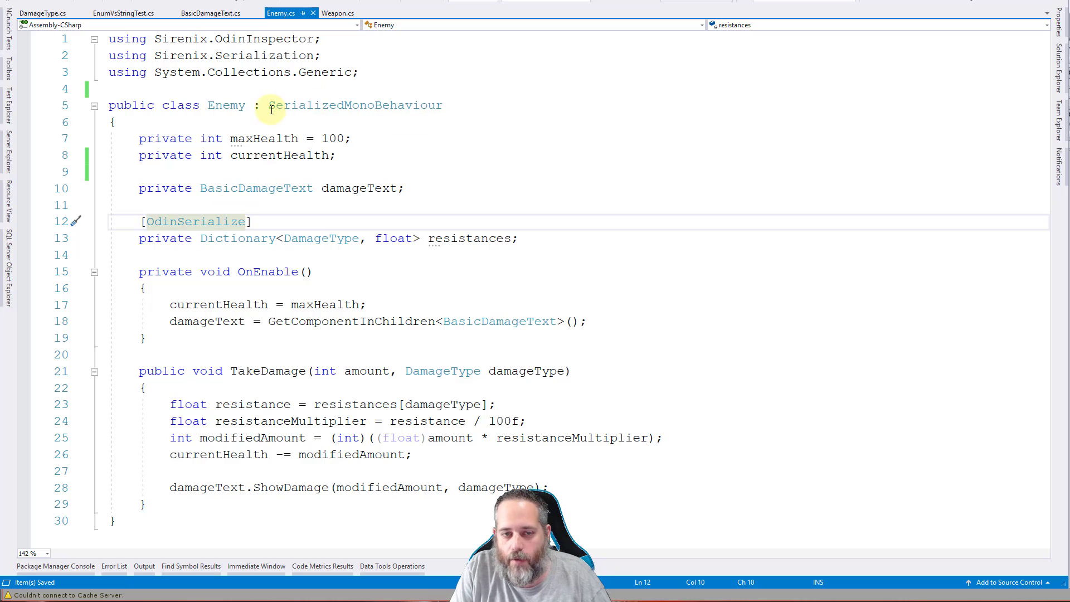
{"action": "left_click", "coordinate": [339, 105]}
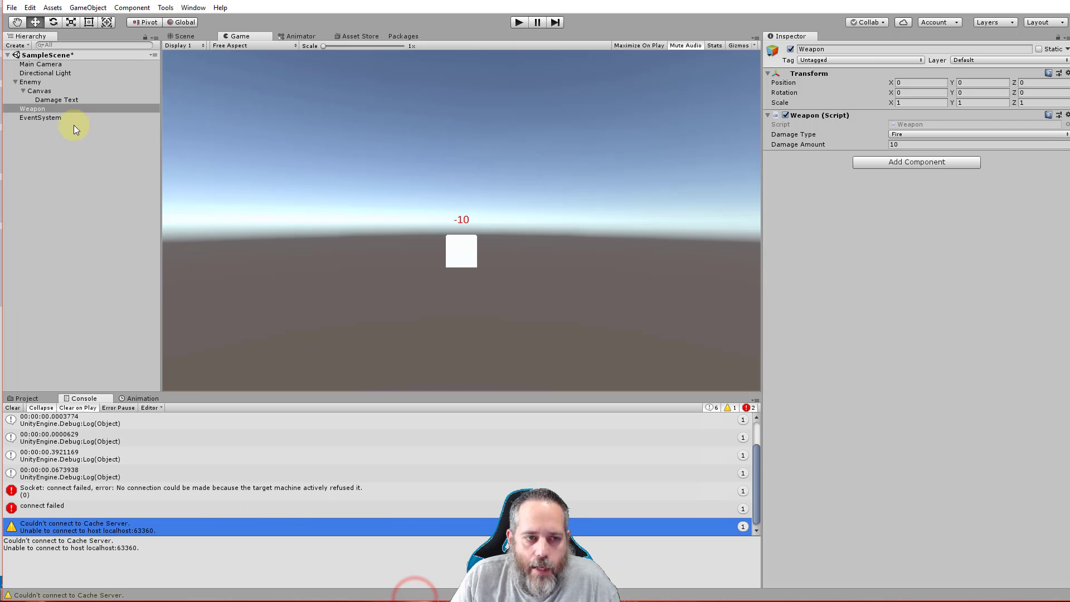
Step: Select Enemy to show its Resistances in the Inspector: Cold 0, Fire 50, Physical 100
{"action": "left_click", "coordinate": [30, 82]}
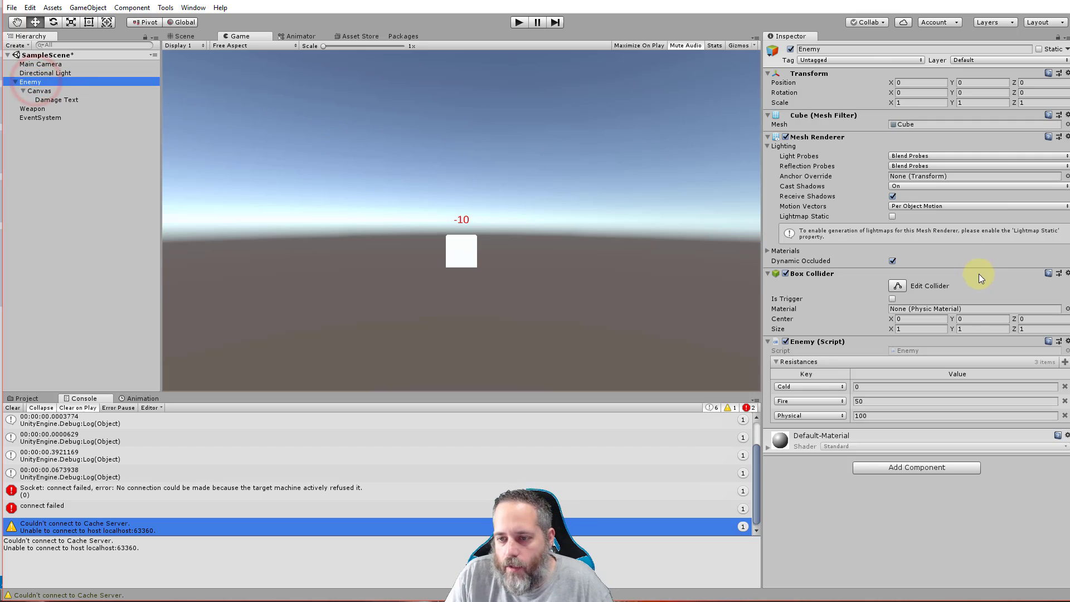
{"action": "left_click", "coordinate": [30, 81]}
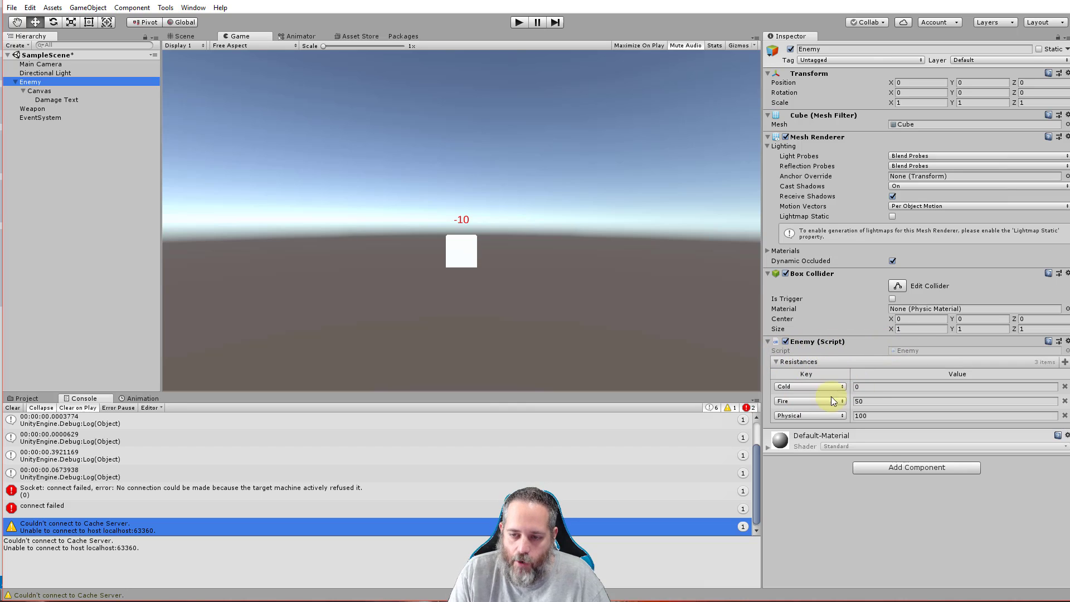
{"action": "mouse_move", "coordinate": [778, 361]}
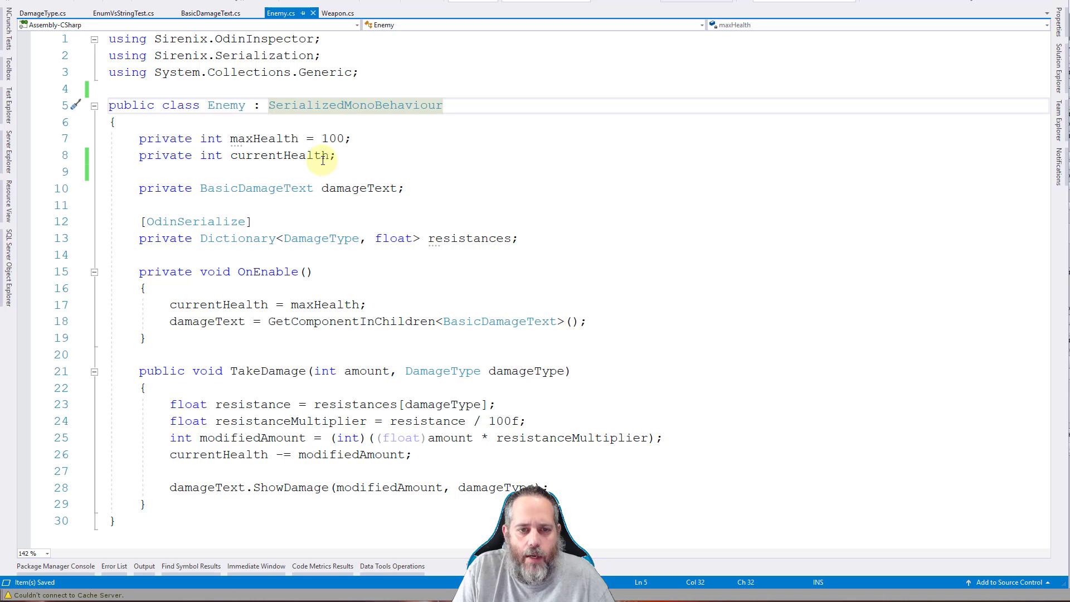
Step: Jump to the DamageType definition and add a Poison entry after Physical
{"action": "left_click", "coordinate": [308, 238]}
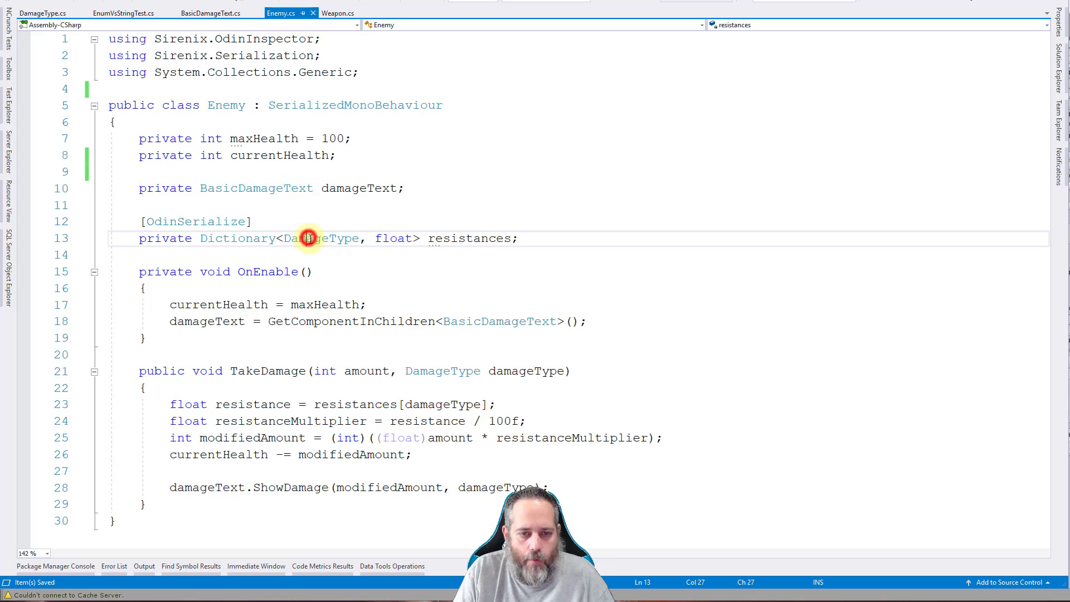
{"action": "left_click", "coordinate": [330, 239]}
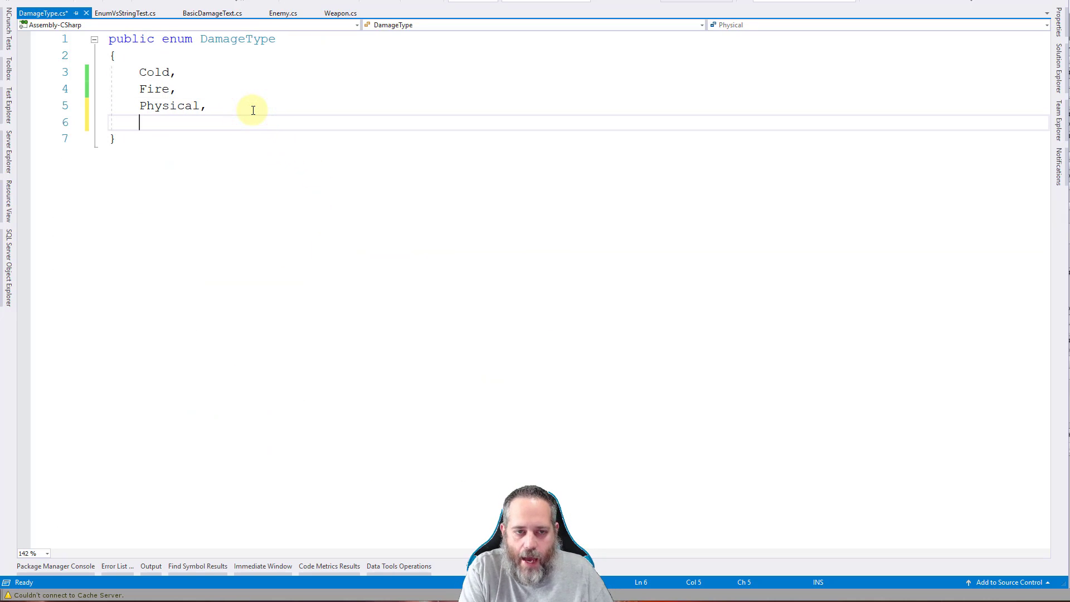
{"action": "type", "text": "Poison,"}
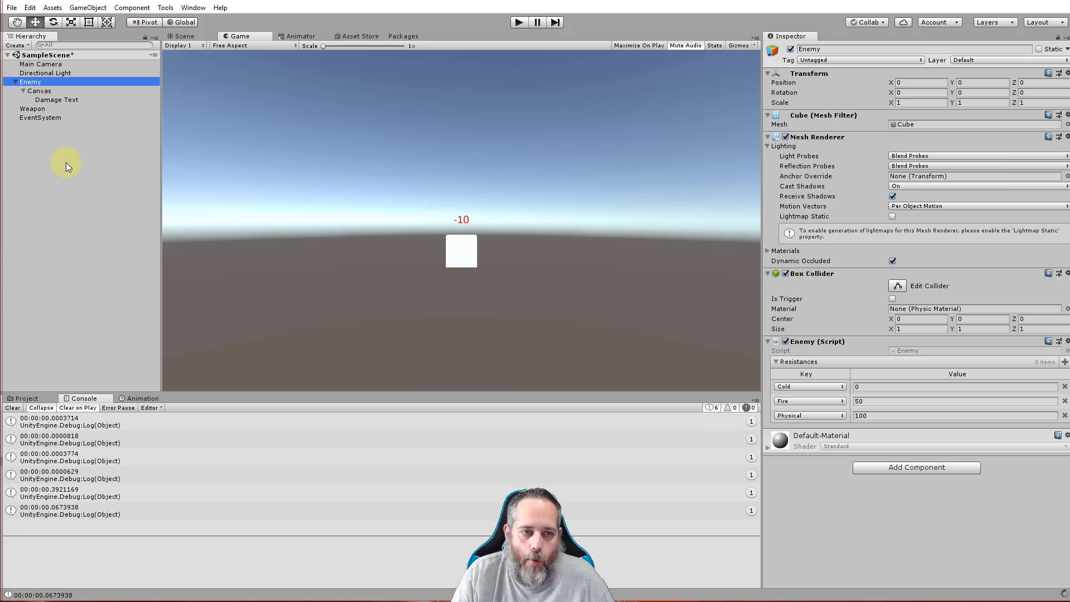
{"action": "mouse_move", "coordinate": [42, 113]}
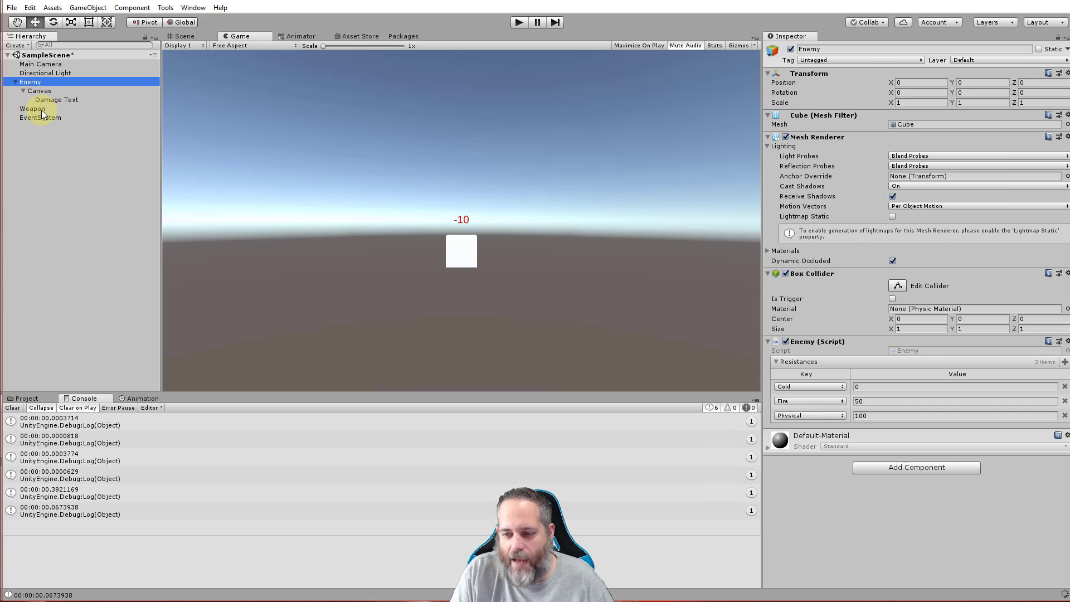
Step: Add a Poison resistance of 25 to the Enemy's Resistances dictionary
{"action": "left_click", "coordinate": [32, 108]}
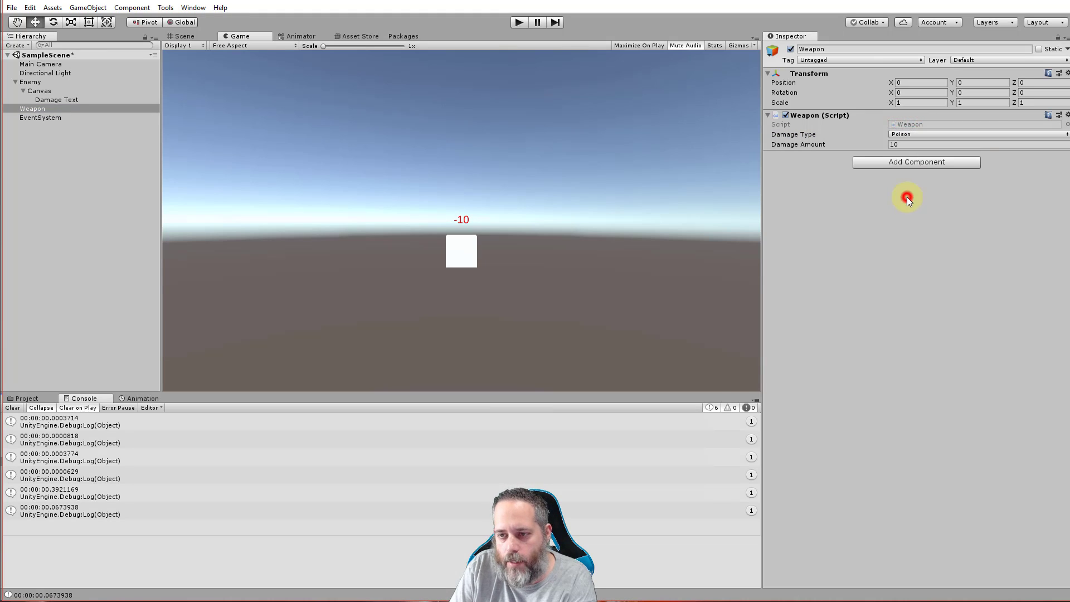
{"action": "left_click", "coordinate": [30, 81]}
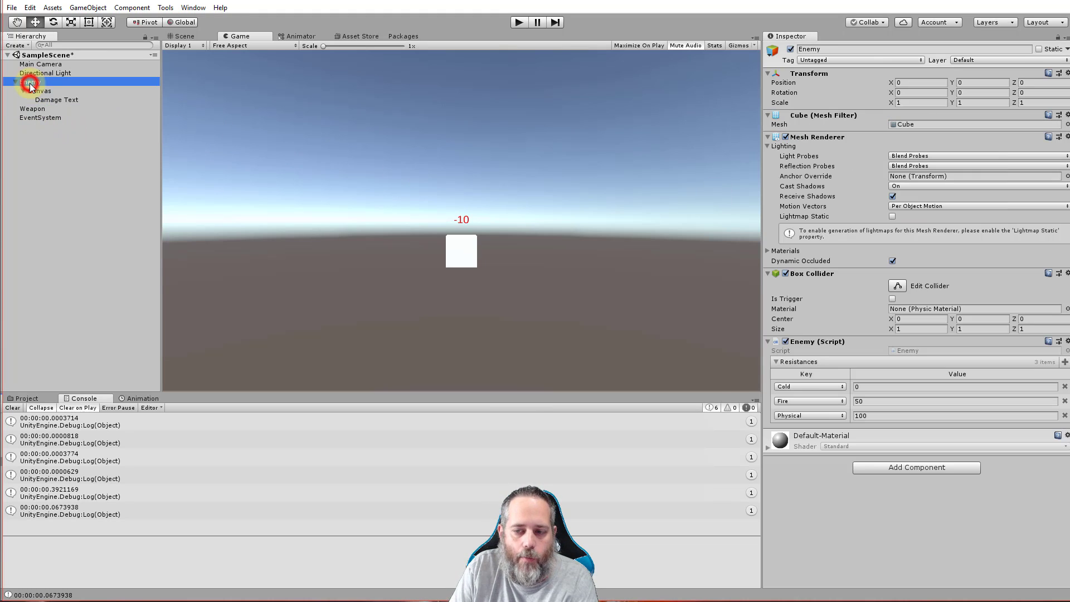
{"action": "left_click", "coordinate": [1062, 361]}
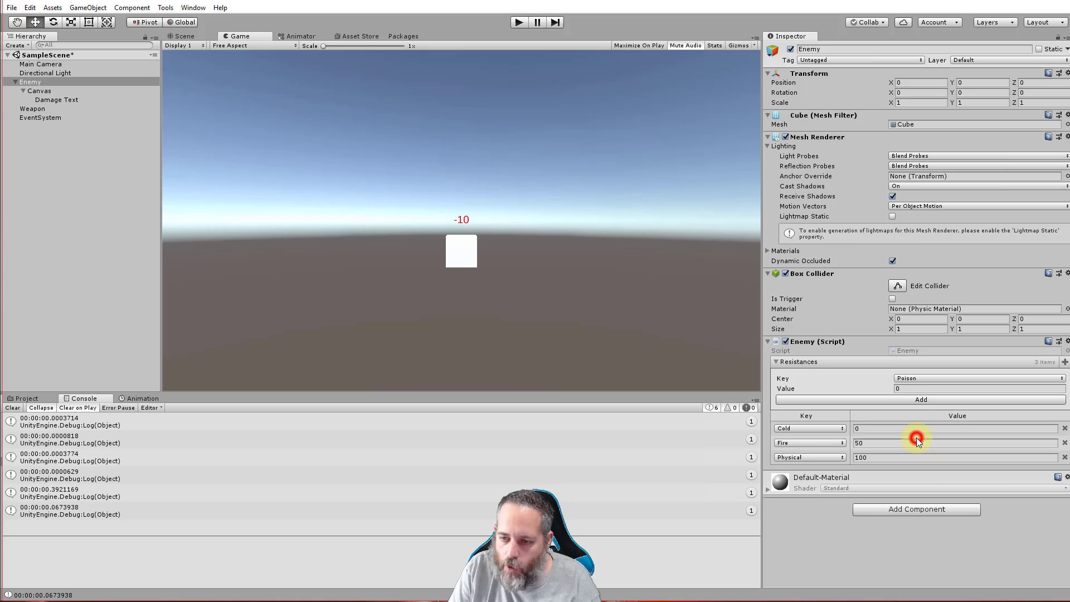
{"action": "left_click", "coordinate": [979, 388]}
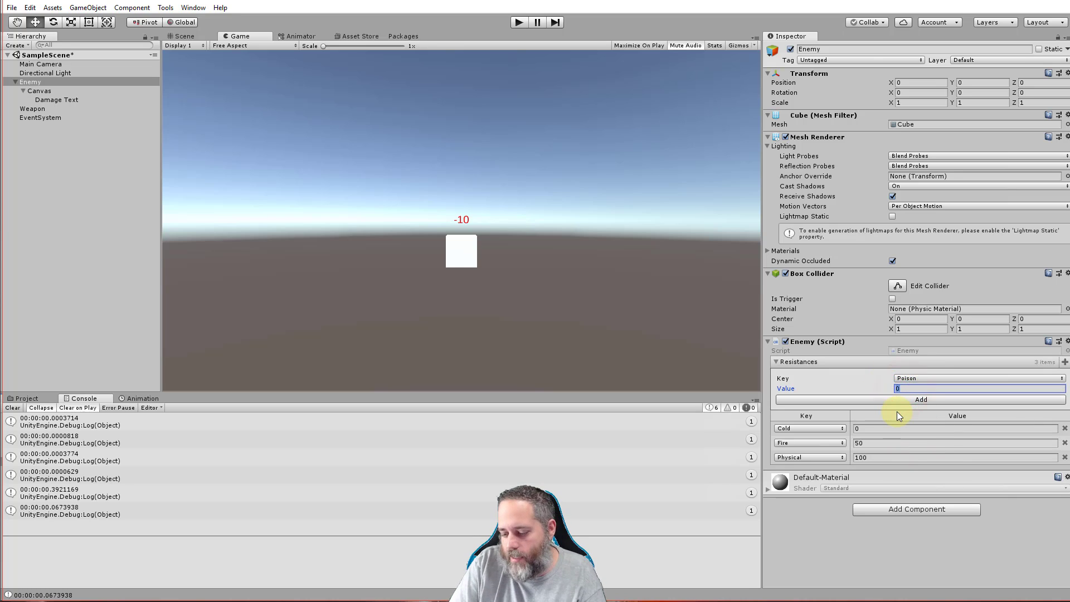
{"action": "left_click", "coordinate": [920, 400]}
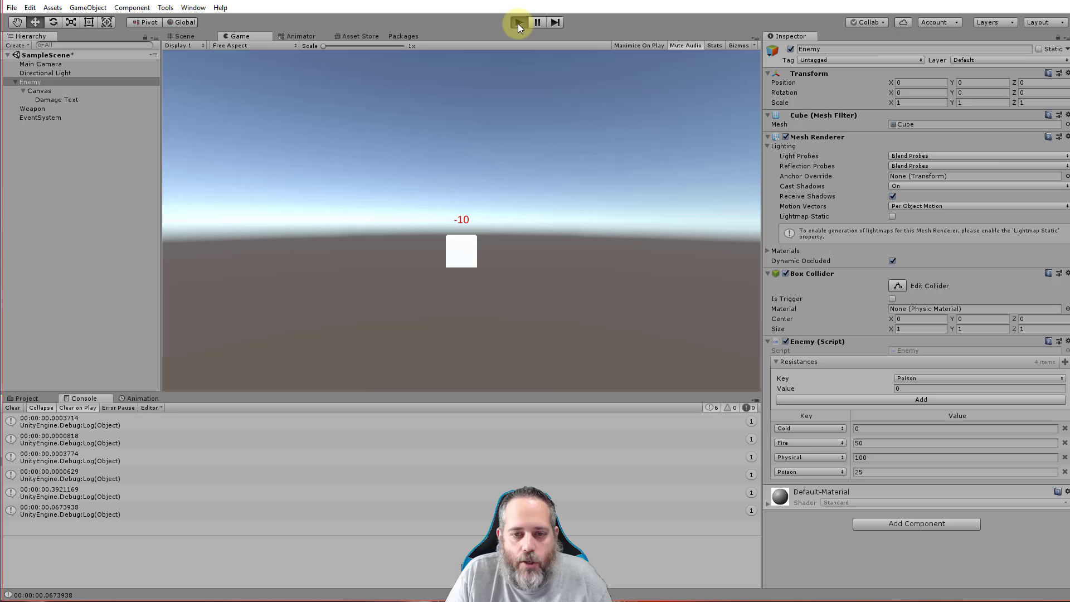
{"action": "mouse_move", "coordinate": [437, 208]}
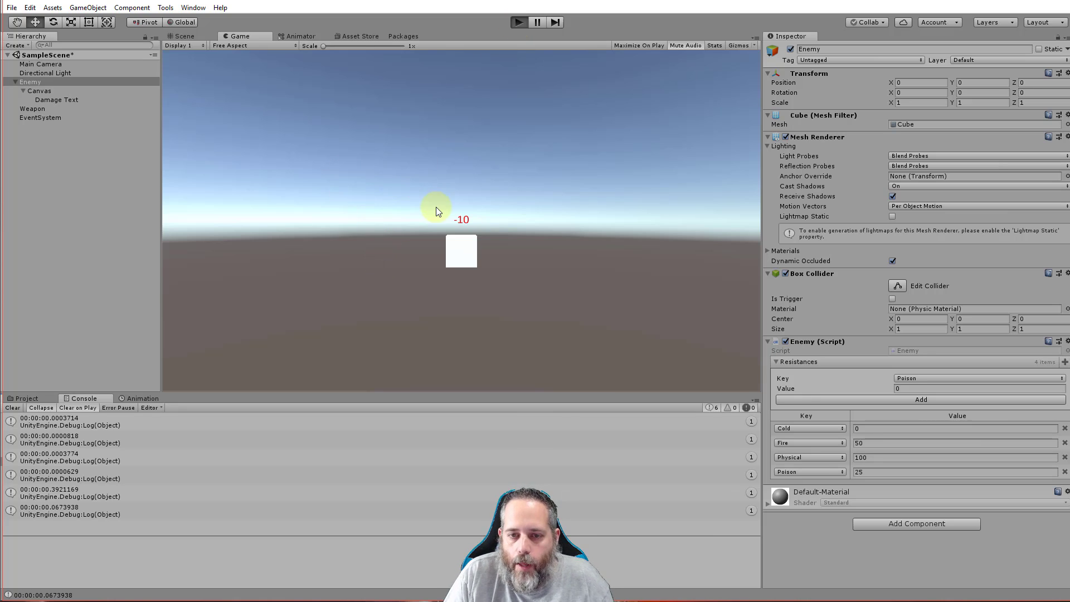
{"action": "mouse_move", "coordinate": [377, 197]}
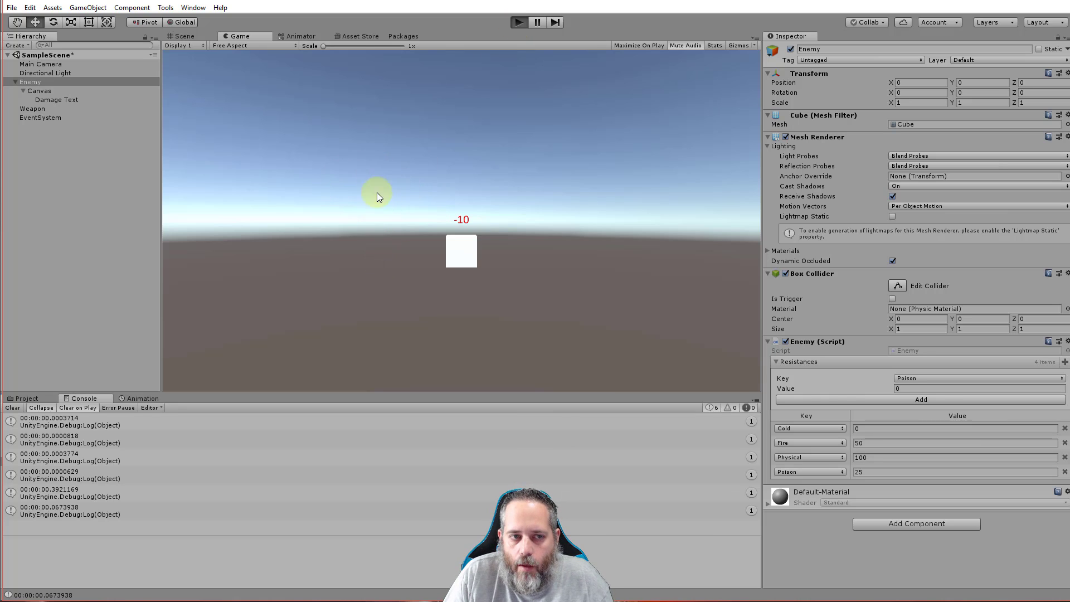
Step: Enter Play mode, set the Weapon's Damage Type to Physical and hit the enemy cube
{"action": "left_click", "coordinate": [518, 22]}
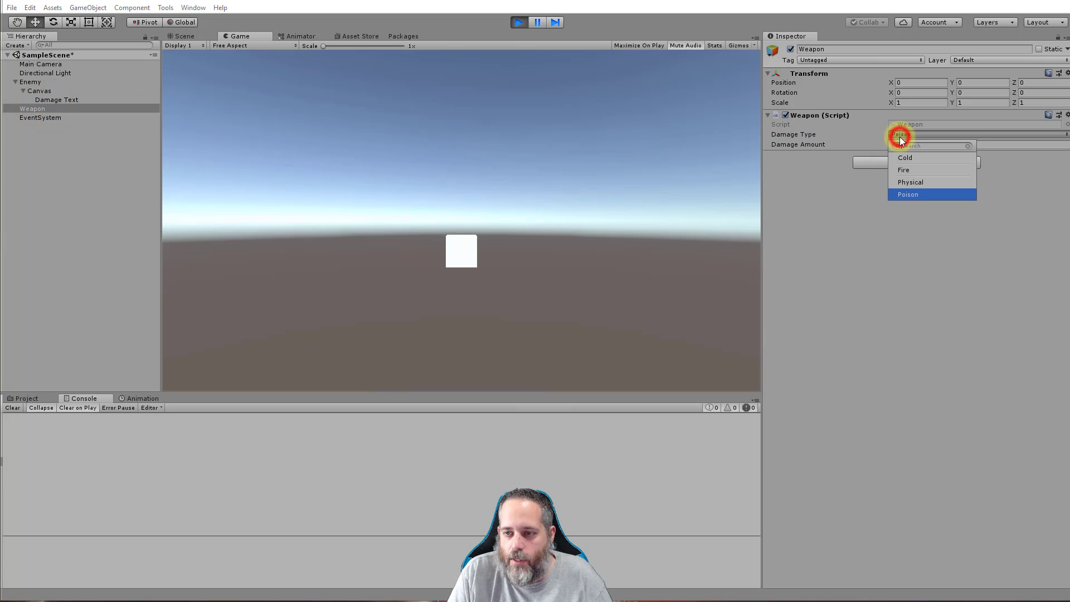
{"action": "left_click", "coordinate": [904, 169]}
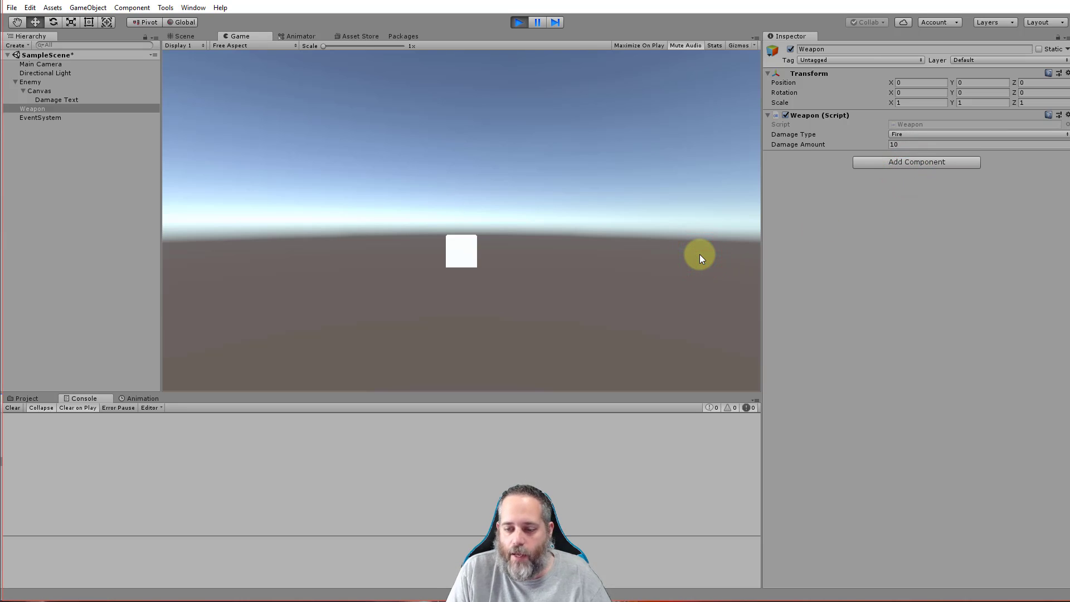
{"action": "mouse_move", "coordinate": [498, 157]}
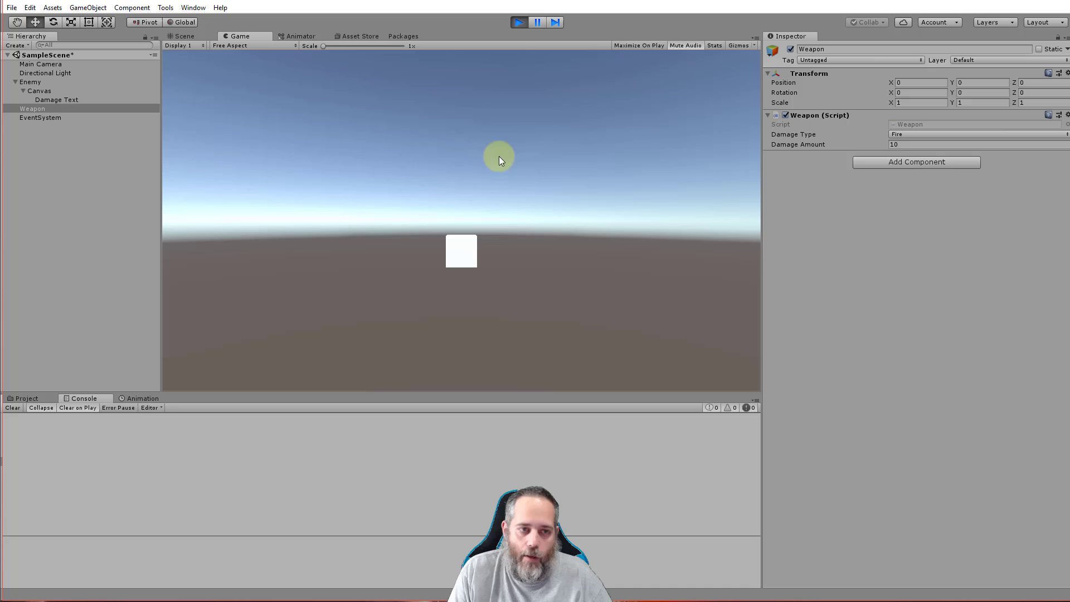
{"action": "left_click", "coordinate": [29, 81]}
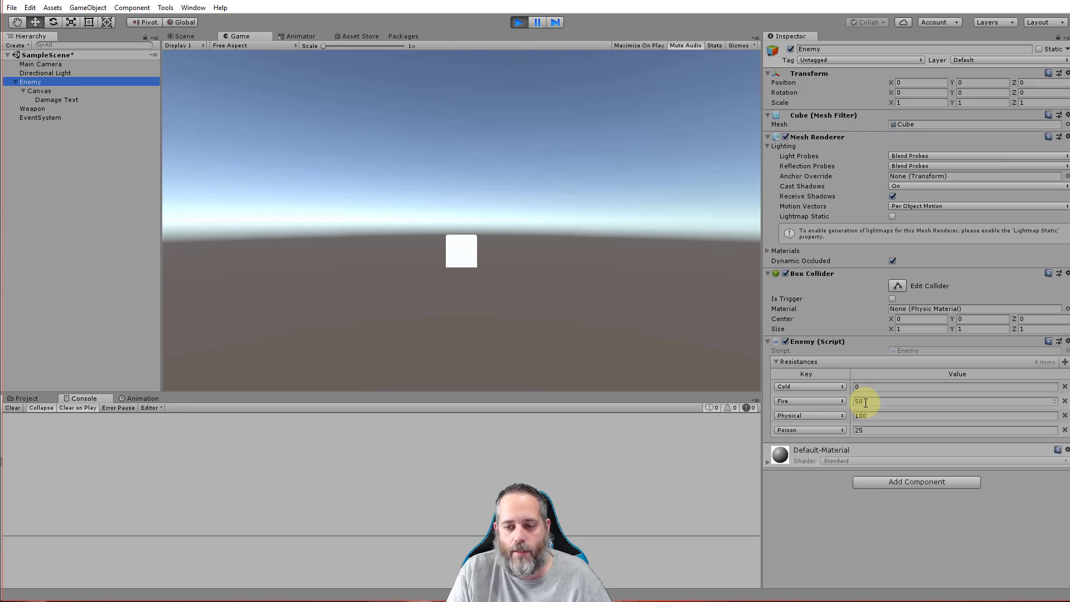
{"action": "left_click", "coordinate": [41, 117]}
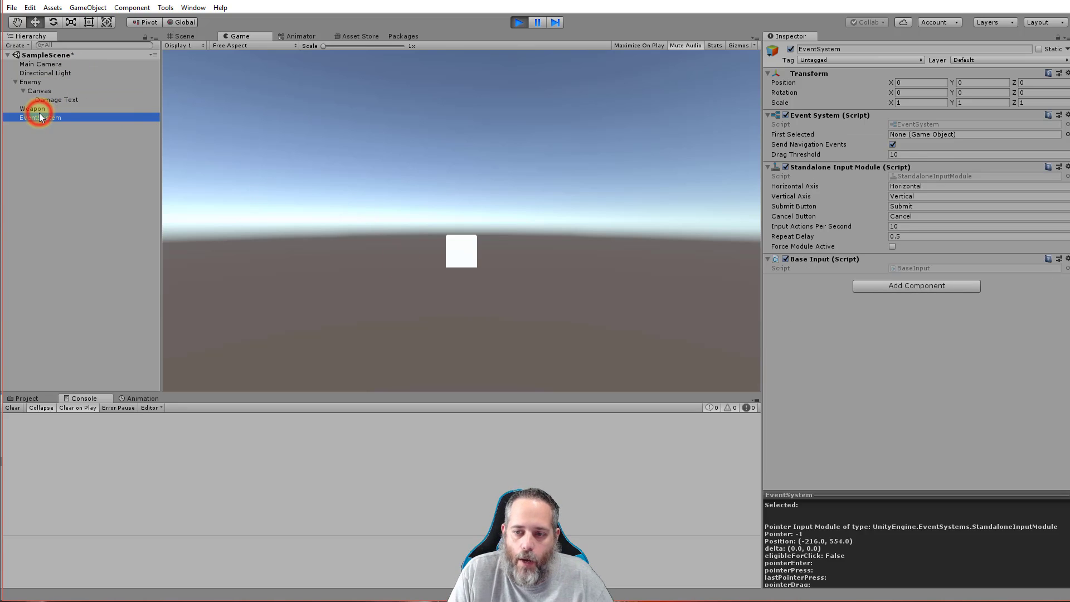
{"action": "left_click", "coordinate": [32, 108]}
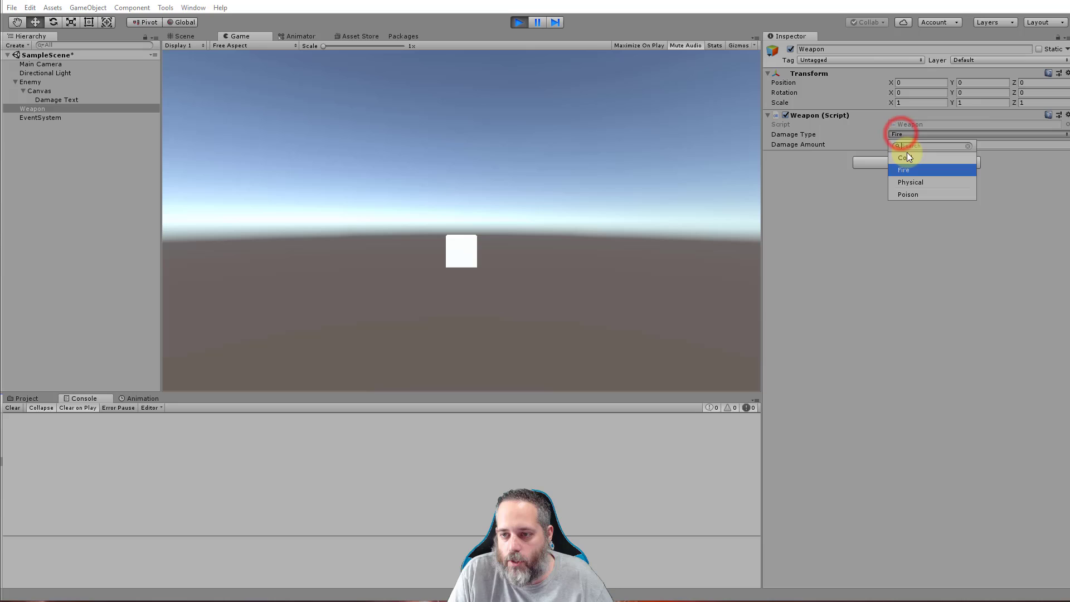
{"action": "left_click", "coordinate": [907, 157]}
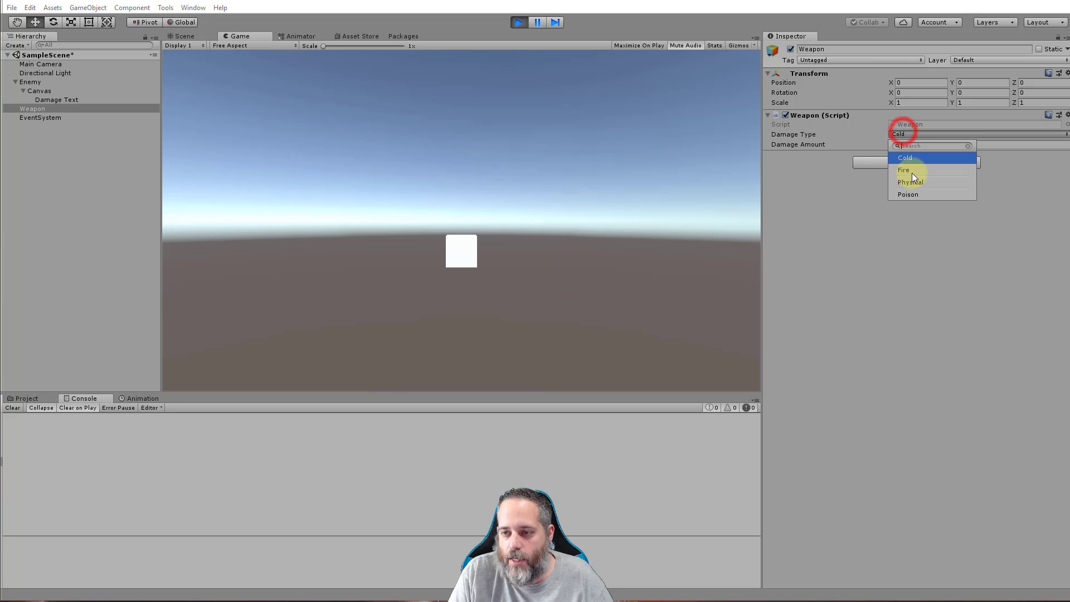
{"action": "left_click", "coordinate": [910, 182]}
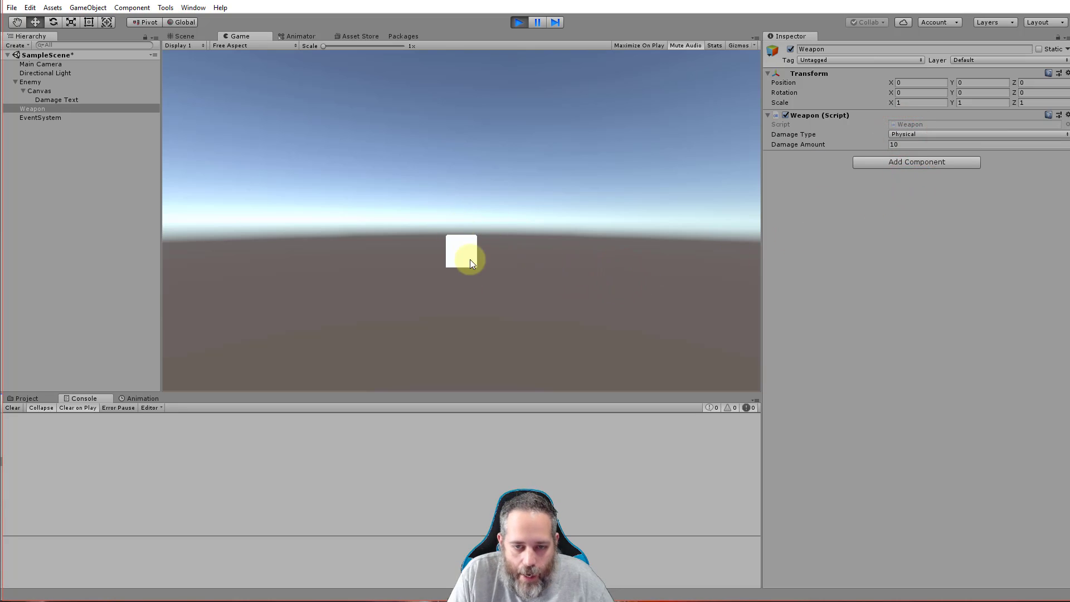
{"action": "left_click", "coordinate": [40, 64]}
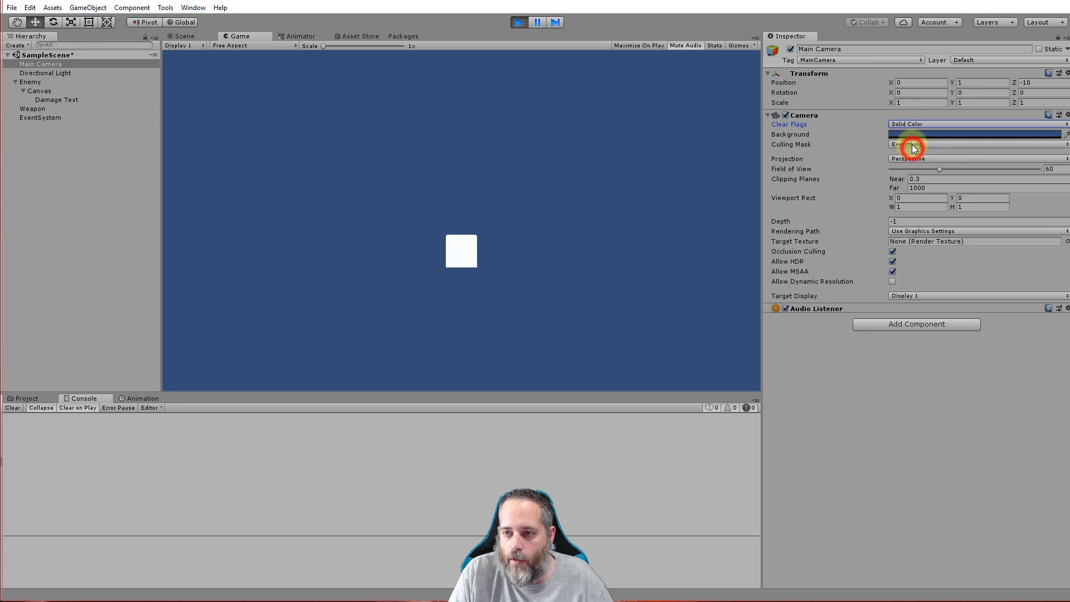
Step: Set the Main Camera's background colour to solid black
{"action": "left_click", "coordinate": [974, 134]}
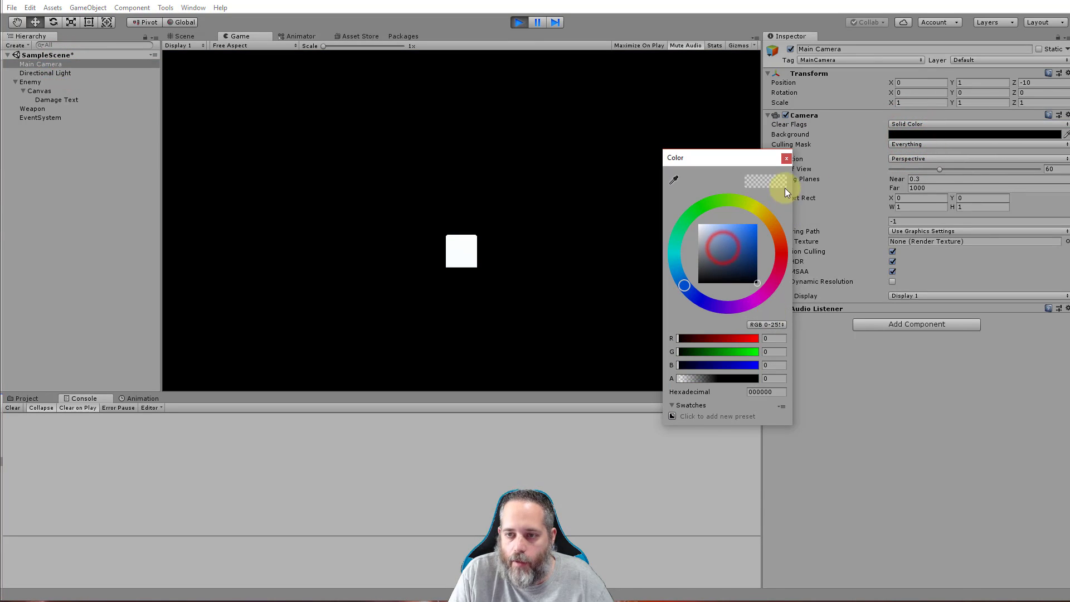
{"action": "left_click", "coordinate": [786, 157]}
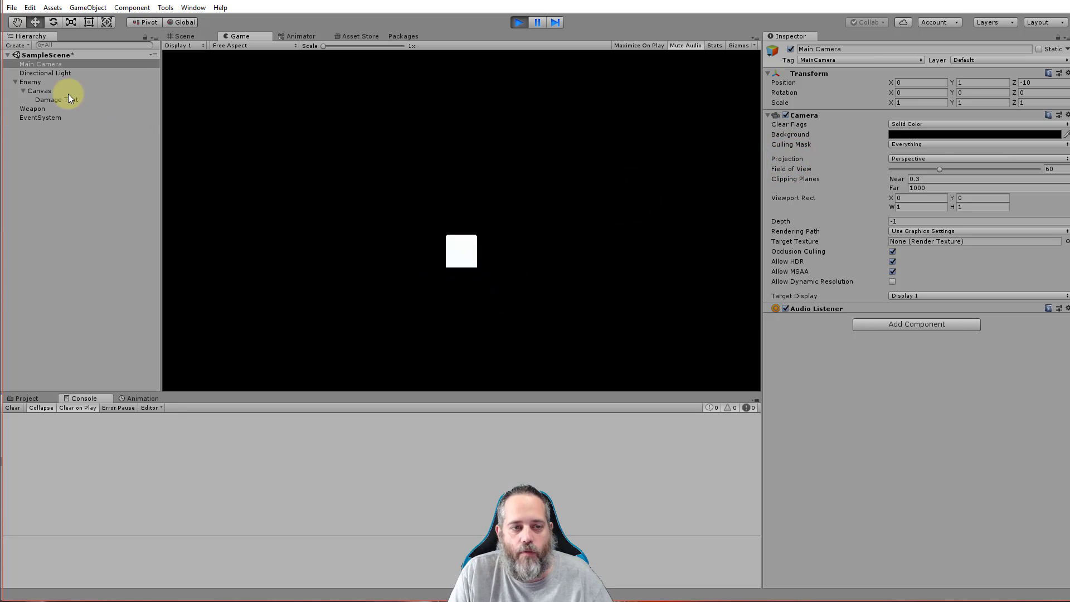
Step: Select Enemy and review its Fire 50 and Poison 25 resistance values in the Inspector
{"action": "left_click", "coordinate": [30, 82]}
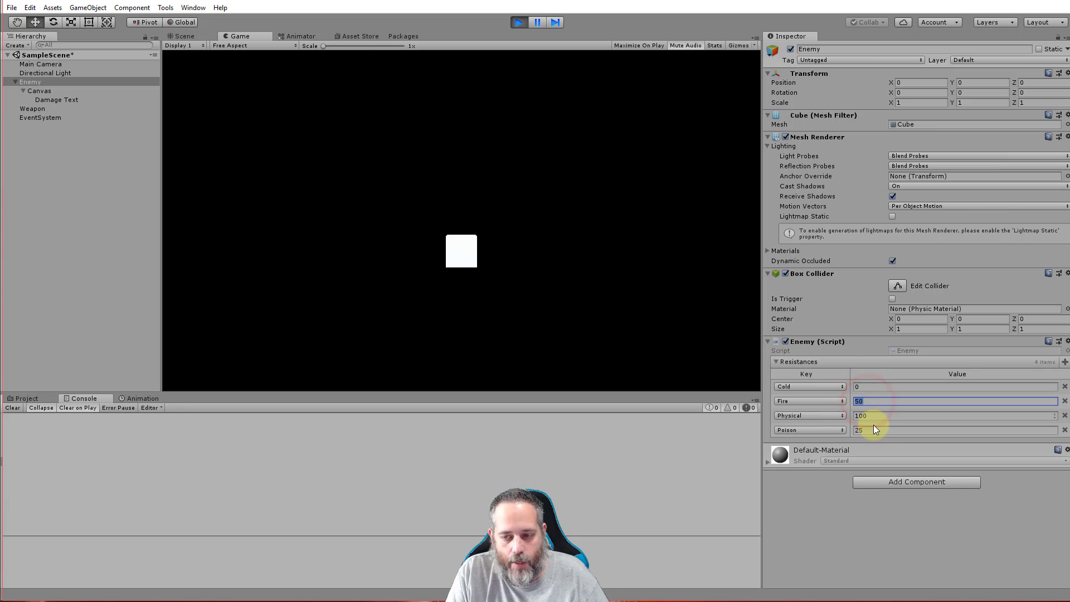
{"action": "left_click", "coordinate": [956, 431]}
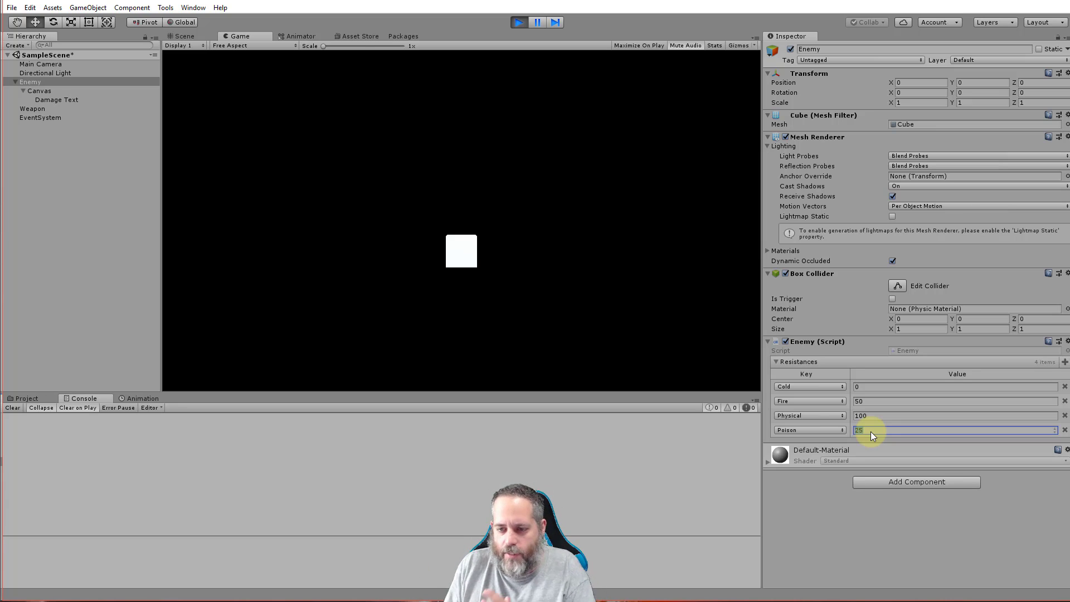
{"action": "left_click", "coordinate": [546, 230]}
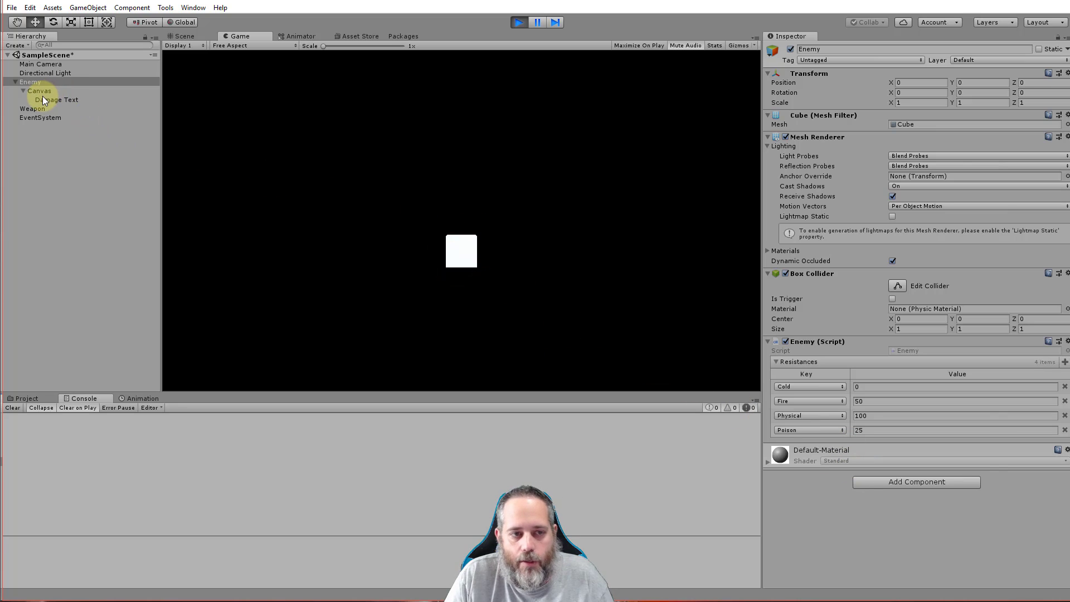
Step: Set the Weapon's Damage Type to Cold
{"action": "left_click", "coordinate": [928, 134]}
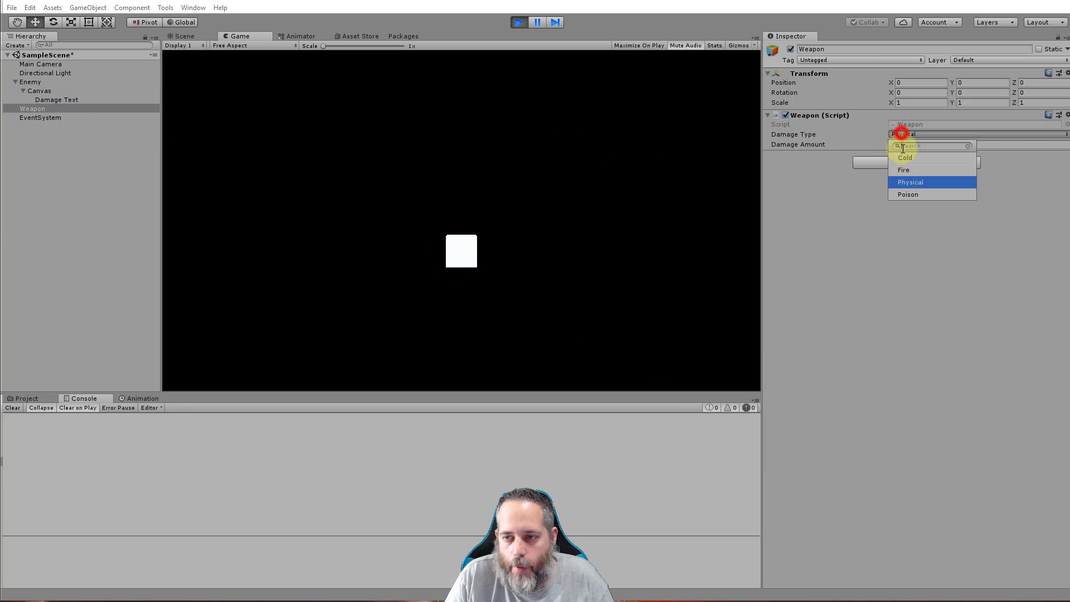
{"action": "left_click", "coordinate": [904, 169]}
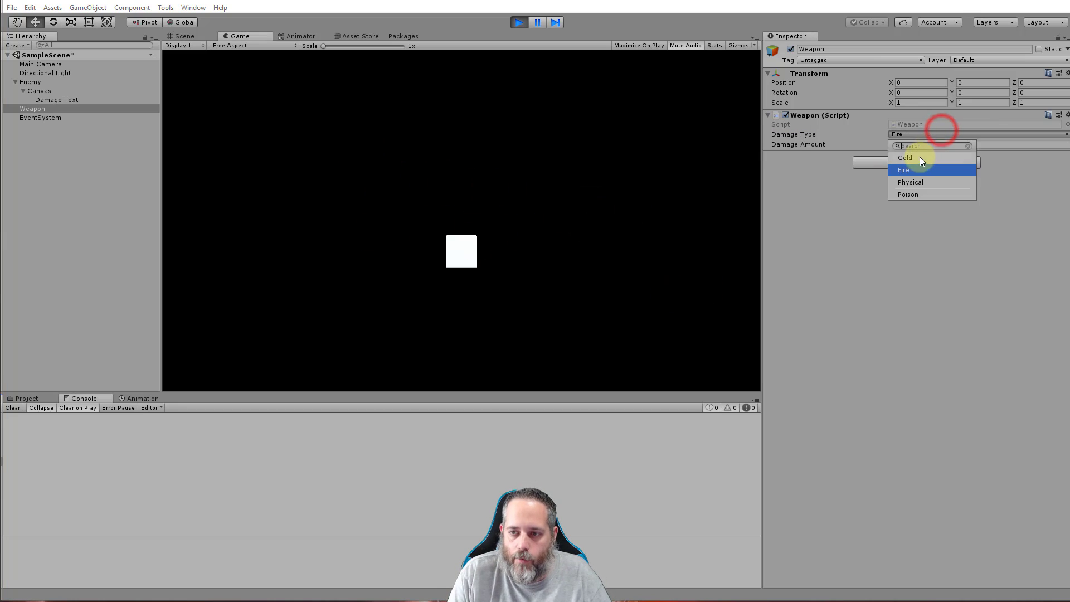
{"action": "left_click", "coordinate": [905, 157]}
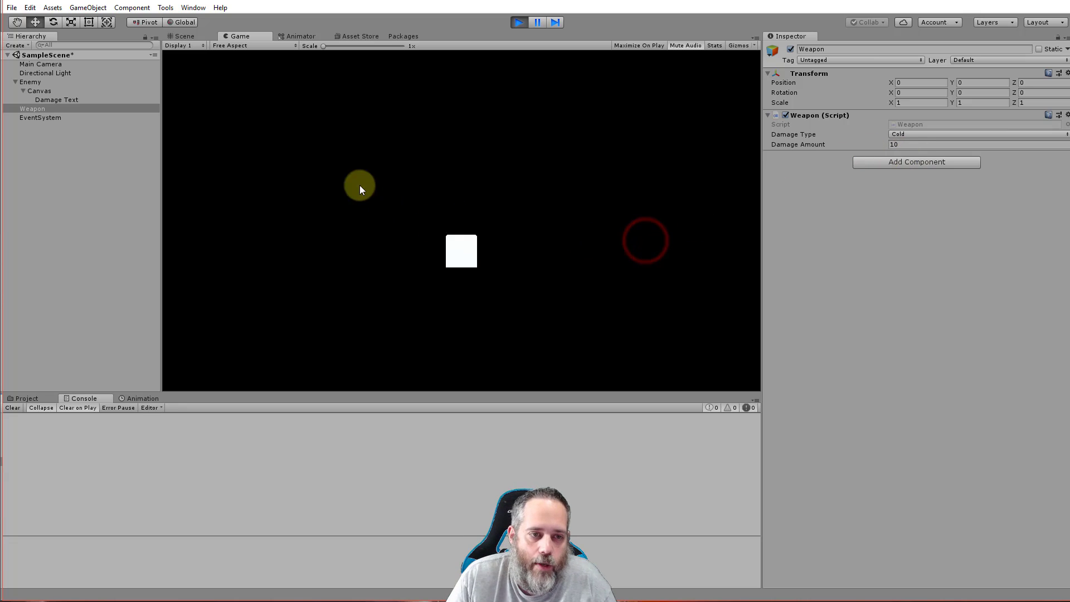
Step: Select the Damage Text object and scroll through its Inspector settings
{"action": "left_click", "coordinate": [56, 100]}
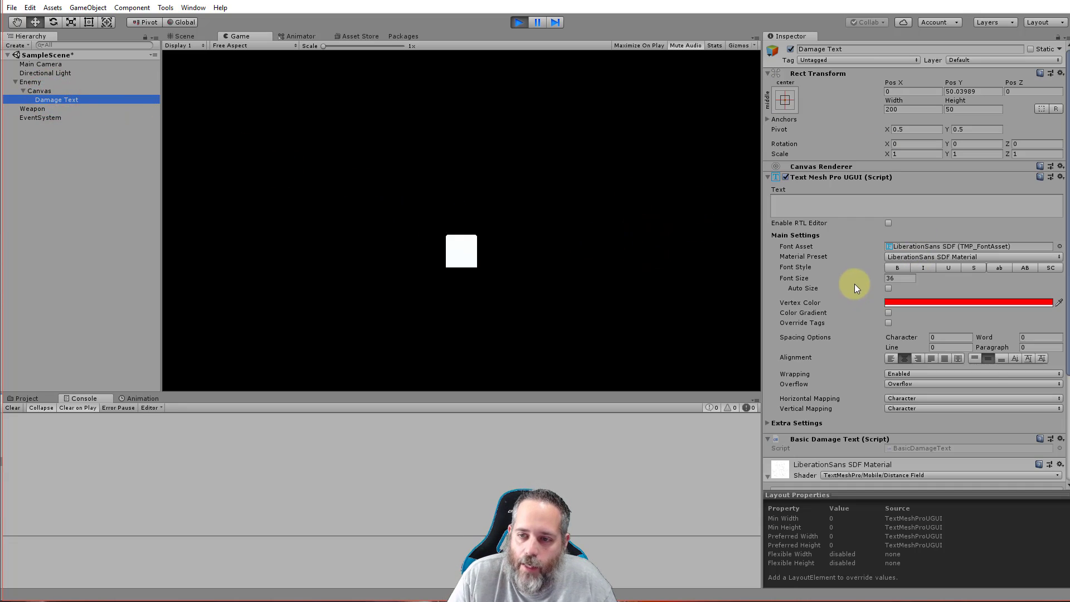
{"action": "scroll", "scroll_direction": "down", "scroll_amount": 3}
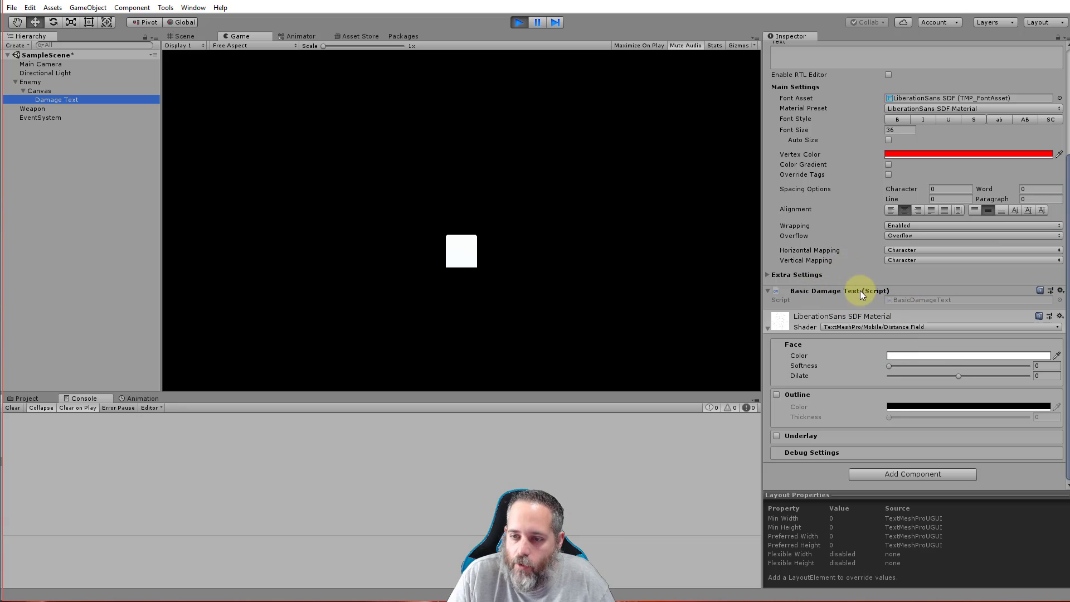
{"action": "scroll", "scroll_direction": "up", "scroll_amount": 3}
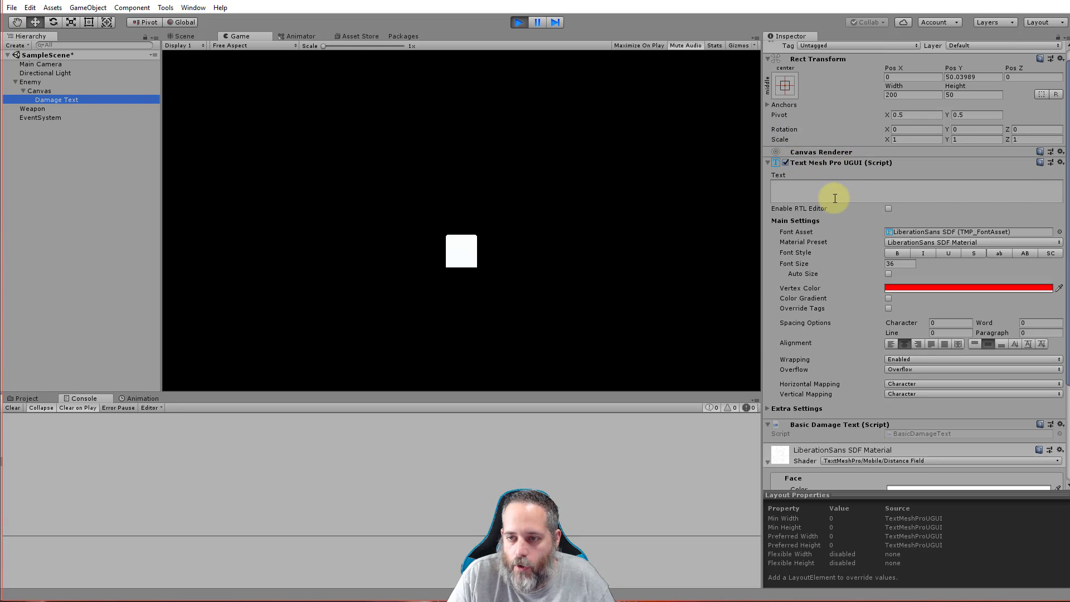
{"action": "scroll", "scroll_direction": "down", "scroll_amount": 3}
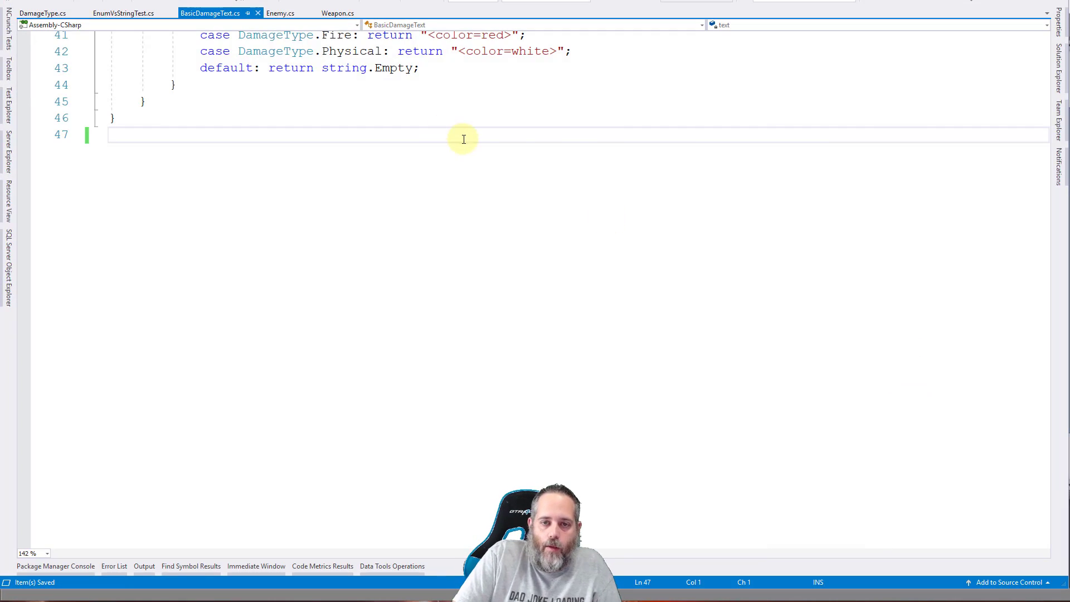
{"action": "scroll", "scroll_direction": "up", "scroll_amount": 3}
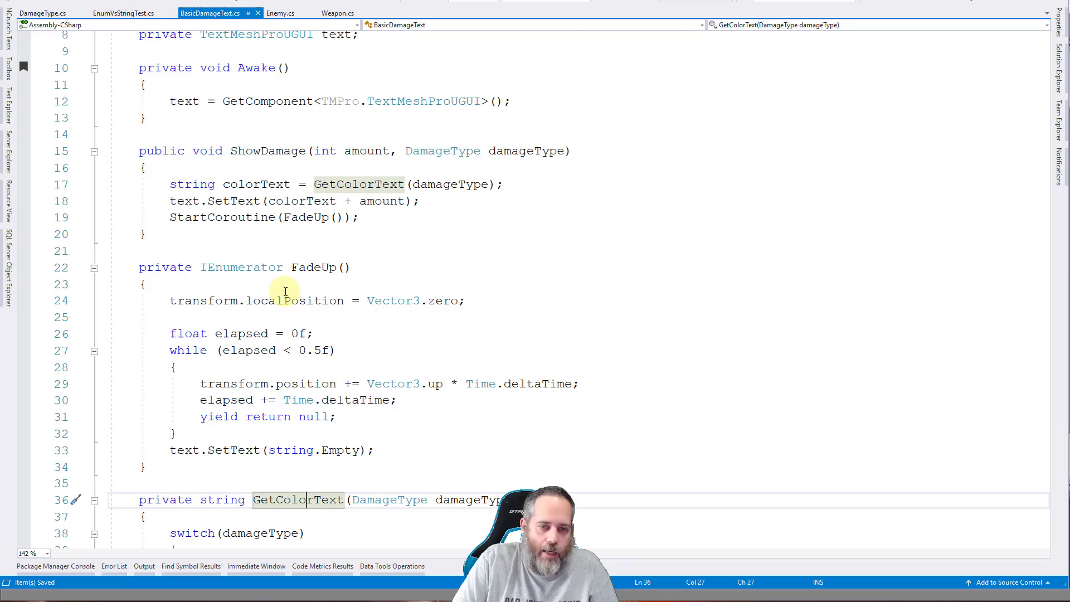
{"action": "scroll", "scroll_direction": "up", "scroll_amount": 3}
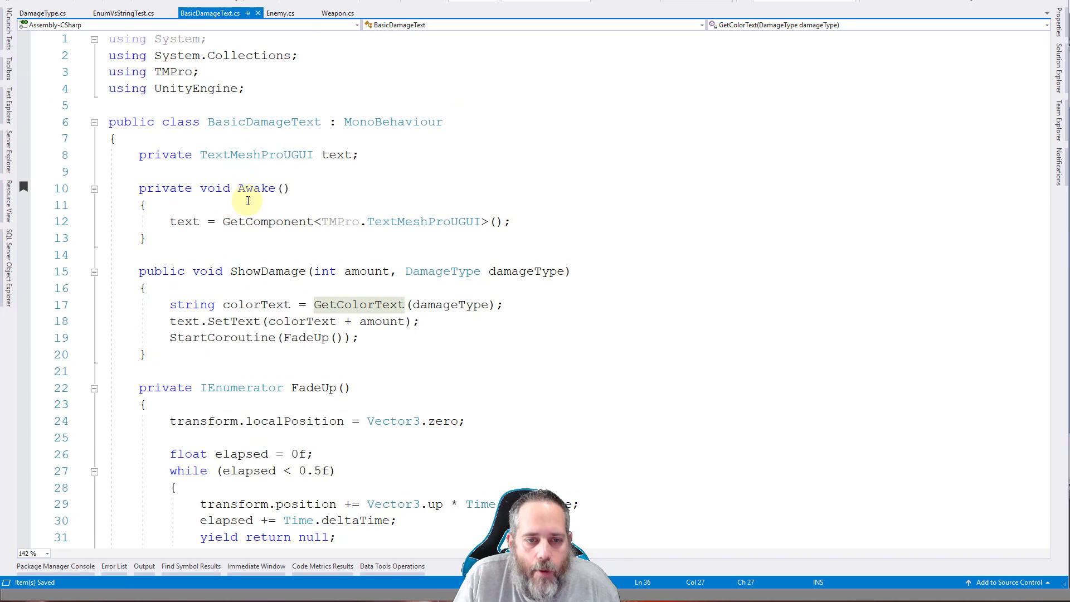
{"action": "left_click", "coordinate": [184, 221]}
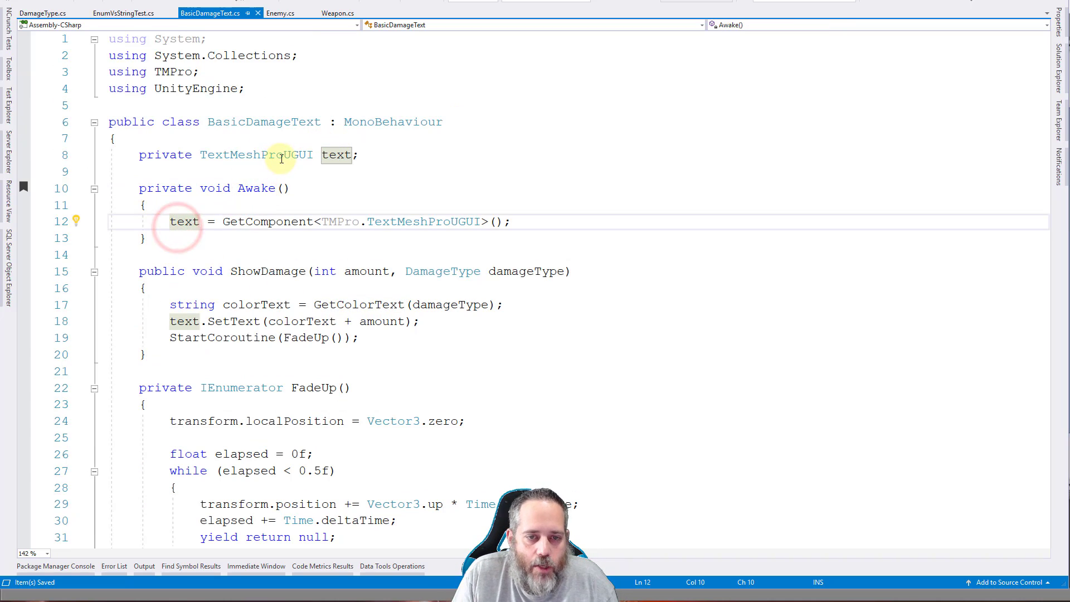
{"action": "scroll", "scroll_direction": "down", "scroll_amount": 3}
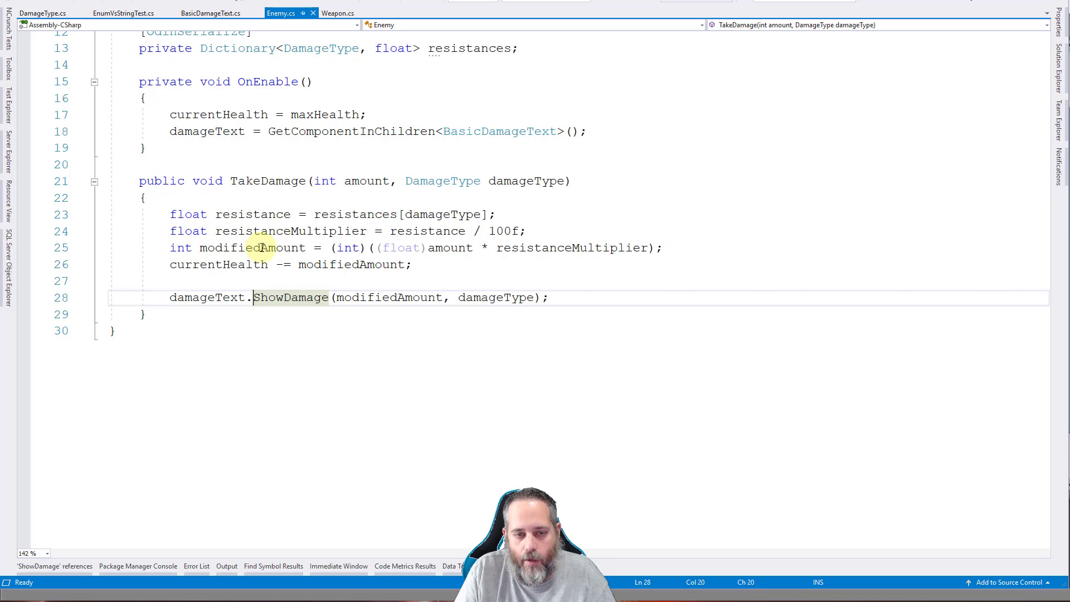
{"action": "mouse_move", "coordinate": [232, 265]}
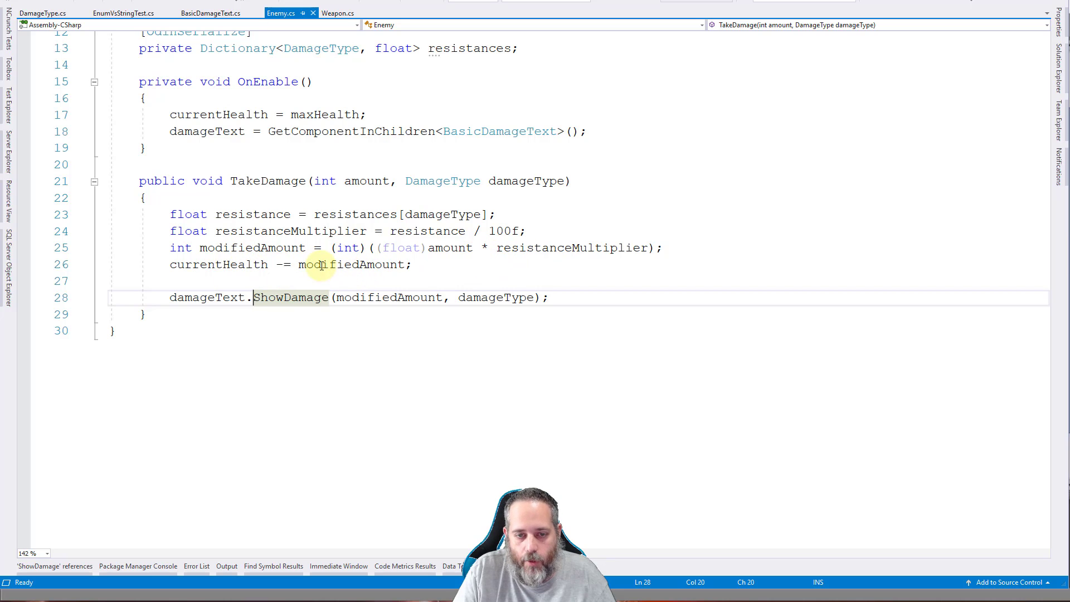
{"action": "mouse_move", "coordinate": [277, 302]}
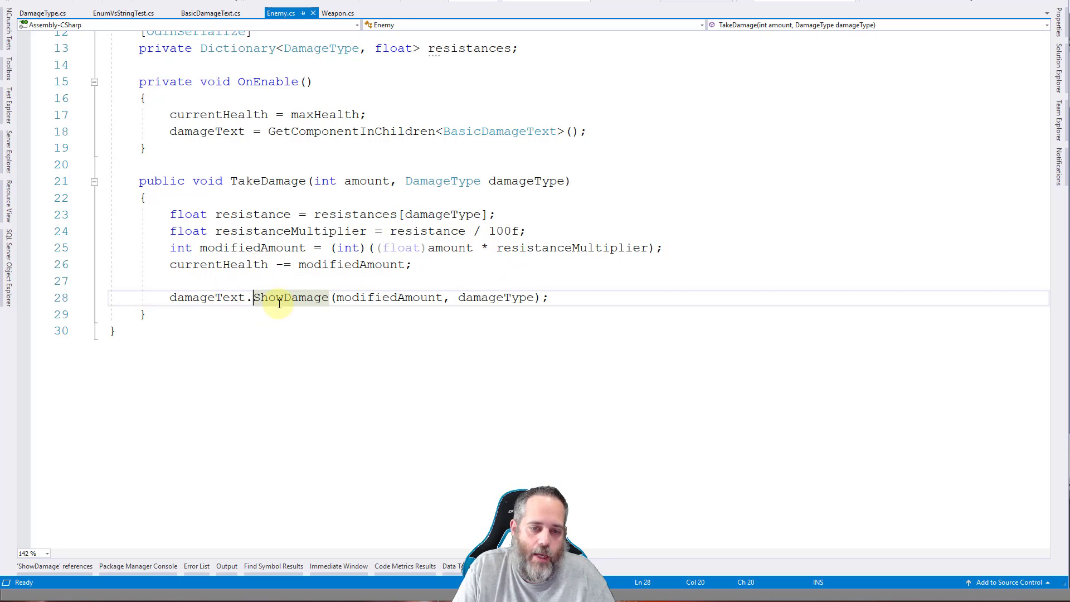
{"action": "mouse_move", "coordinate": [399, 296]}
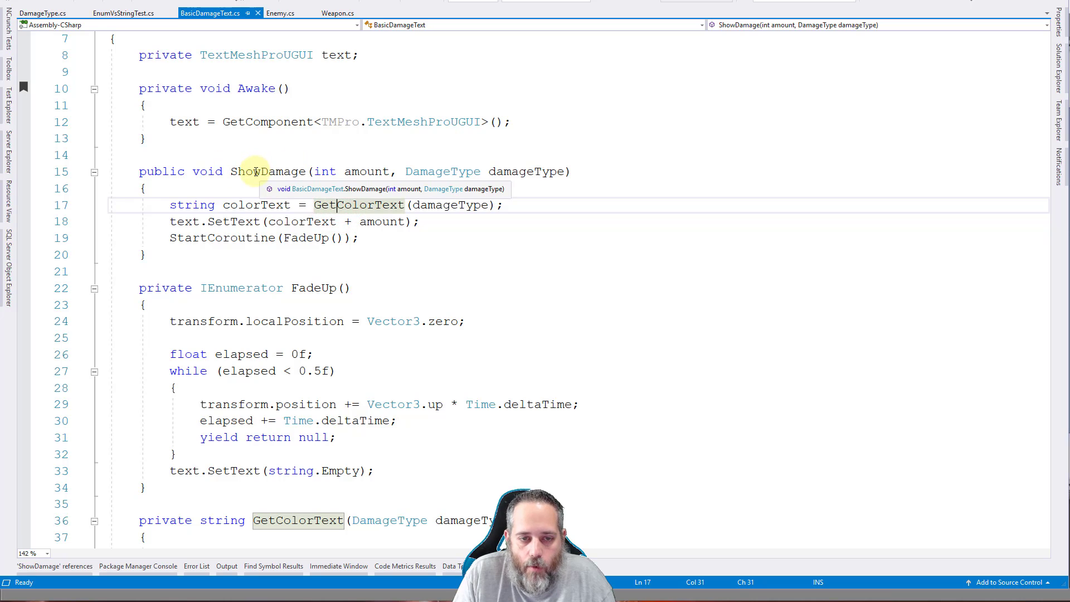
Step: Add a GetColorText case for DamageType.Poison returning "<color=purple>" and save BasicDamageText.cs
{"action": "left_click", "coordinate": [257, 205]}
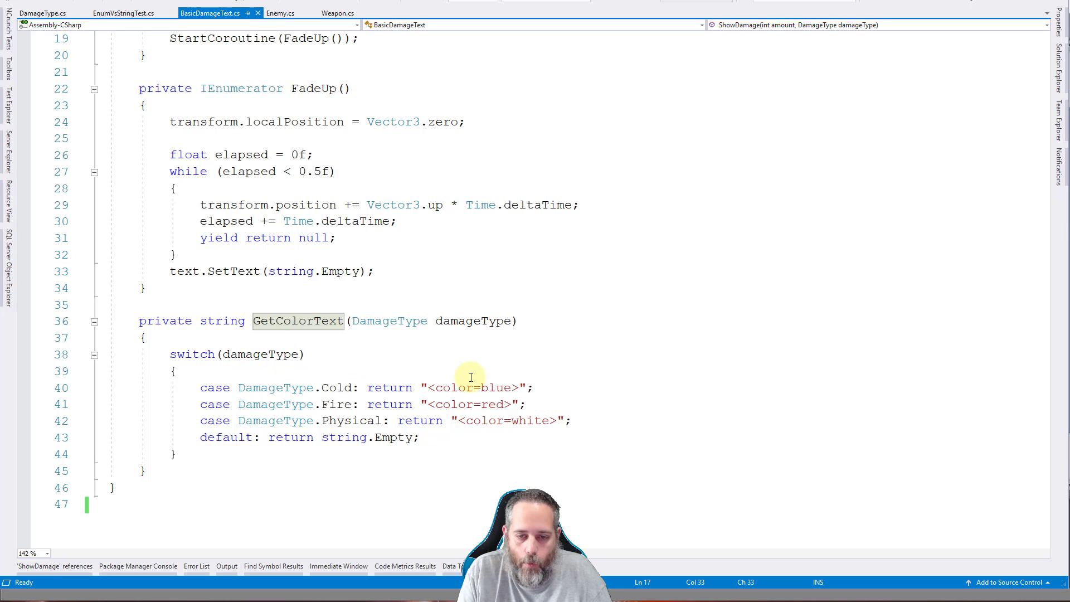
{"action": "mouse_move", "coordinate": [290, 403]}
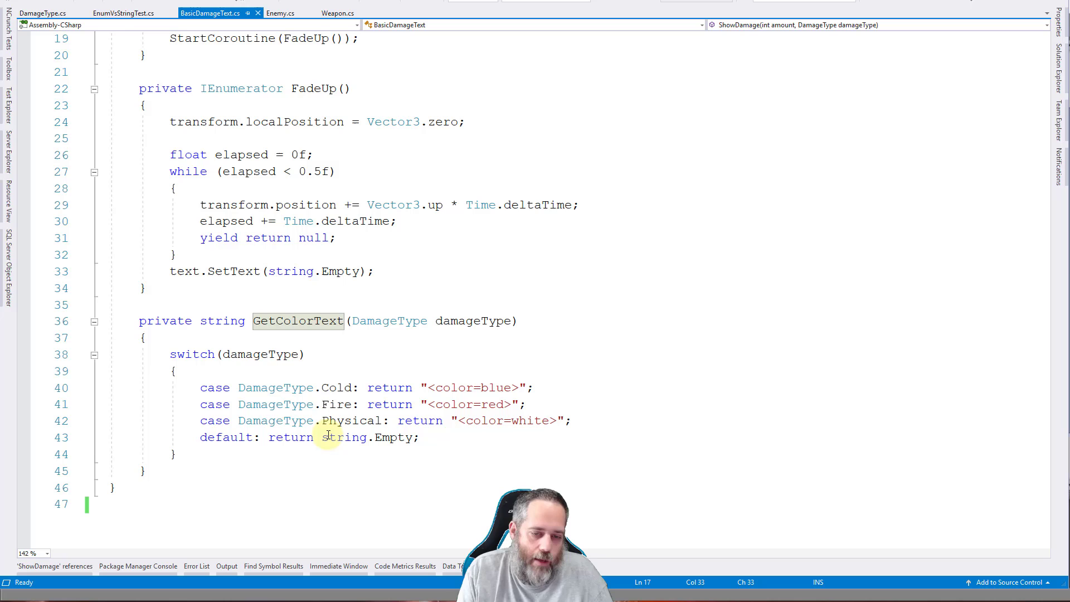
{"action": "mouse_move", "coordinate": [330, 437]}
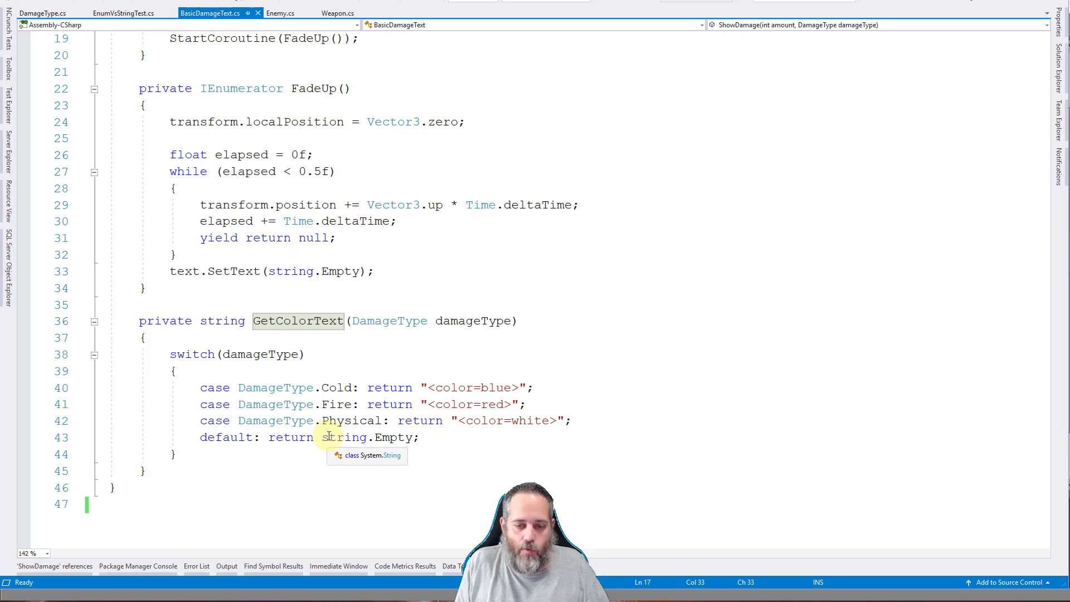
{"action": "left_click", "coordinate": [334, 420]}
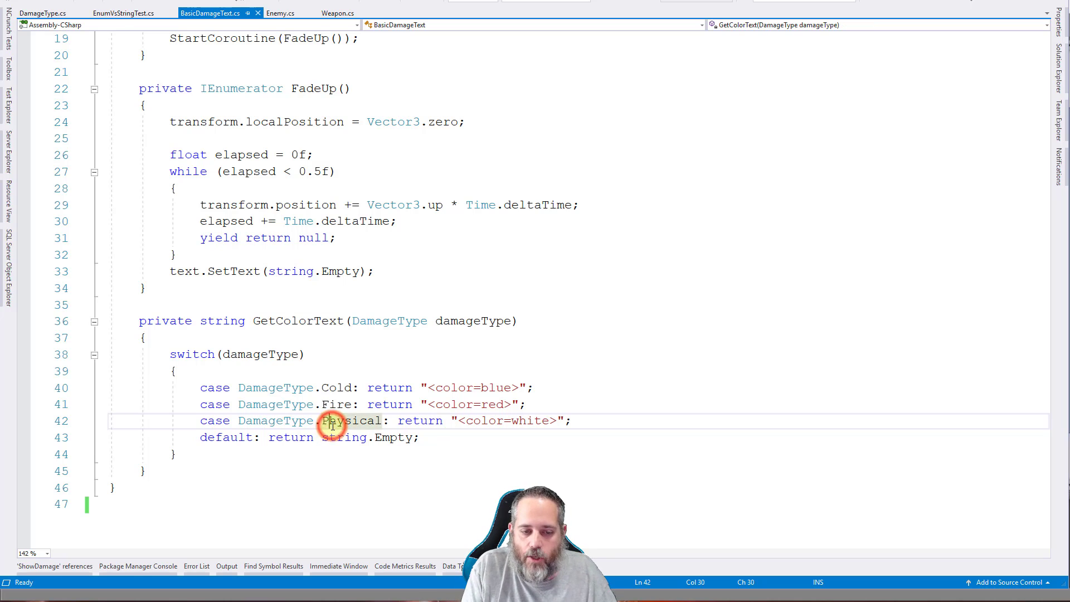
{"action": "type", "text": "case"}
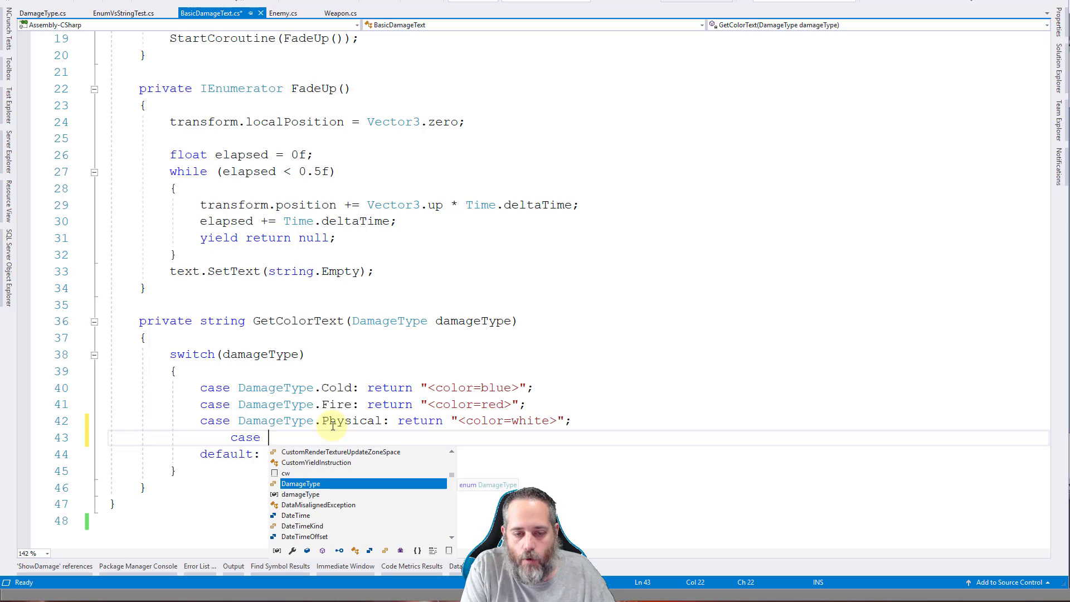
{"action": "type", "text": "DamageType.Poison"}
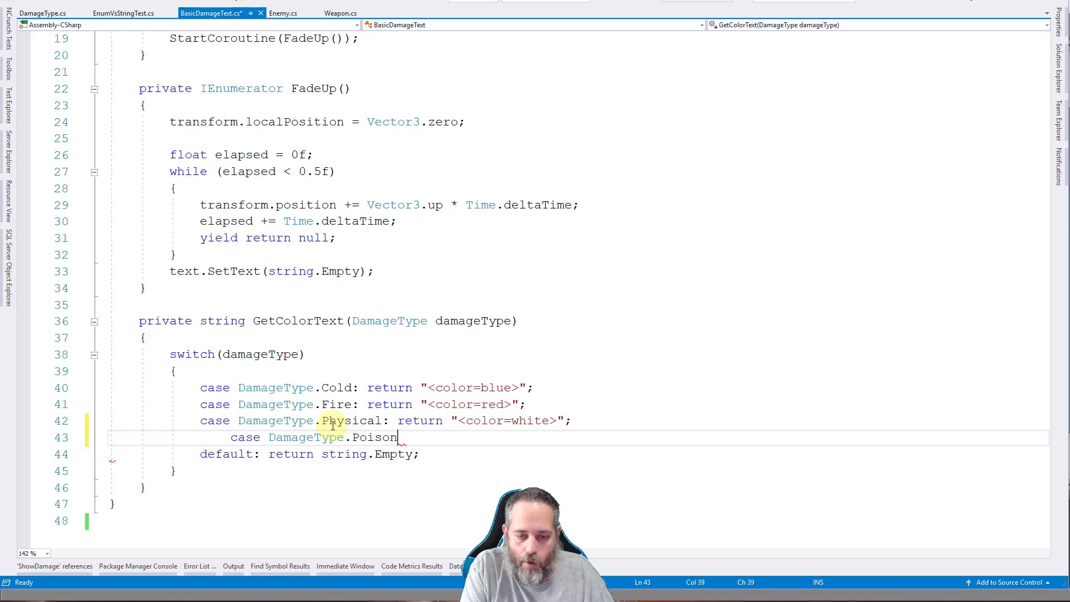
{"action": "type", "text": ": return"}
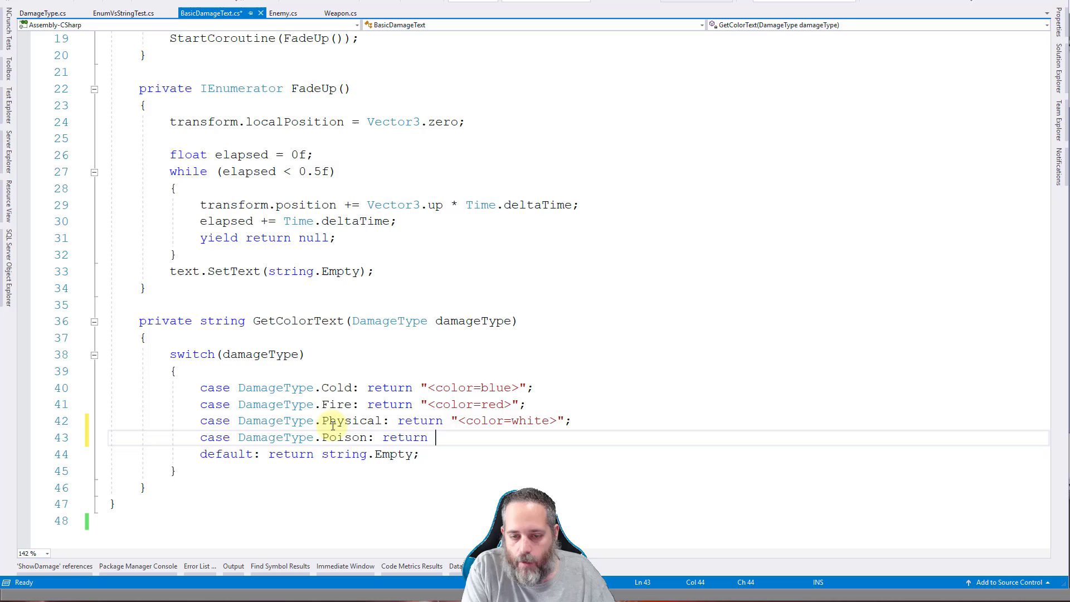
{"action": "type", "text": "\"<color =\""}
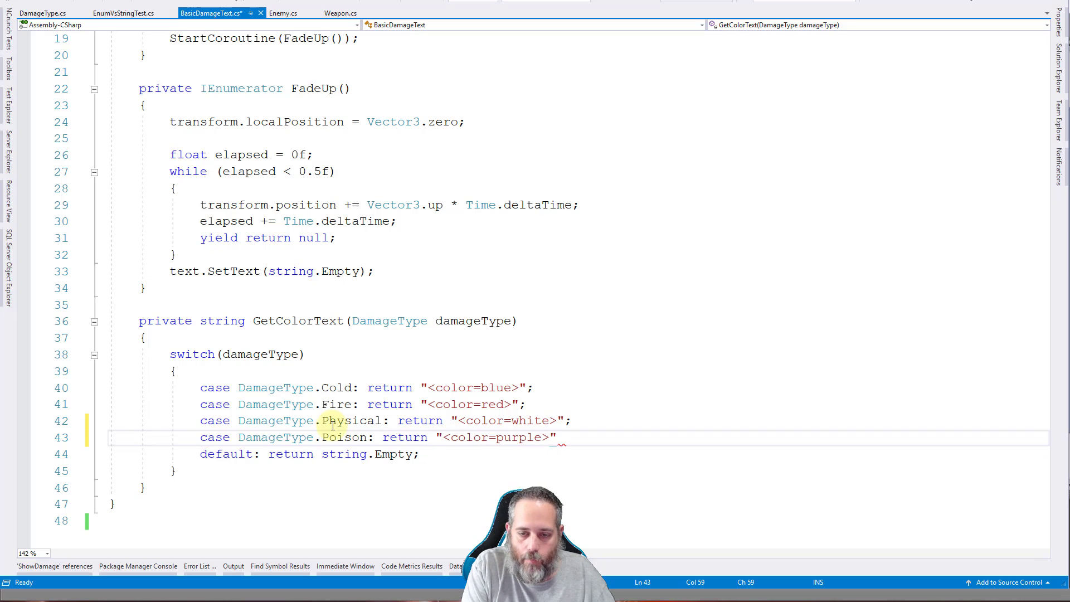
{"action": "key", "text": "ctrl+s"}
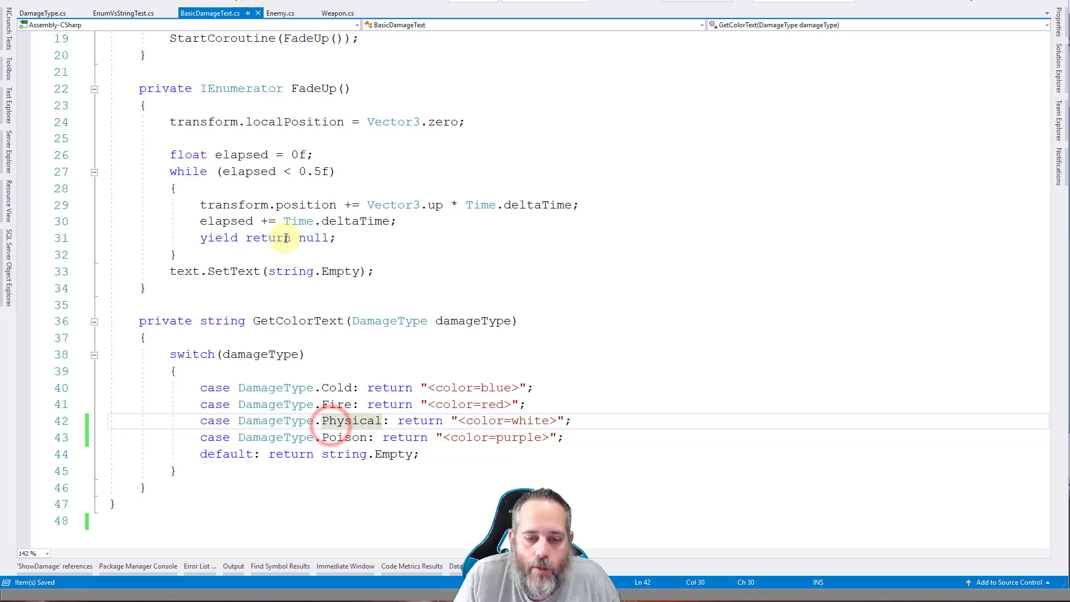
{"action": "mouse_move", "coordinate": [361, 302]}
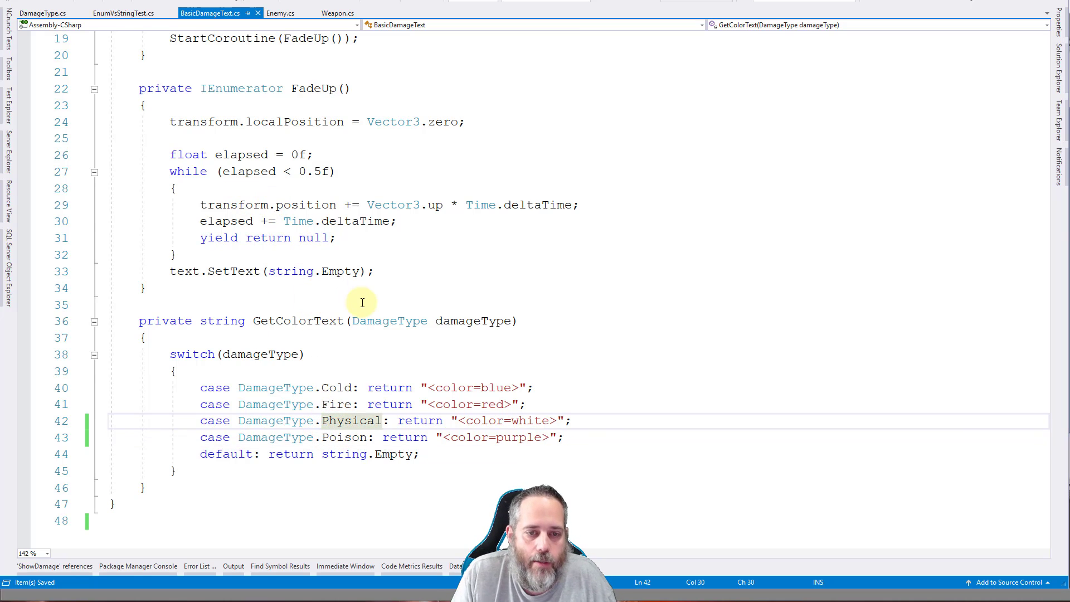
Step: Review ShowDamage's SetText with 'amount' and its FadeUp coroutine call, leaving BasicDamageText.cs unchanged
{"action": "scroll", "scroll_direction": "up", "scroll_amount": 3}
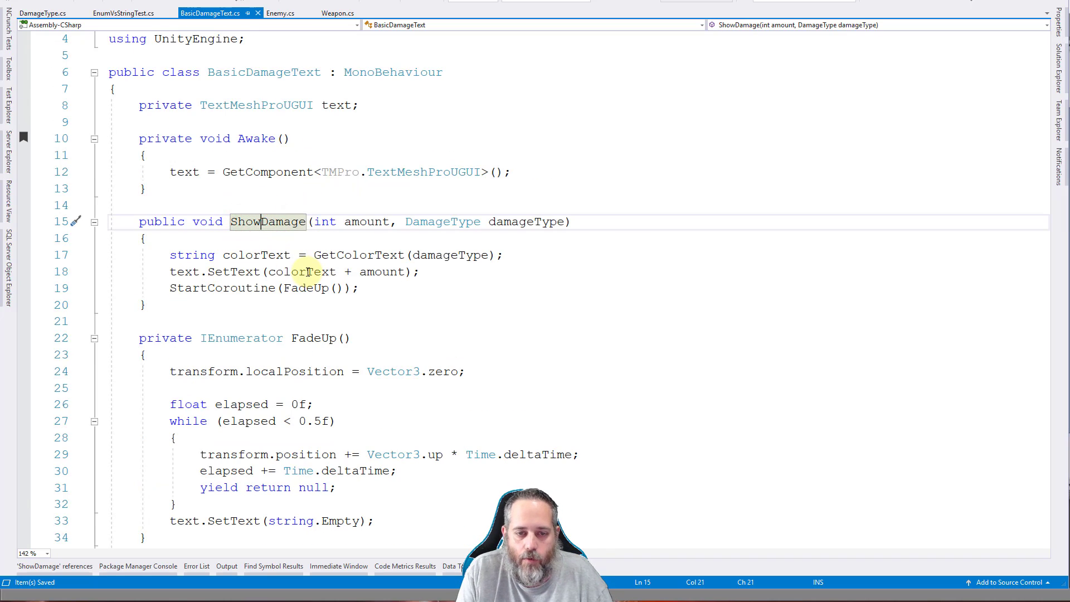
{"action": "scroll", "scroll_direction": "down", "scroll_amount": 3}
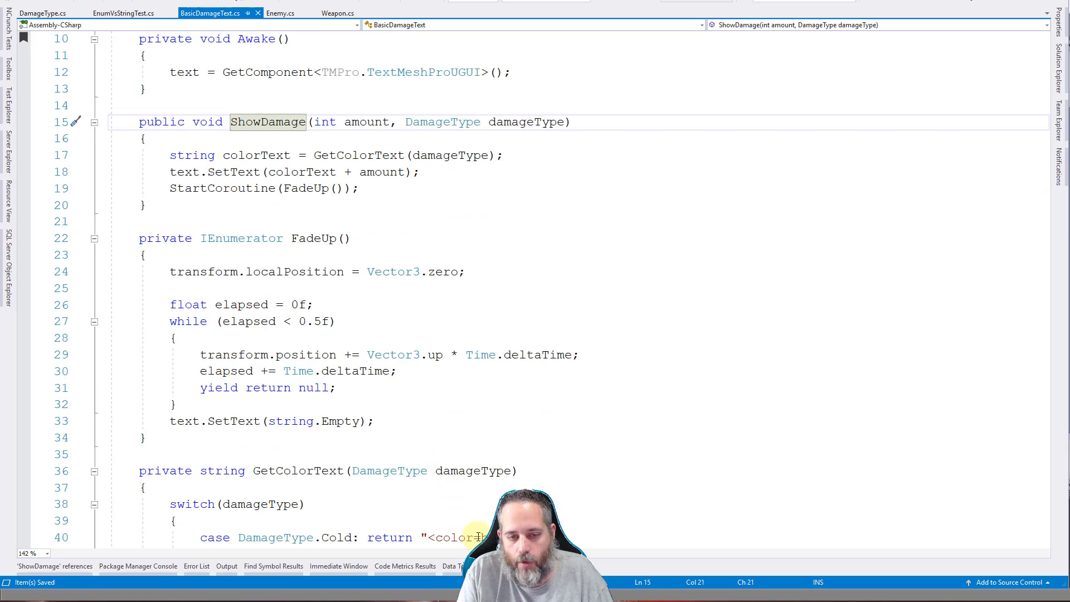
{"action": "mouse_move", "coordinate": [369, 164]}
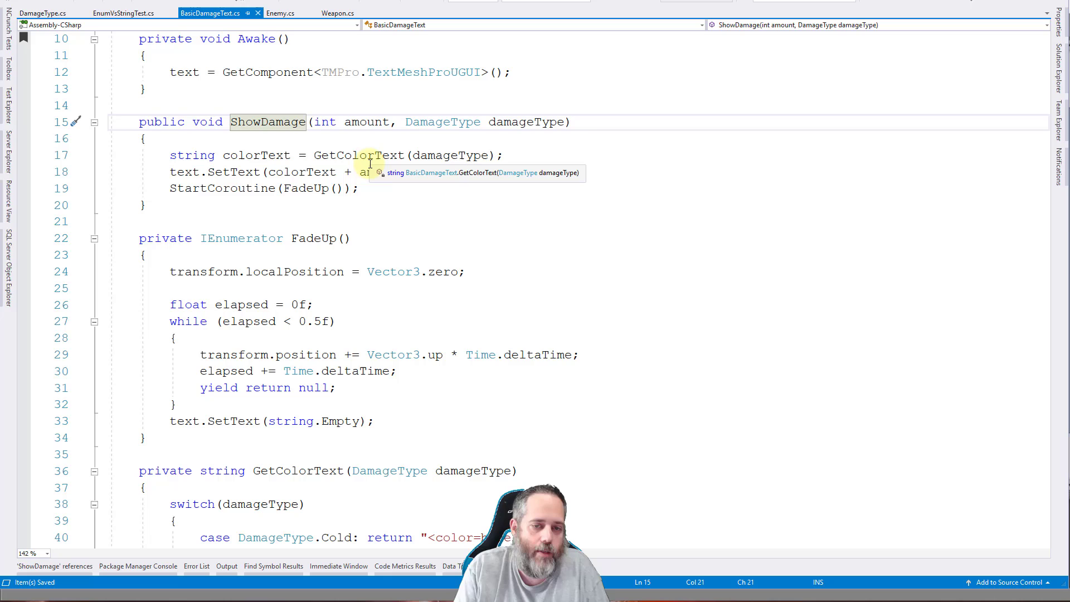
{"action": "type", "text": "amount);"}
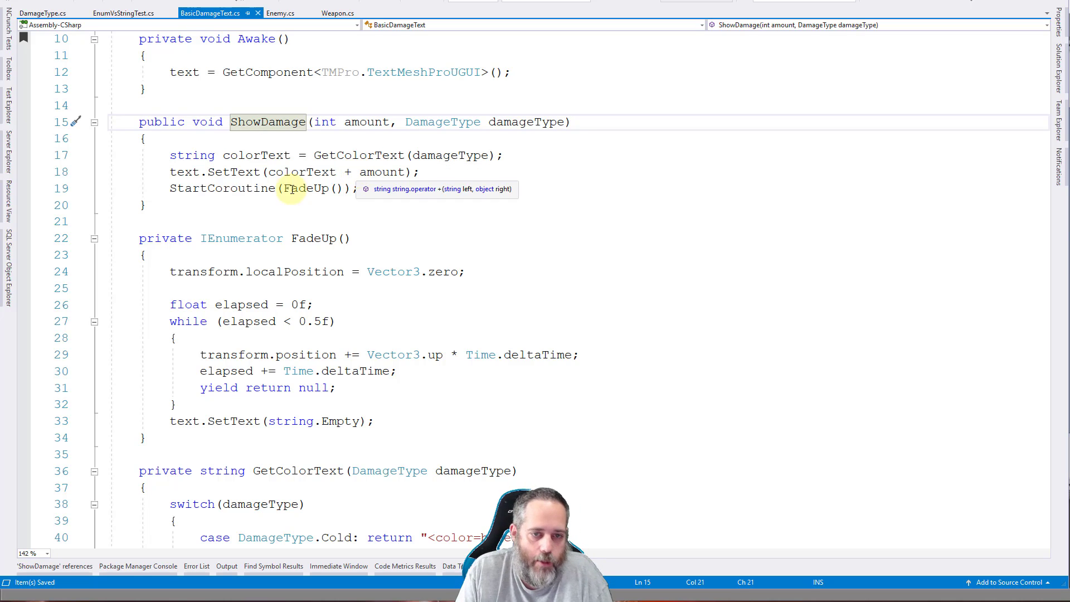
{"action": "left_click", "coordinate": [300, 188]}
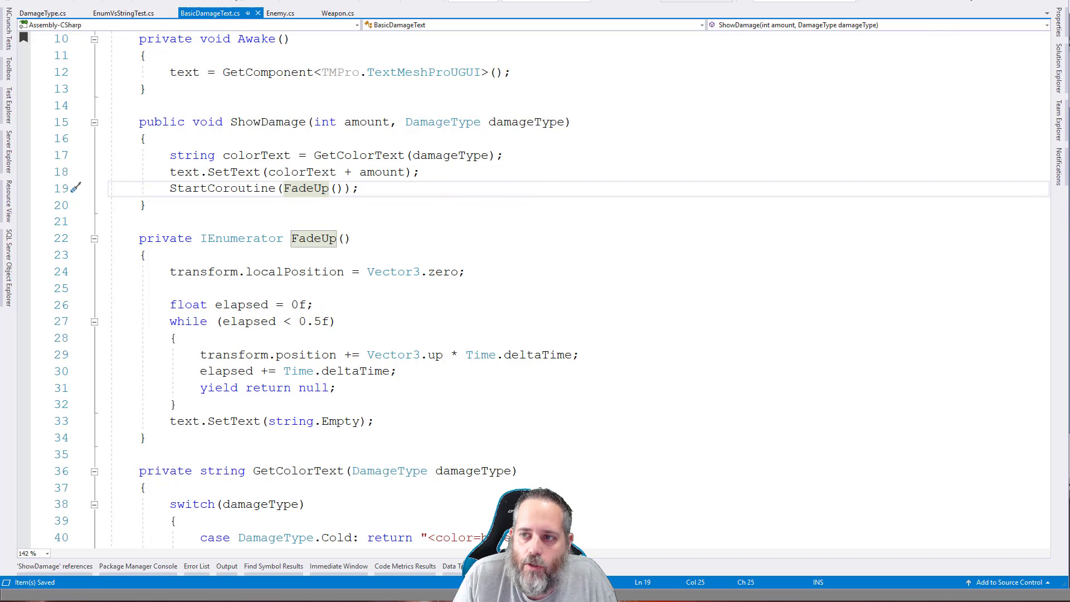
{"action": "left_click", "coordinate": [518, 22]}
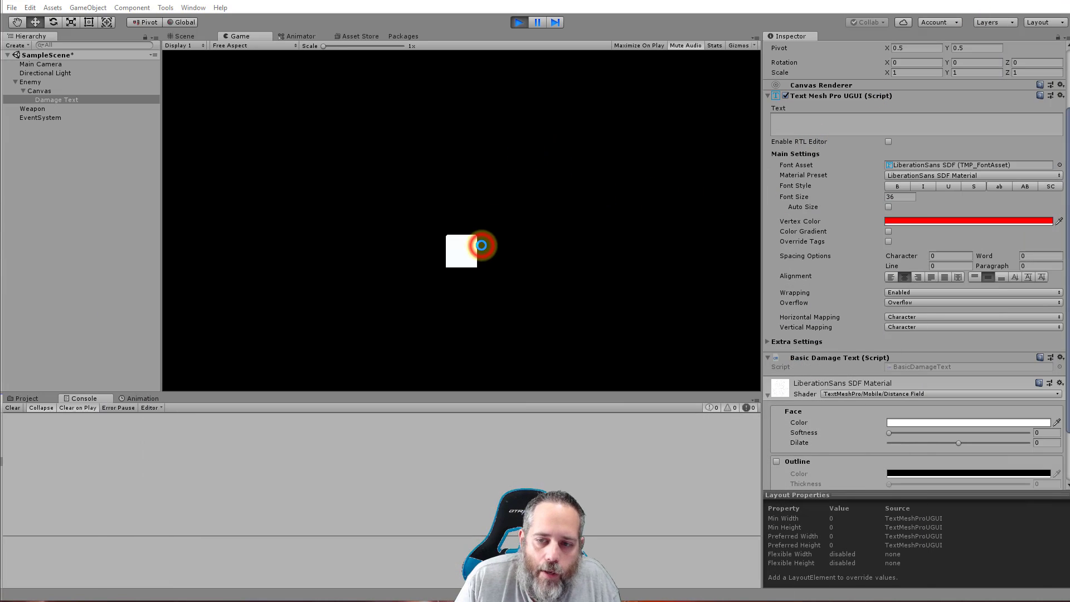
Step: Play the scene to see the red -10 damage number above the white block, then exit play mode
{"action": "left_click", "coordinate": [518, 23]}
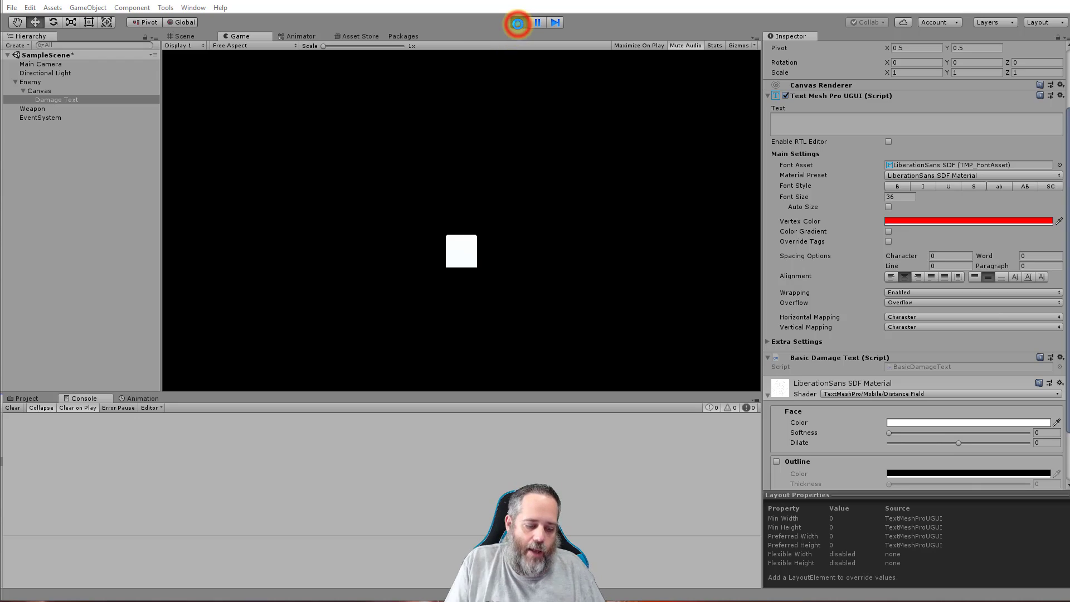
{"action": "left_click", "coordinate": [516, 23]}
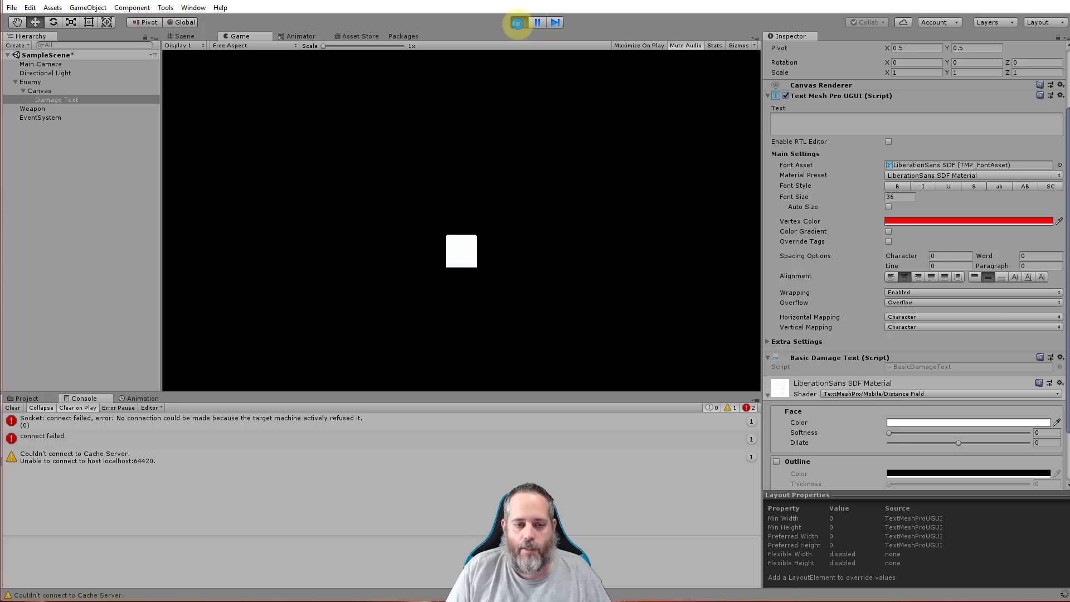
{"action": "left_click", "coordinate": [517, 22]}
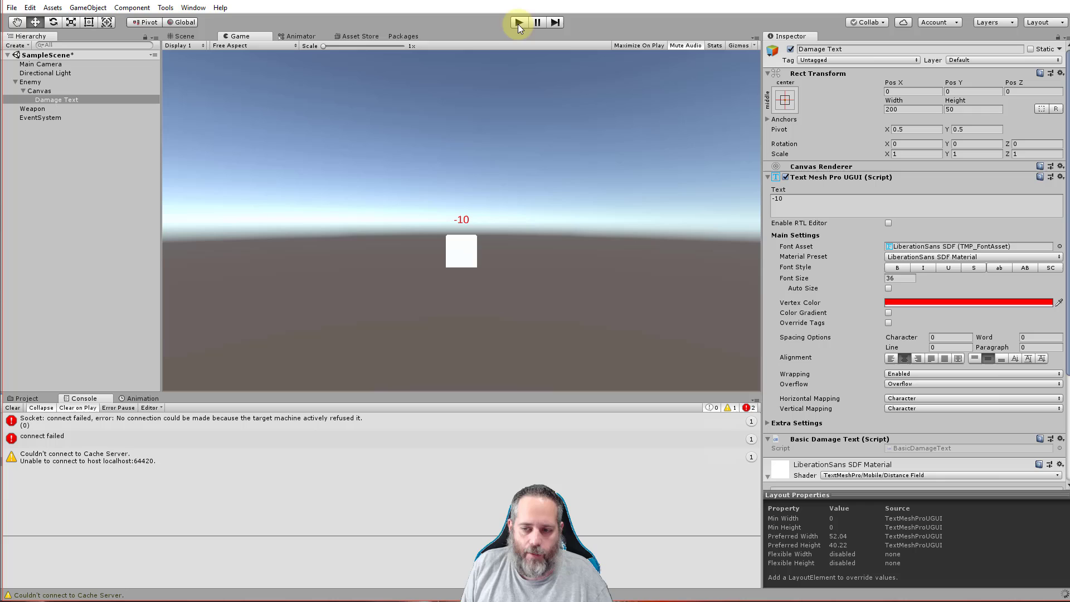
{"action": "mouse_move", "coordinate": [516, 22]}
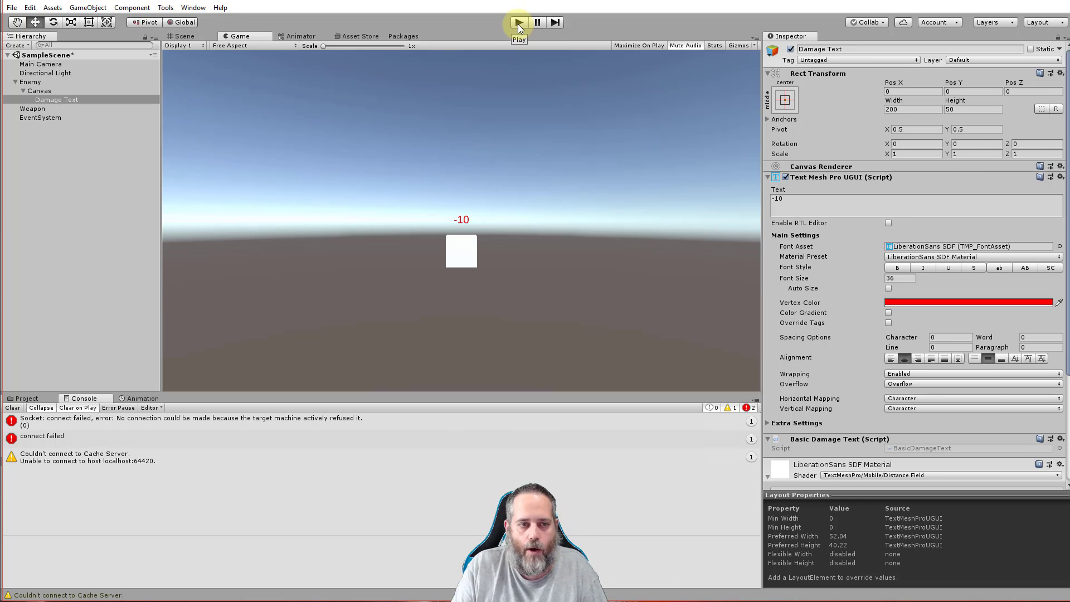
{"action": "mouse_move", "coordinate": [394, 293]}
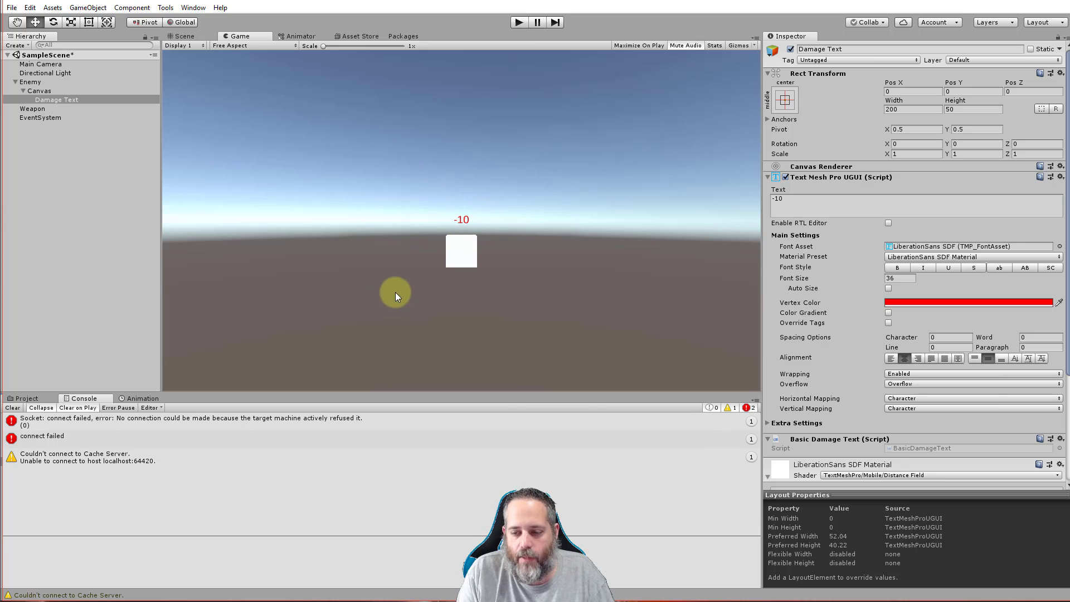
{"action": "mouse_move", "coordinate": [461, 229]}
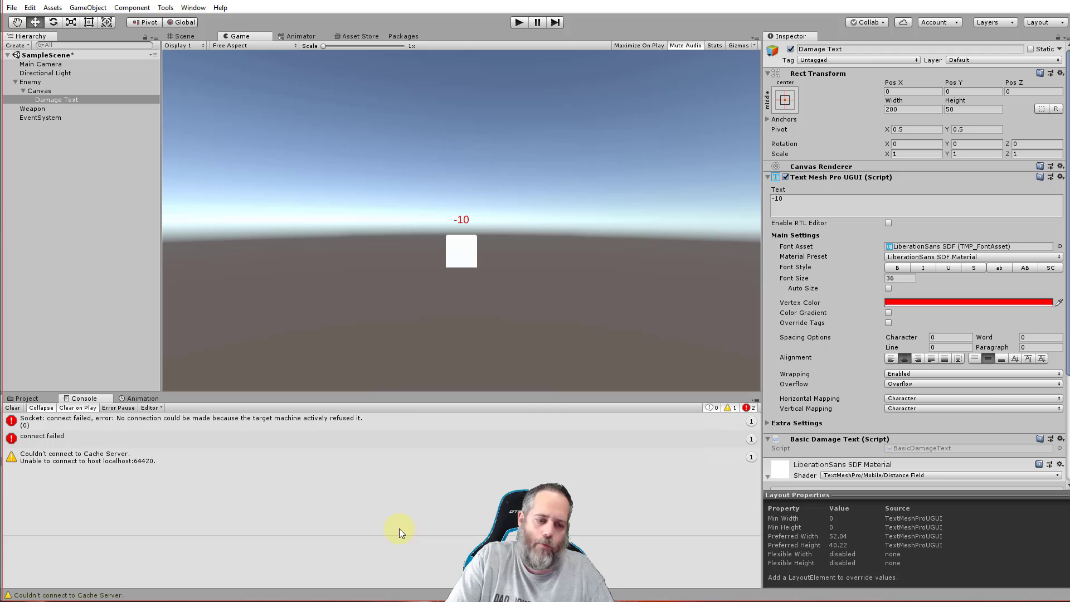
{"action": "scroll", "scroll_direction": "down", "scroll_amount": 3}
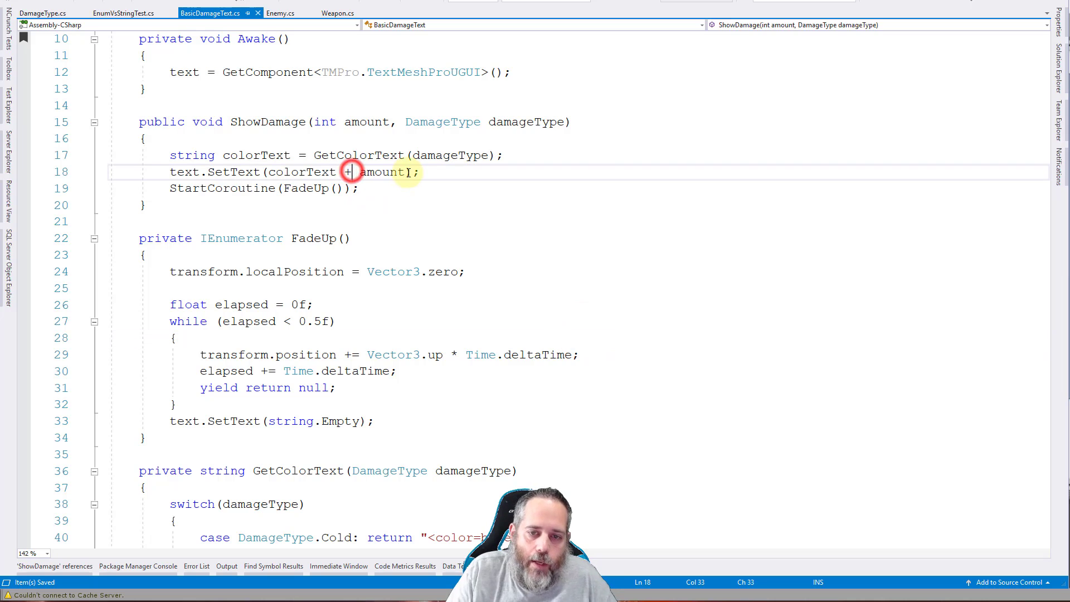
Step: Store damageTypeName from Enum.GetName(typeof(DamageType), damageType) inside ShowDamage
{"action": "type", "text": "+"}
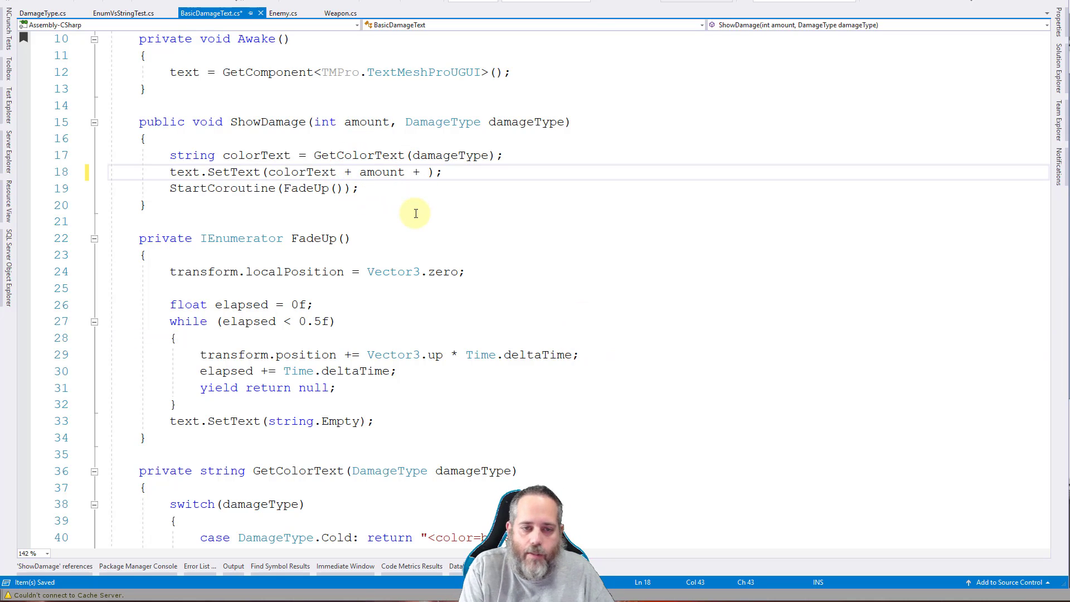
{"action": "type", "text": "damageType"}
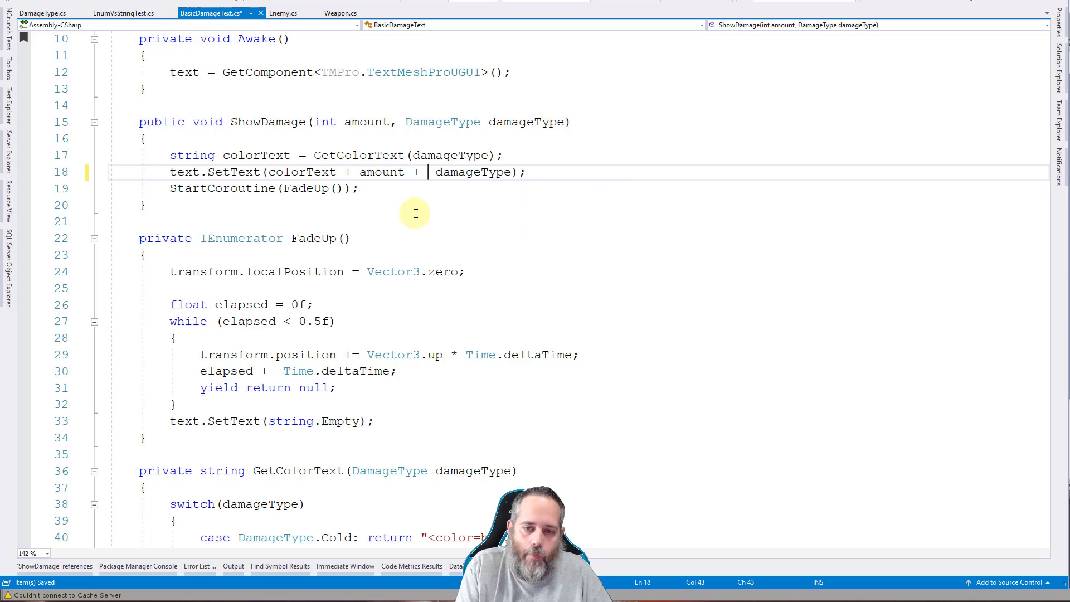
{"action": "type", "text": "Enum.g"}
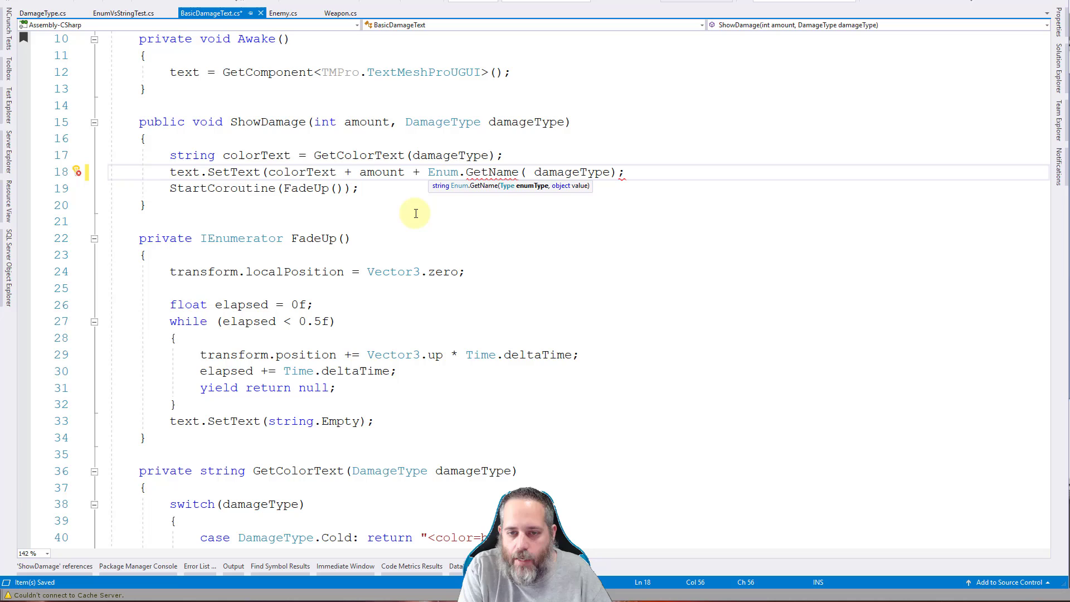
{"action": "type", "text": "typeof"}
{"action": "type", "text": "s"}
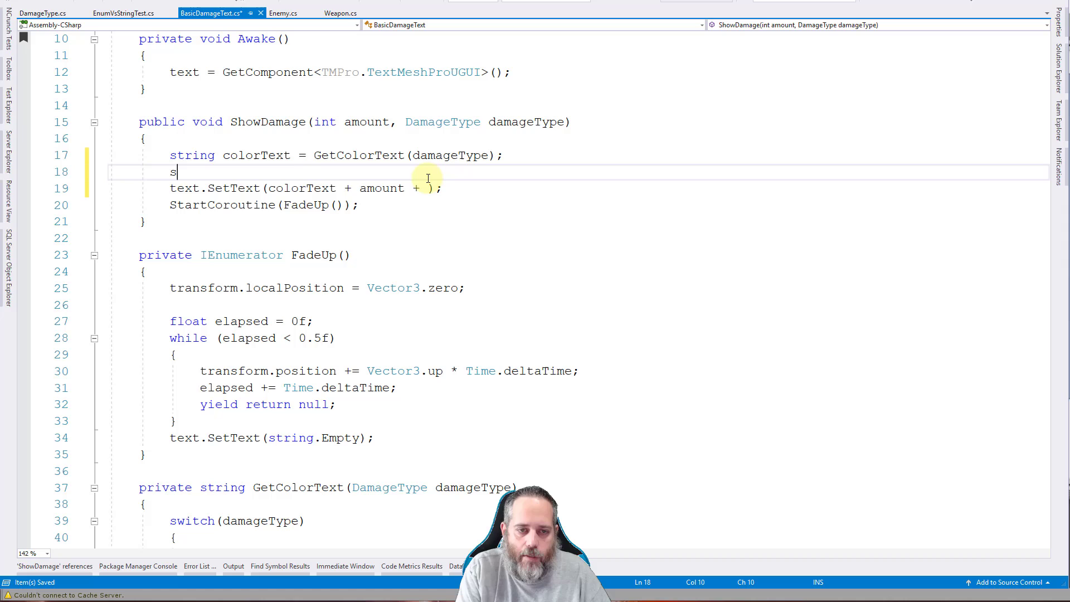
{"action": "type", "text": "tring damageTim"}
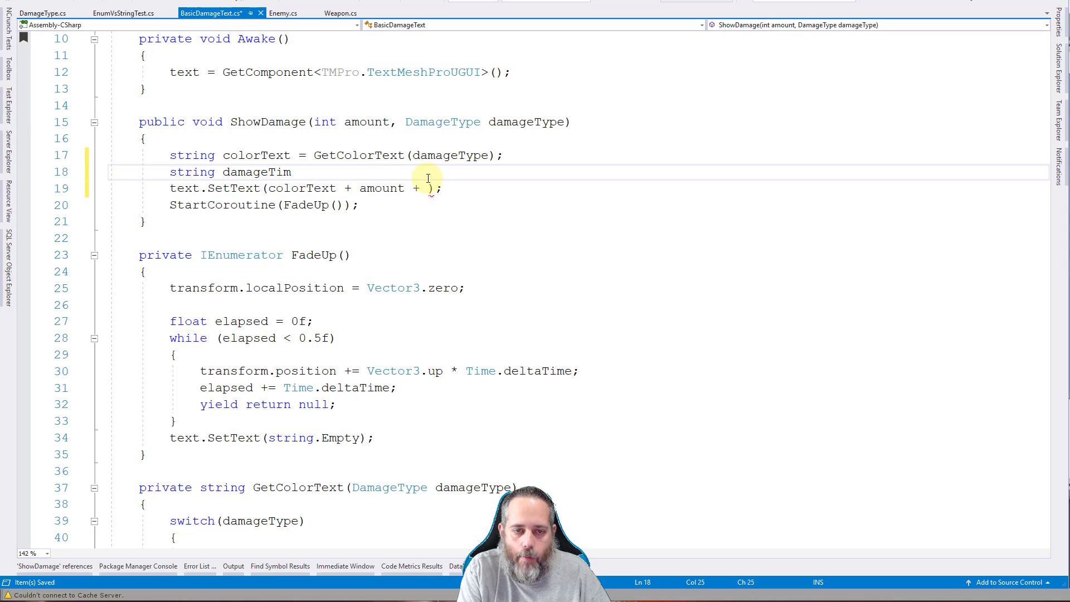
{"action": "type", "text": "eName = Enum.GetName(typeof(DamageType), damageType);"}
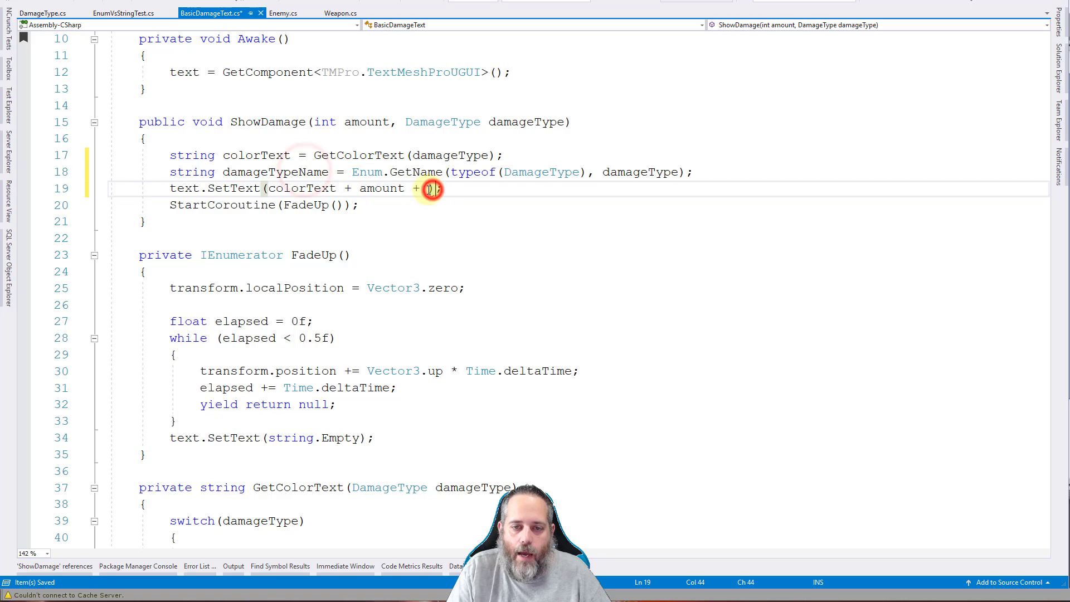
Step: Change SetText to colorText + amount + " " + damageTypeName
{"action": "type", "text": "damageTypeName"}
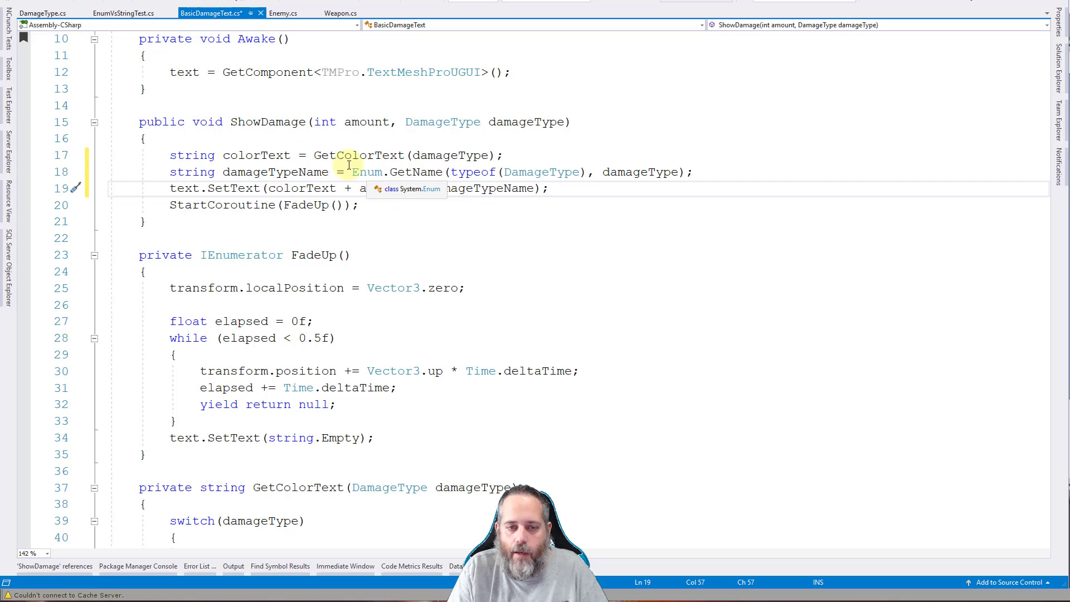
{"action": "left_click", "coordinate": [379, 189]}
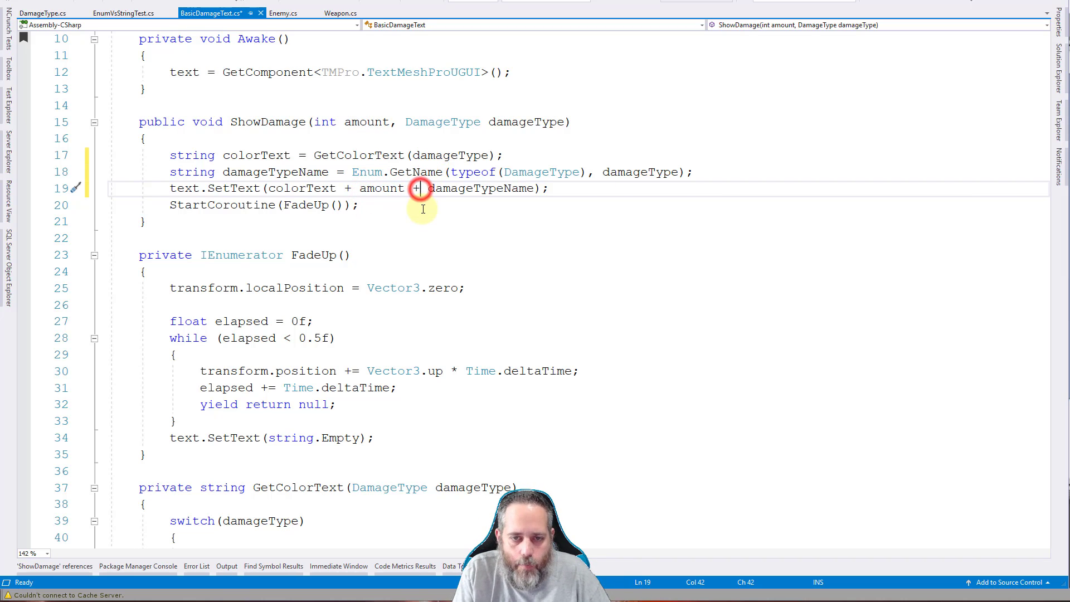
{"action": "type", "text": "\" \" +"}
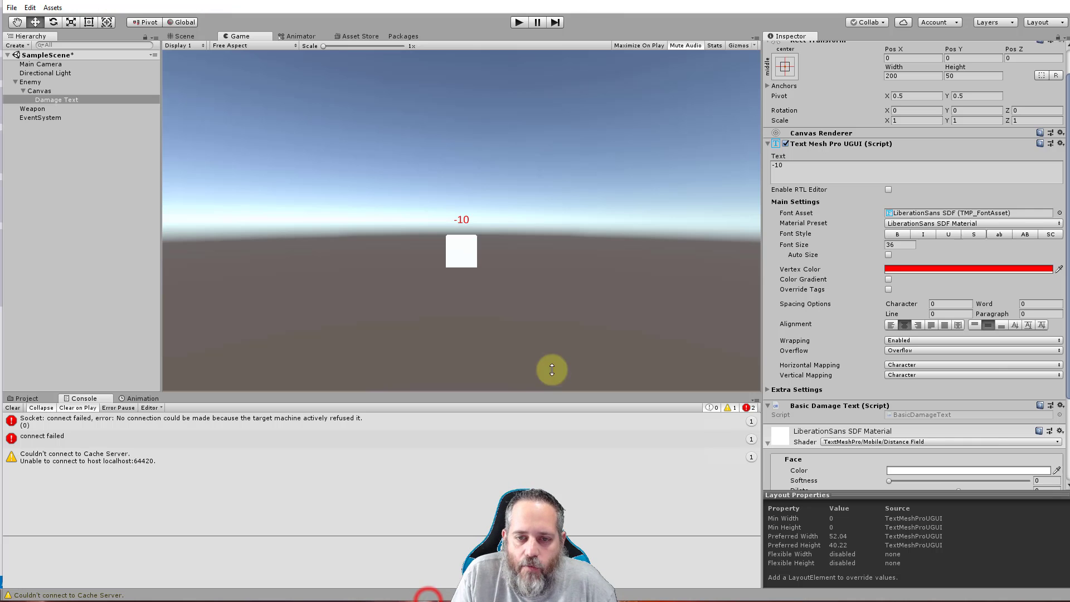
Step: During a play run, set the Weapon's Damage Type to Physical, then end the run
{"action": "left_click", "coordinate": [518, 22]}
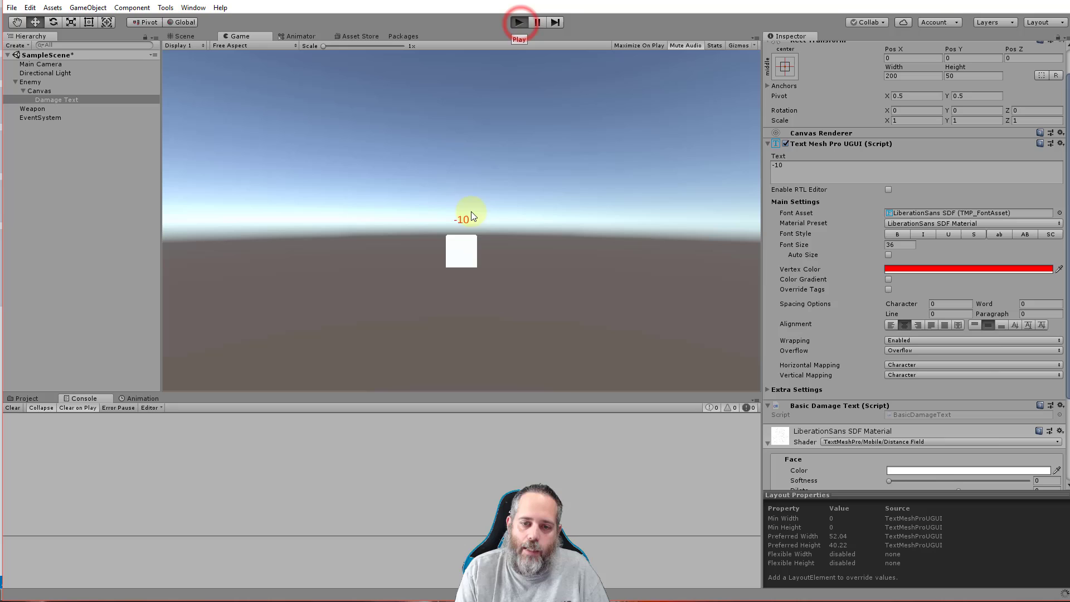
{"action": "left_click", "coordinate": [519, 23]}
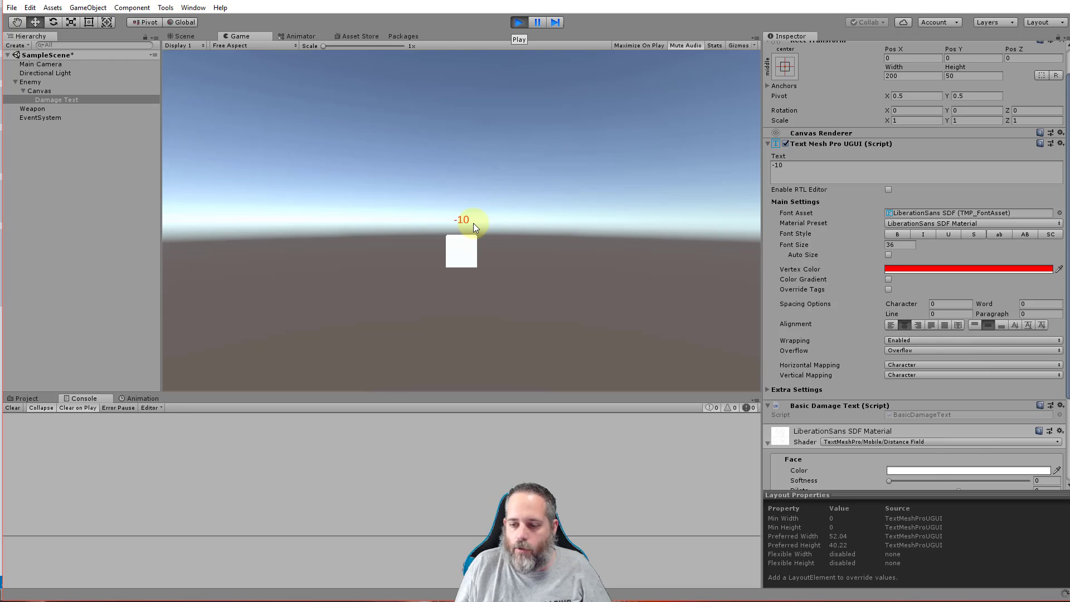
{"action": "scroll", "scroll_direction": "up", "scroll_amount": 3}
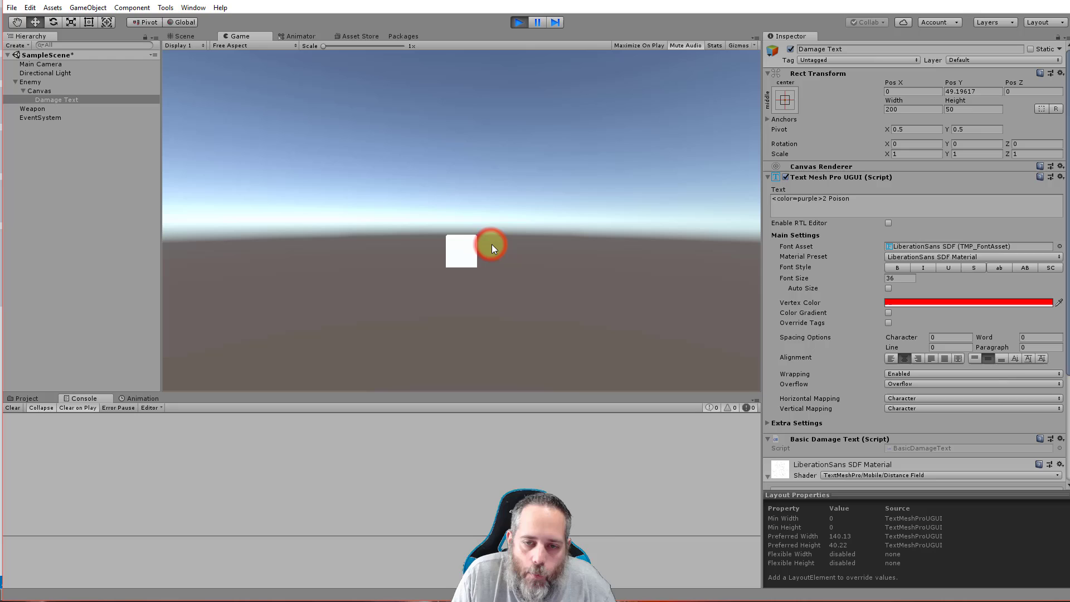
{"action": "left_click", "coordinate": [32, 108]}
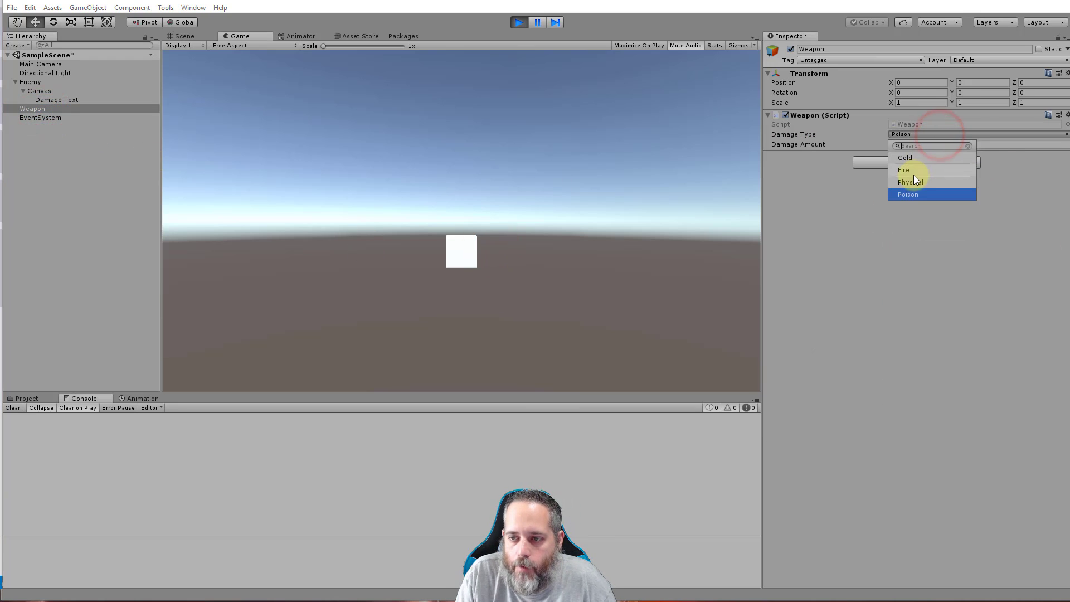
{"action": "left_click", "coordinate": [903, 169]}
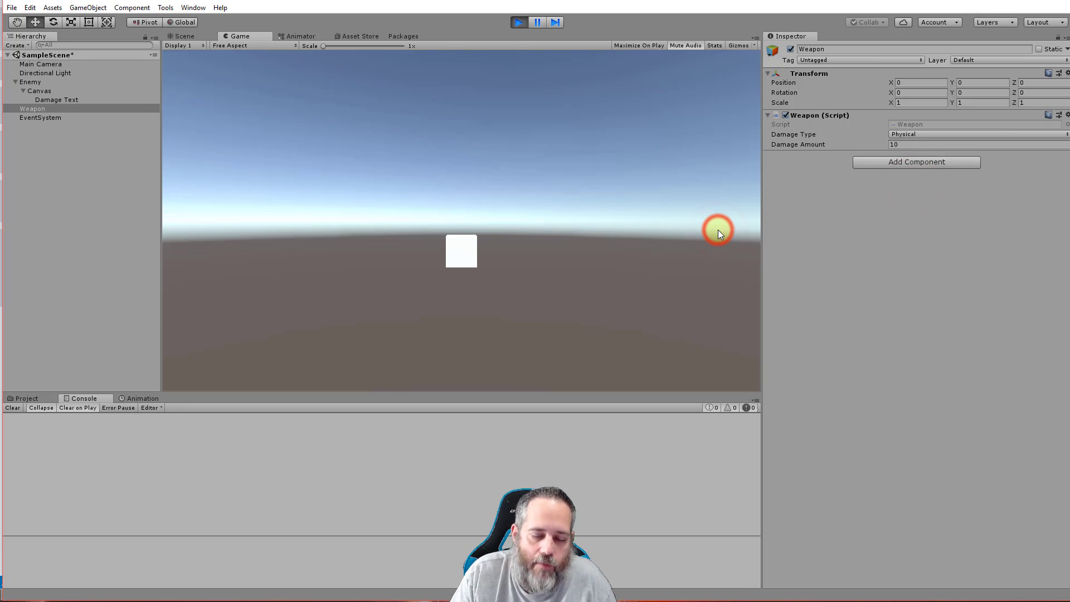
{"action": "mouse_move", "coordinate": [540, 81]}
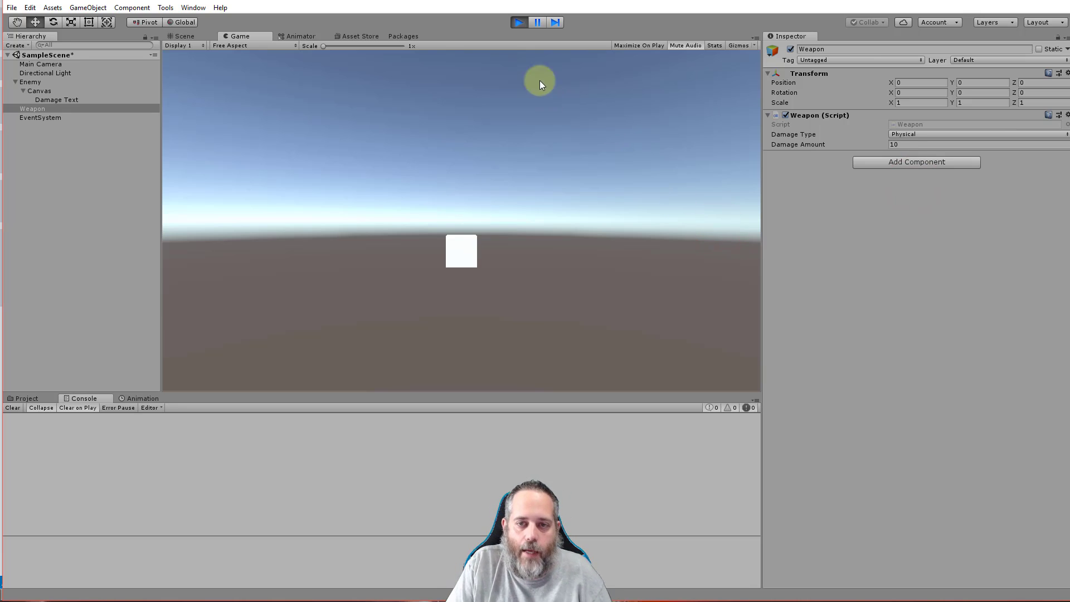
{"action": "left_click", "coordinate": [517, 22]}
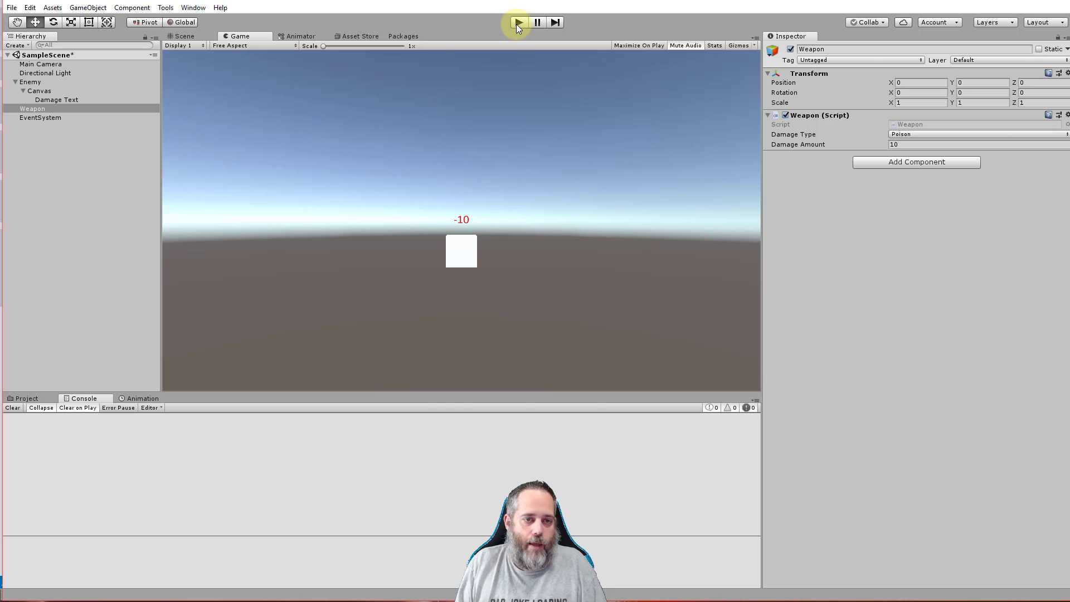
{"action": "mouse_move", "coordinate": [479, 77]}
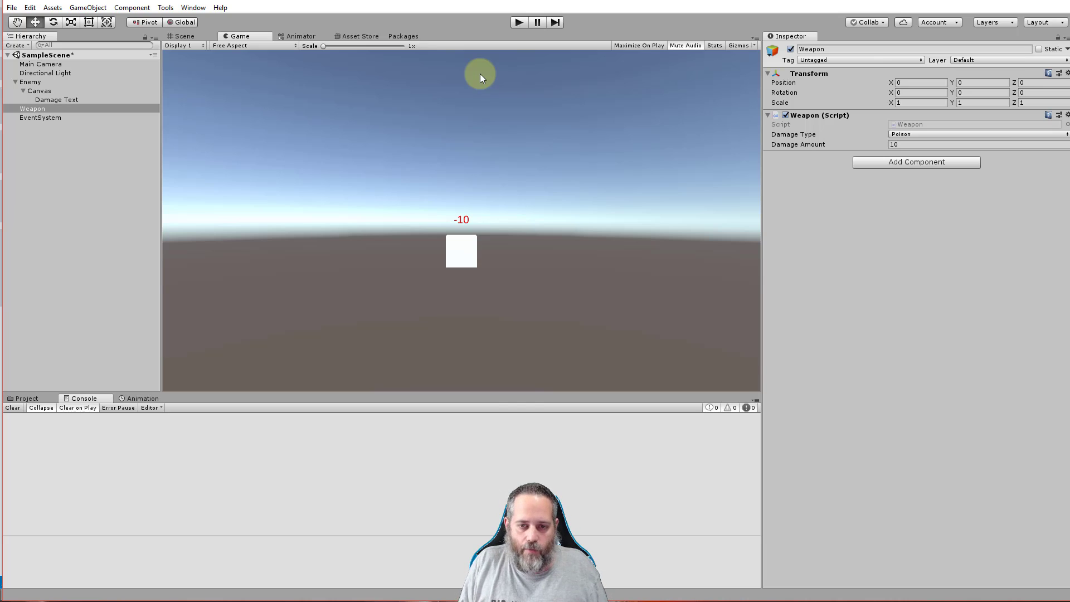
{"action": "mouse_move", "coordinate": [299, 152]}
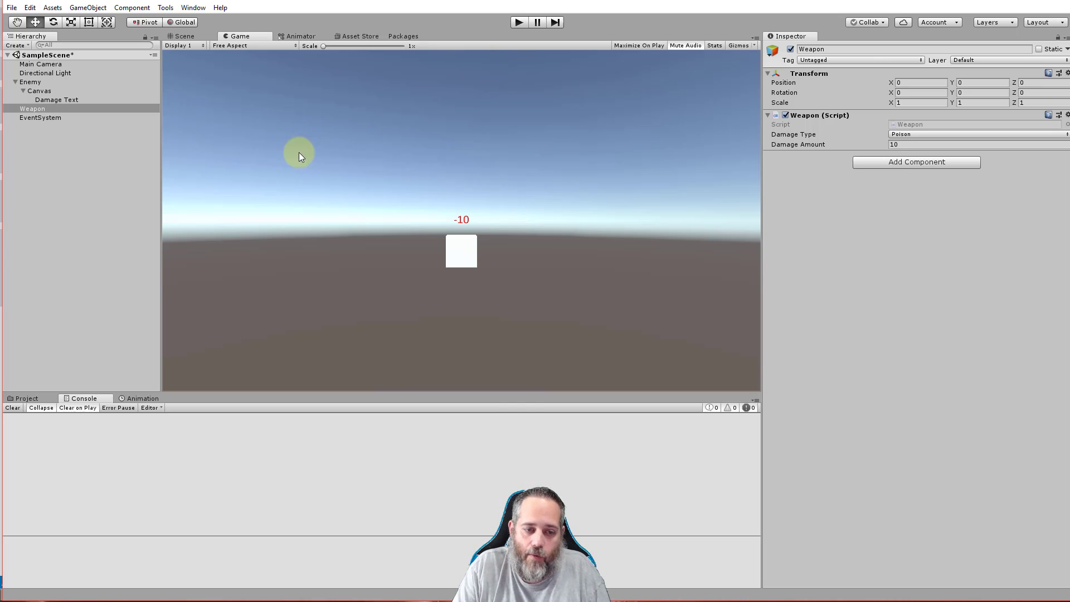
Step: Locate EnumVsStringTest in the Project assets and bring it up in Visual Studio
{"action": "left_click", "coordinate": [26, 397]}
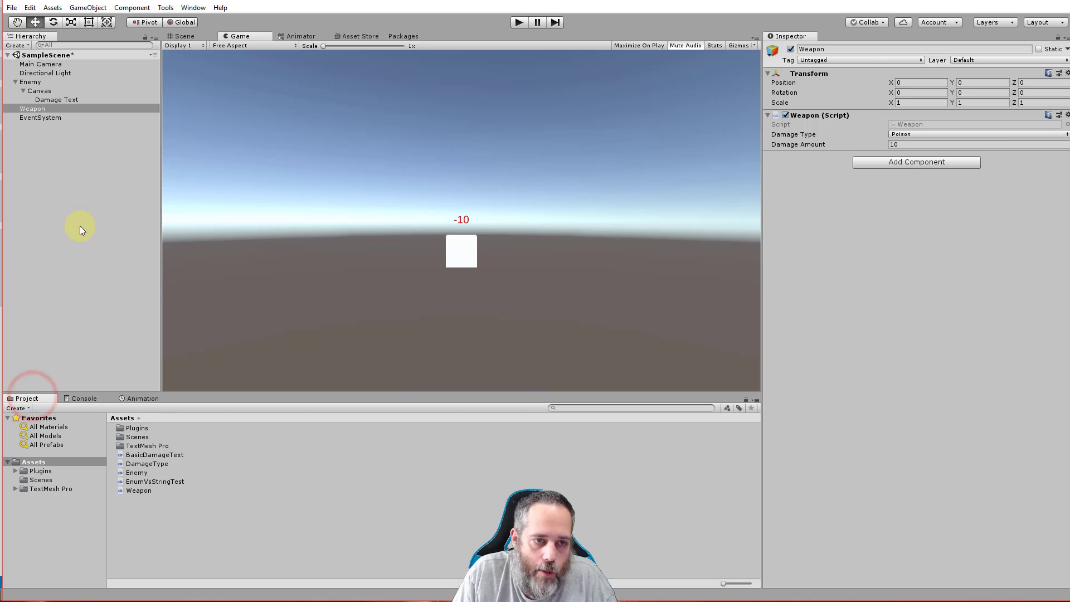
{"action": "mouse_move", "coordinate": [197, 464]}
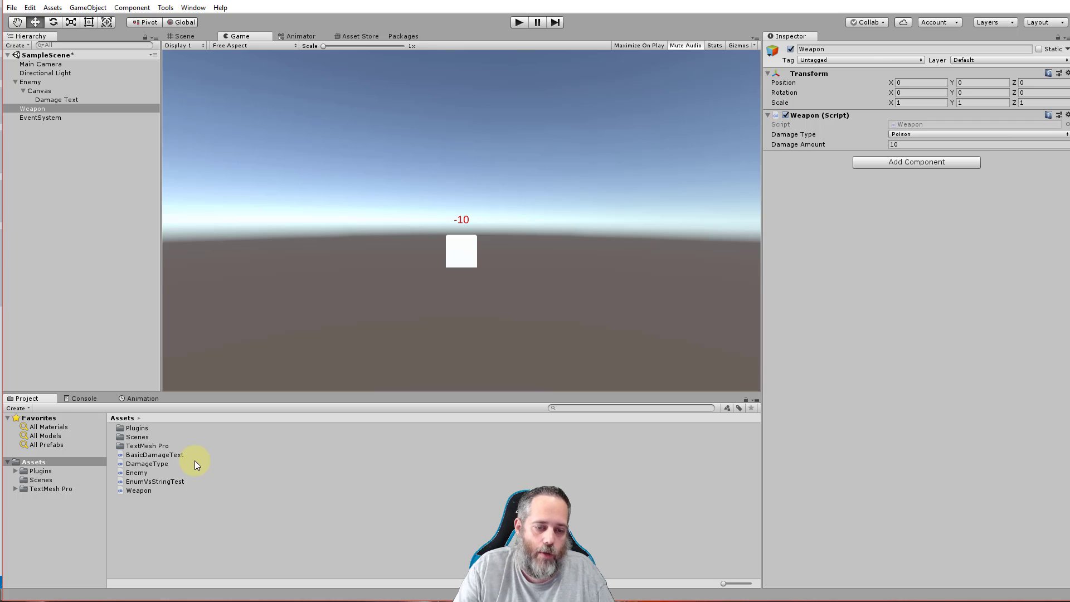
{"action": "left_click", "coordinate": [154, 481]}
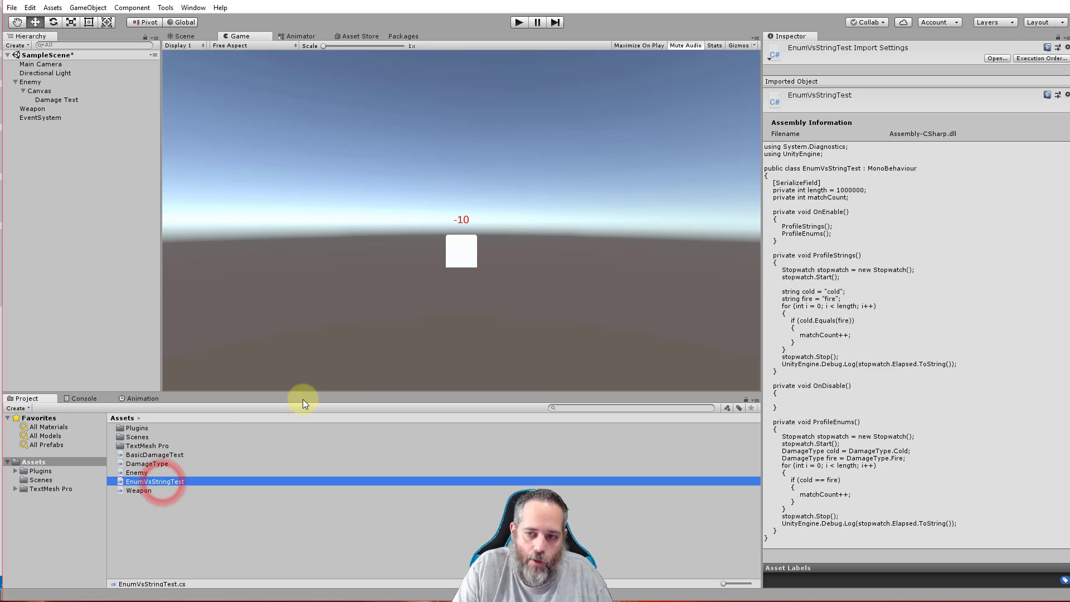
{"action": "double_click", "coordinate": [154, 482]}
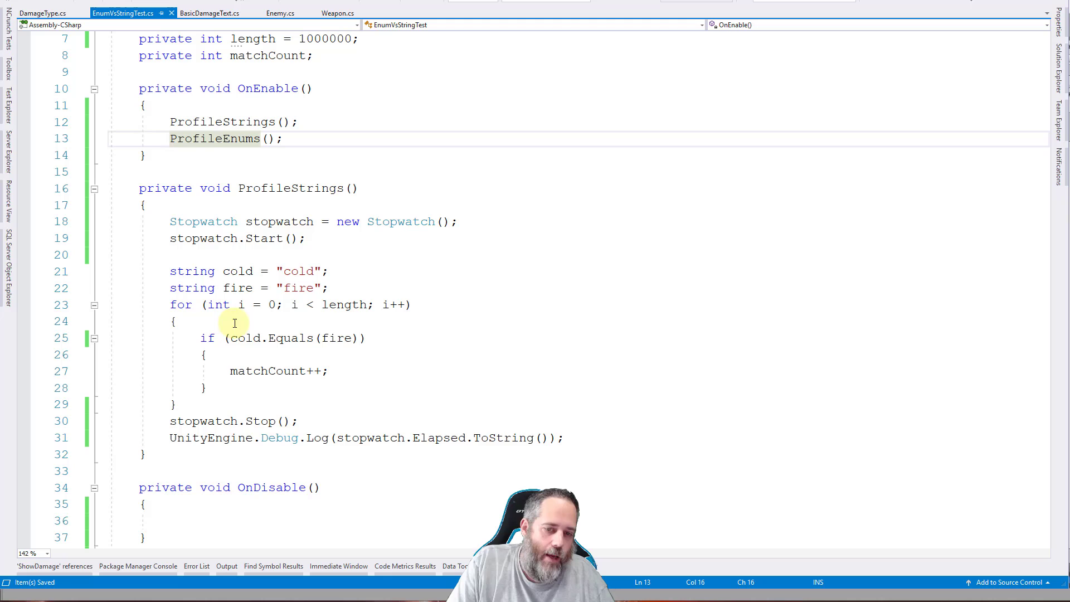
{"action": "mouse_move", "coordinate": [238, 338]}
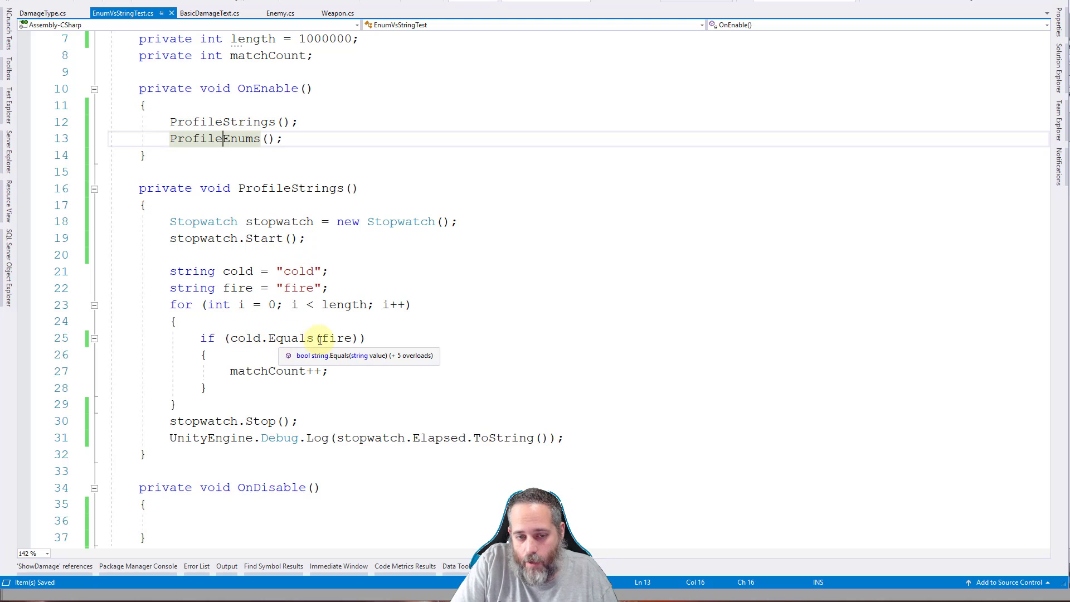
{"action": "left_click", "coordinate": [236, 271]}
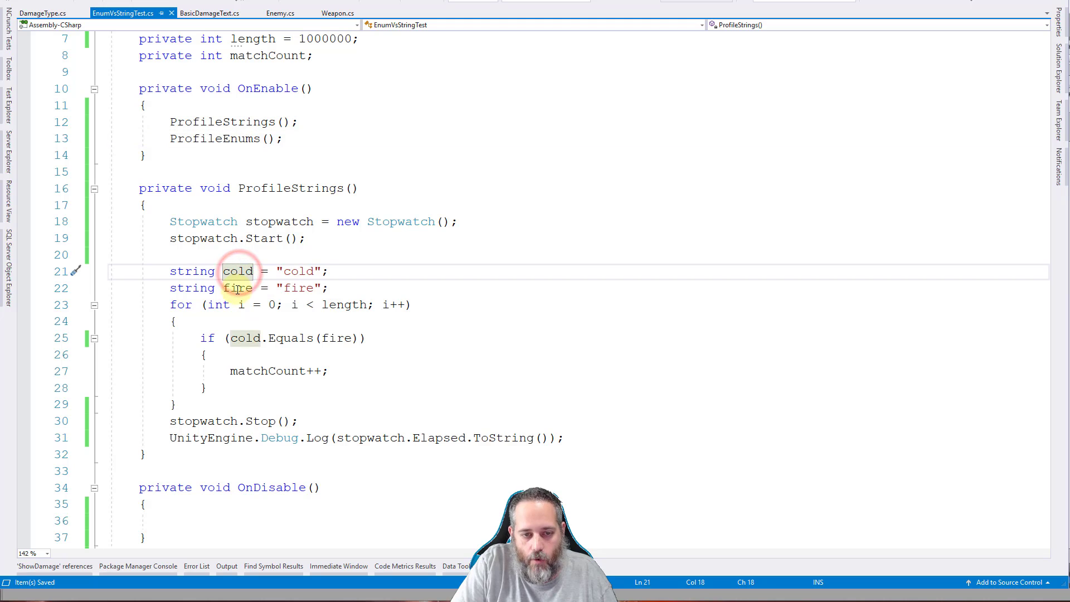
{"action": "left_click", "coordinate": [238, 287]}
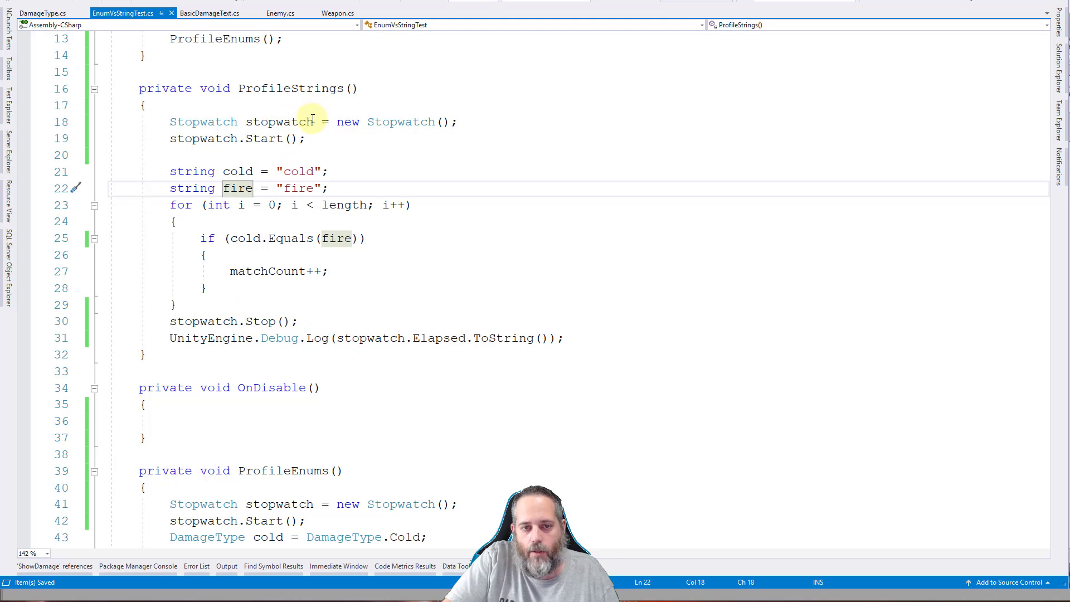
{"action": "mouse_move", "coordinate": [279, 337]}
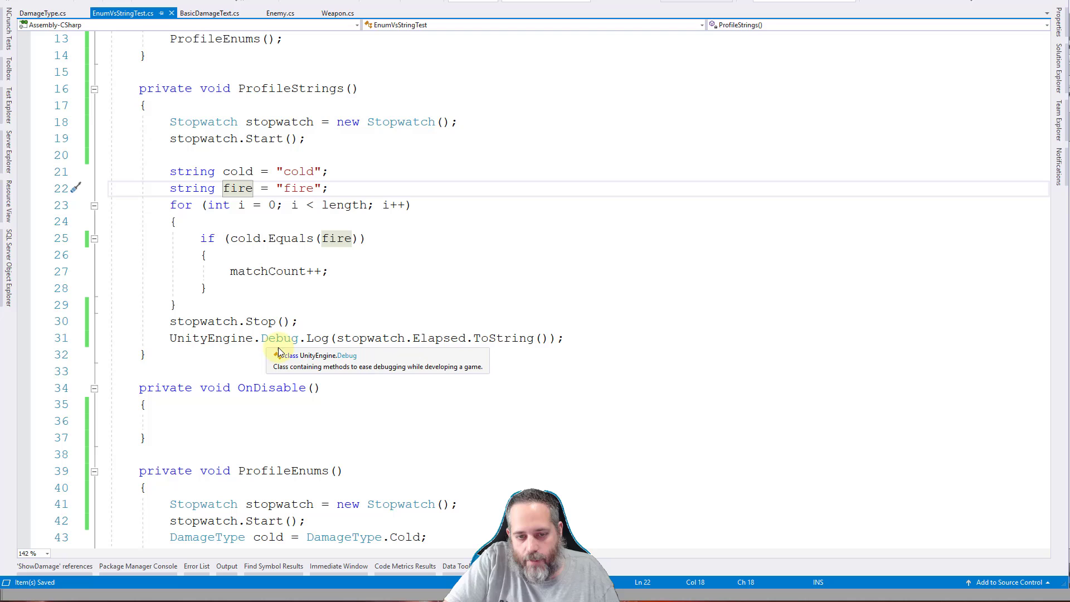
{"action": "mouse_move", "coordinate": [478, 349]}
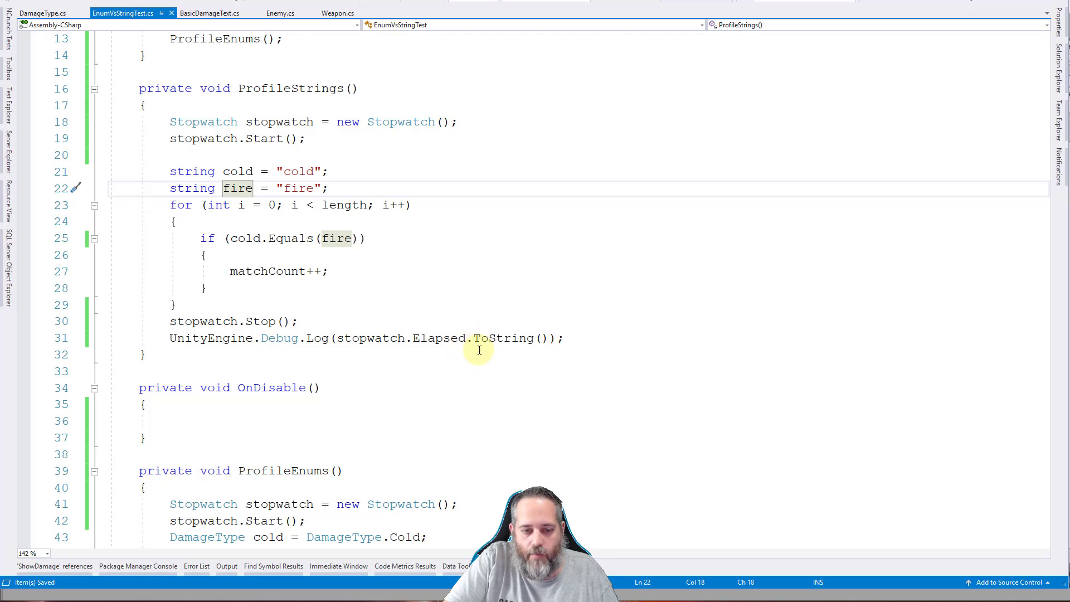
{"action": "scroll", "scroll_direction": "down", "scroll_amount": 3}
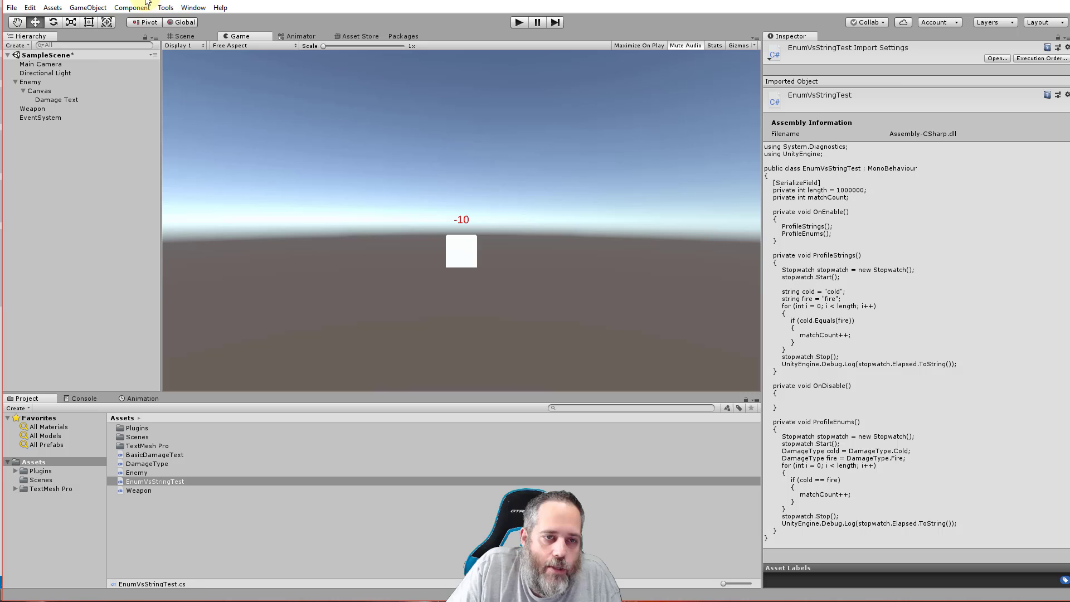
Step: Add an empty GameObject with the EnumVsStringTest component and start a play run
{"action": "left_click", "coordinate": [87, 8]}
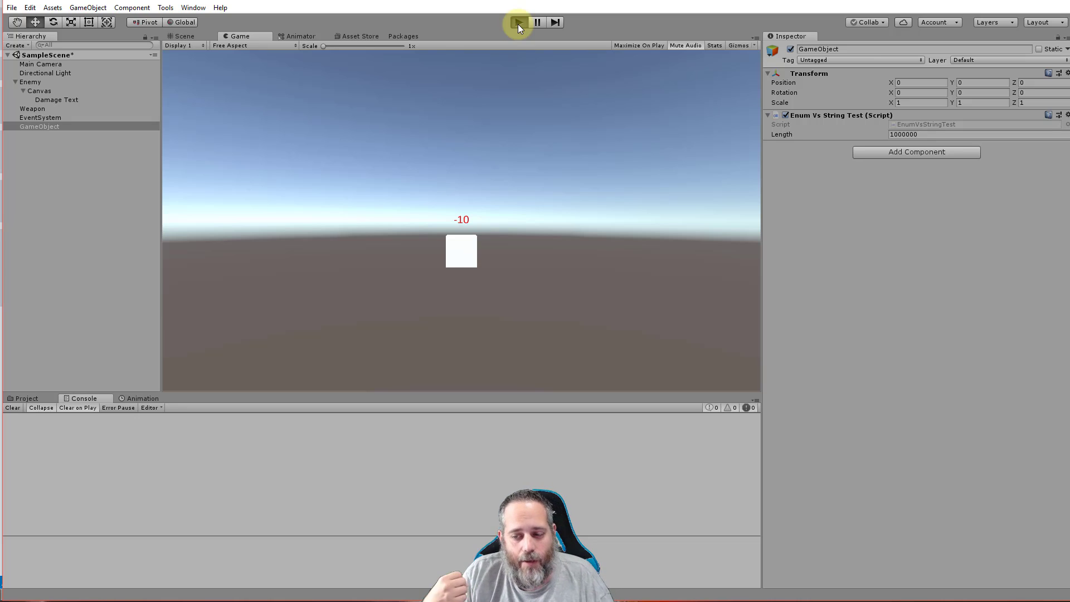
{"action": "left_click", "coordinate": [518, 23]}
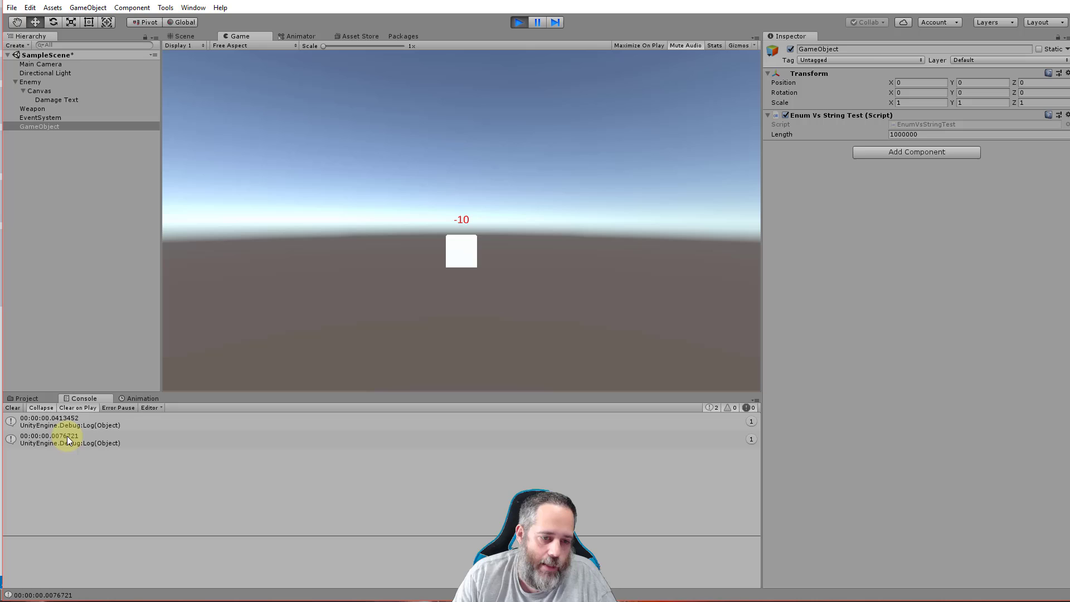
{"action": "mouse_move", "coordinate": [64, 435]}
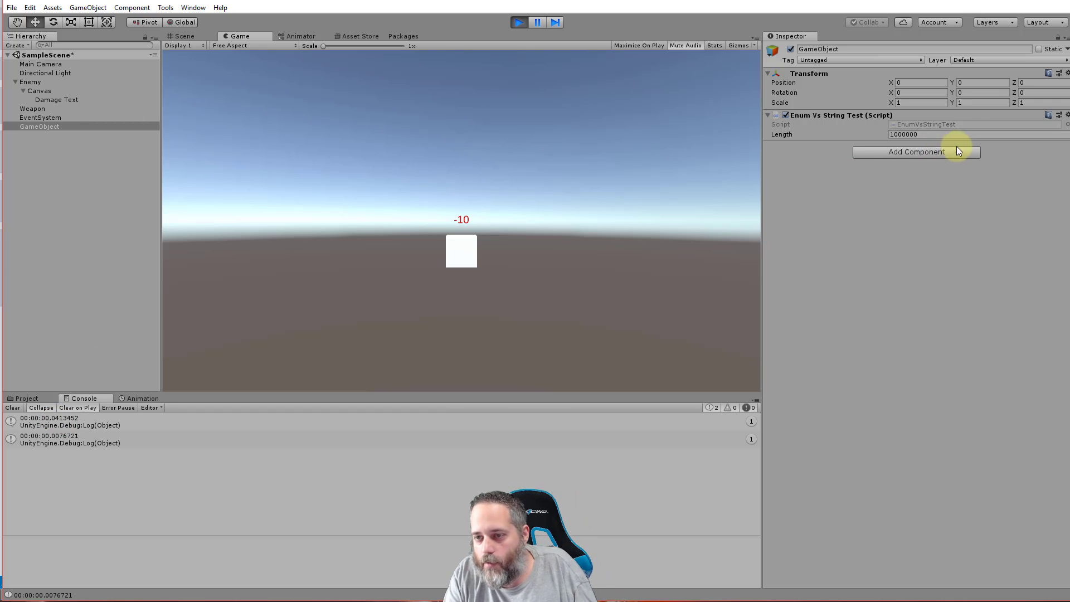
Step: Begin editing the test component's Length value, currently 1000000, while timings are logged
{"action": "left_click", "coordinate": [904, 135]}
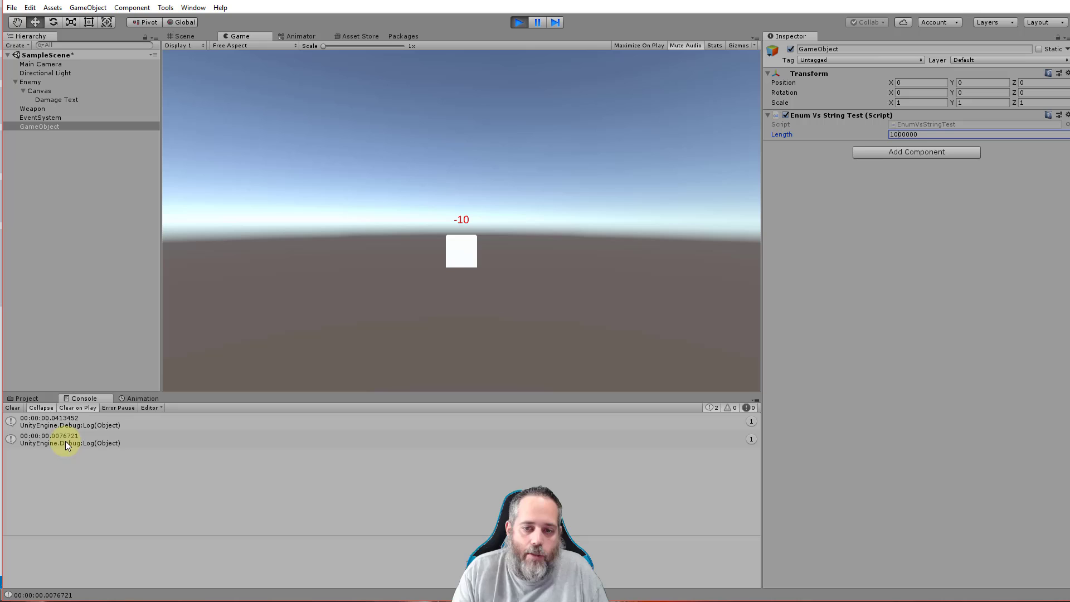
{"action": "mouse_move", "coordinate": [528, 278]}
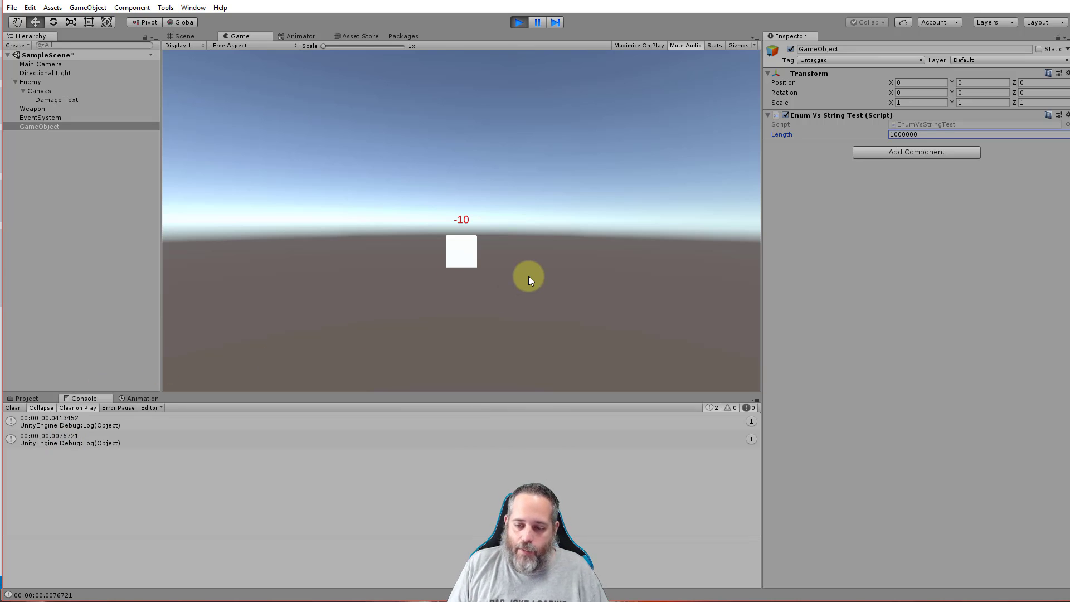